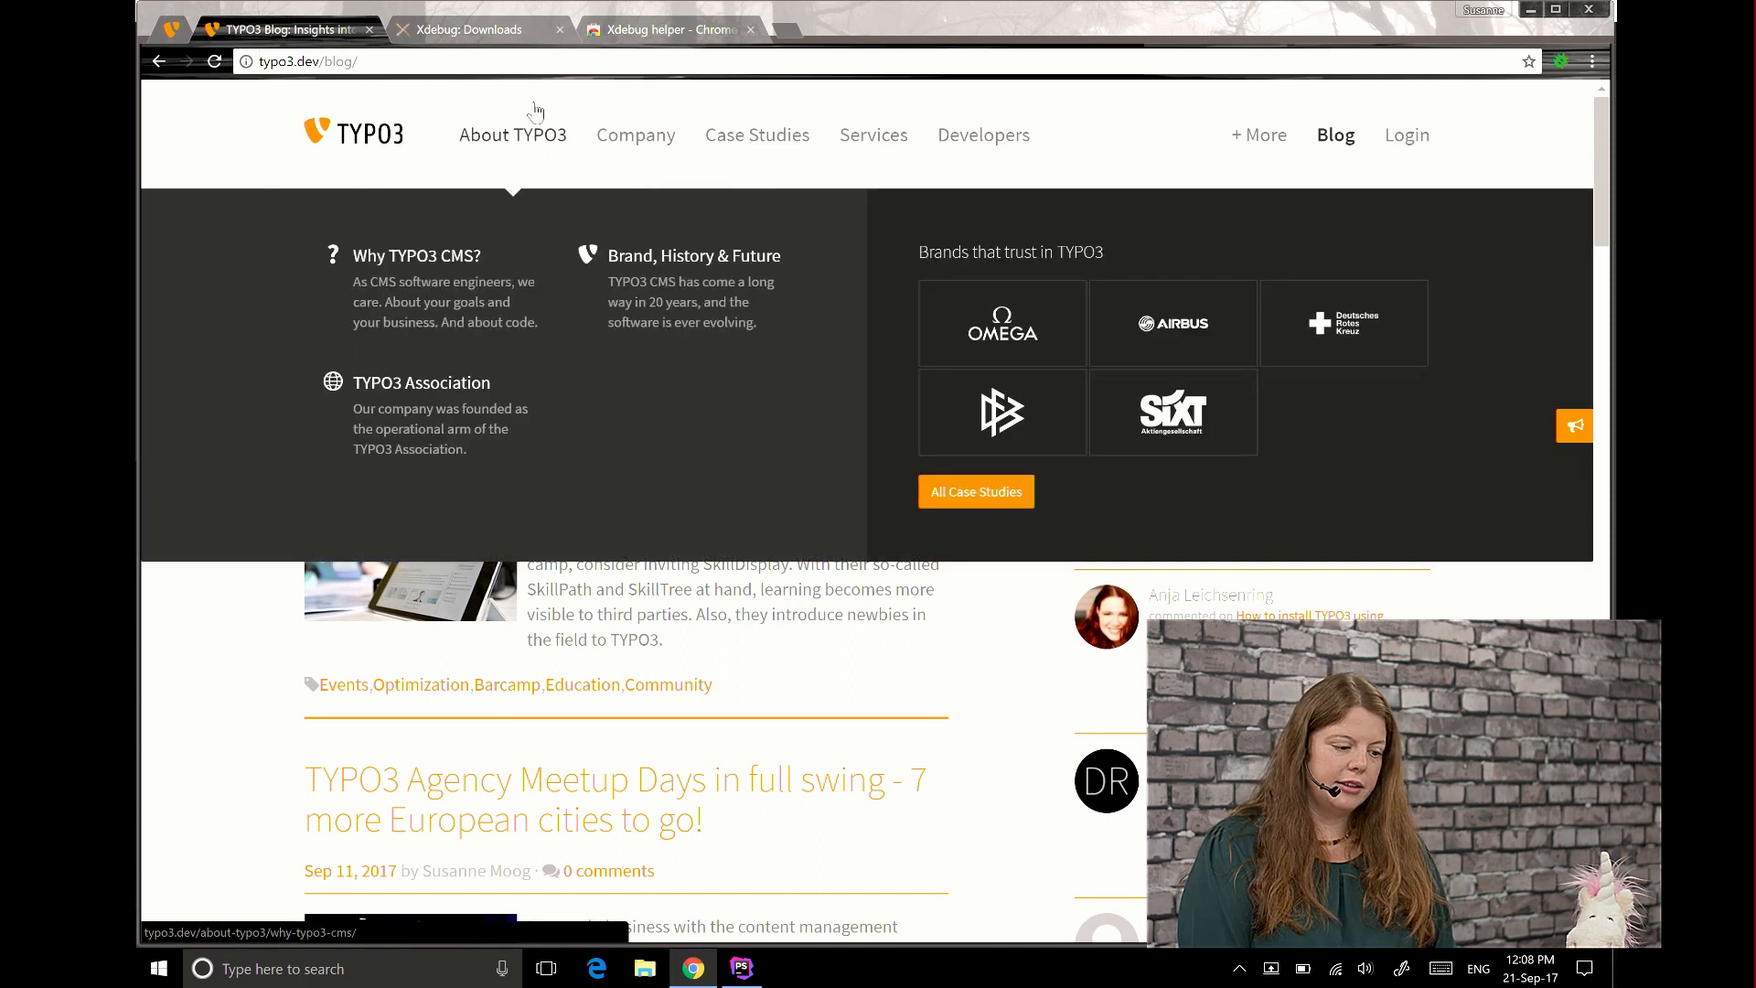
{"action": "mouse_move", "coordinate": [479, 29]}
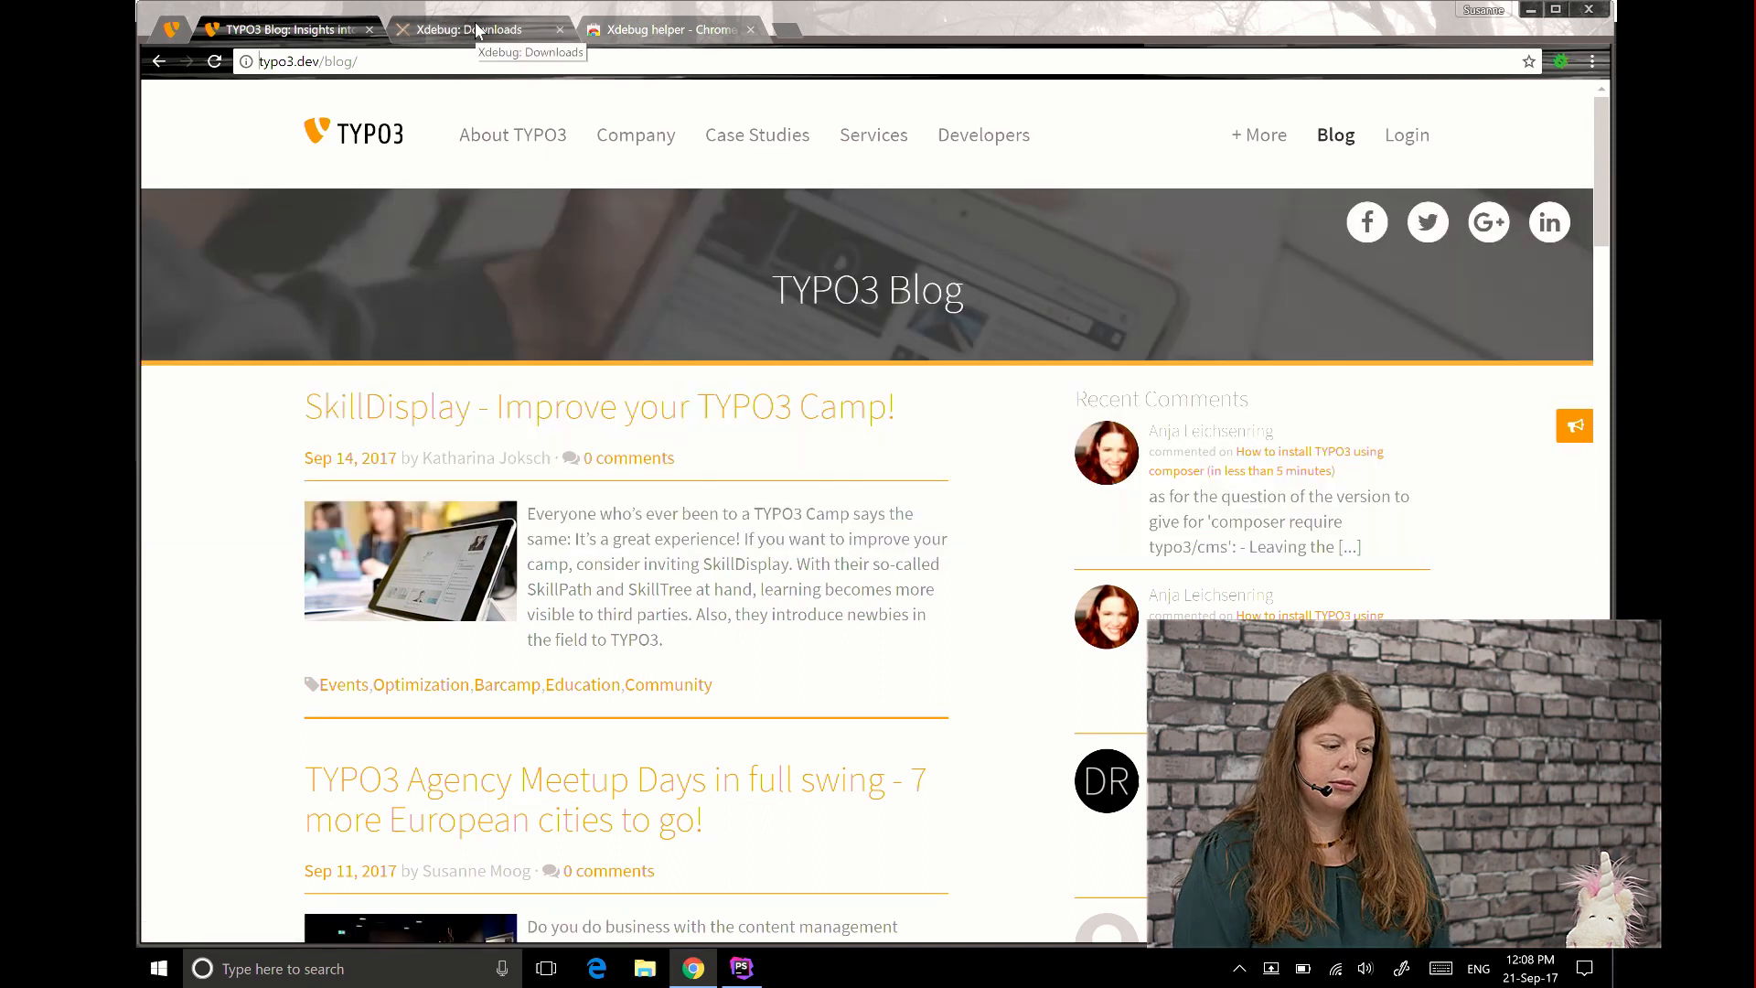
Review the Xdebug 2.5.5 release and its Windows binaries per PHP version on the downloads page
{"action": "left_click", "coordinate": [472, 29]}
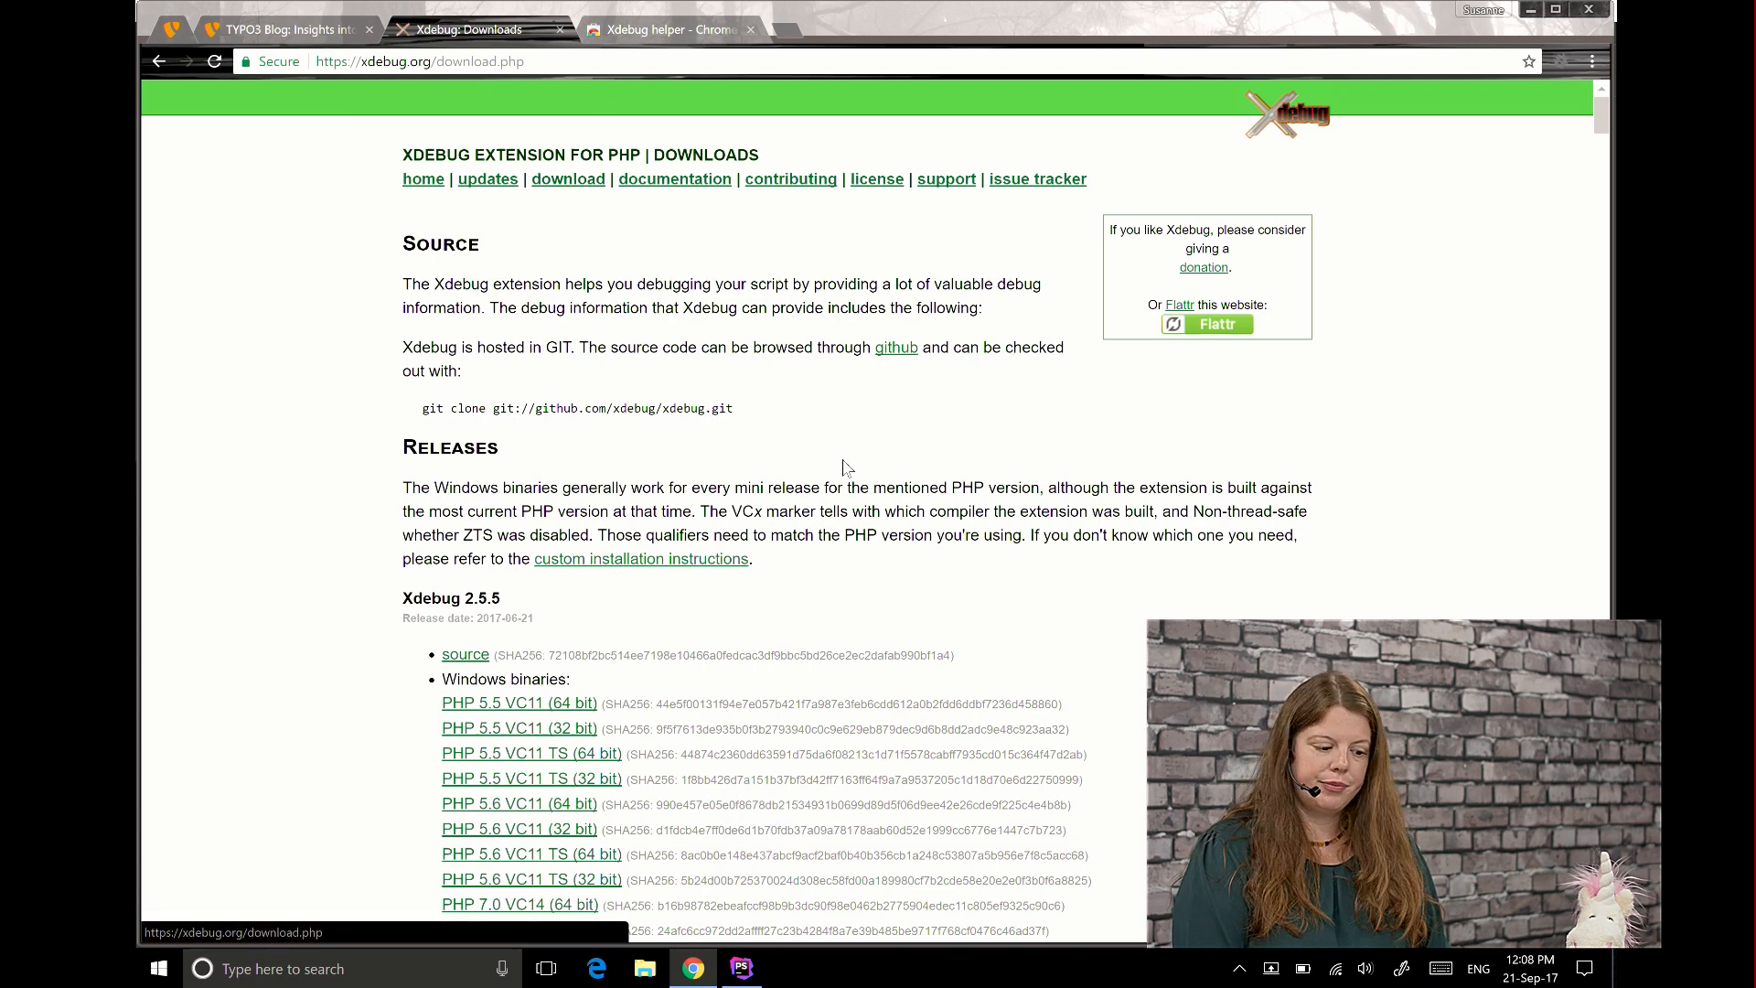
{"action": "scroll", "scroll_direction": "down", "scroll_amount": 3}
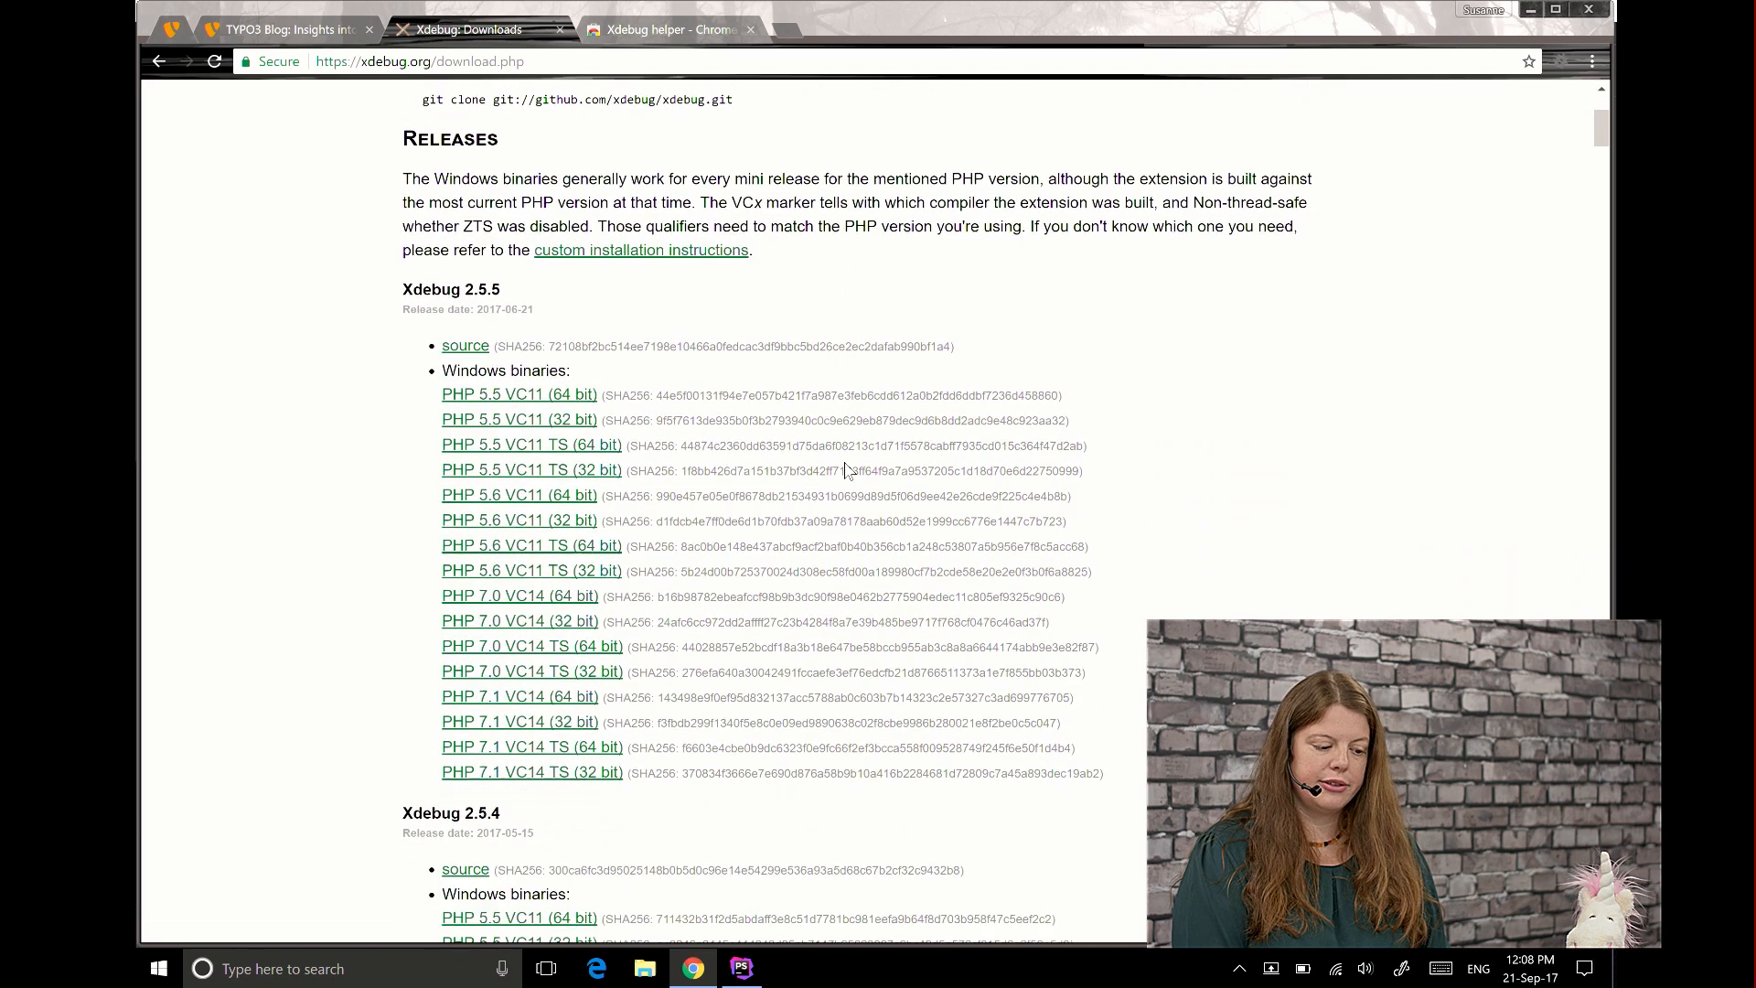
{"action": "scroll", "scroll_direction": "down", "scroll_amount": 3}
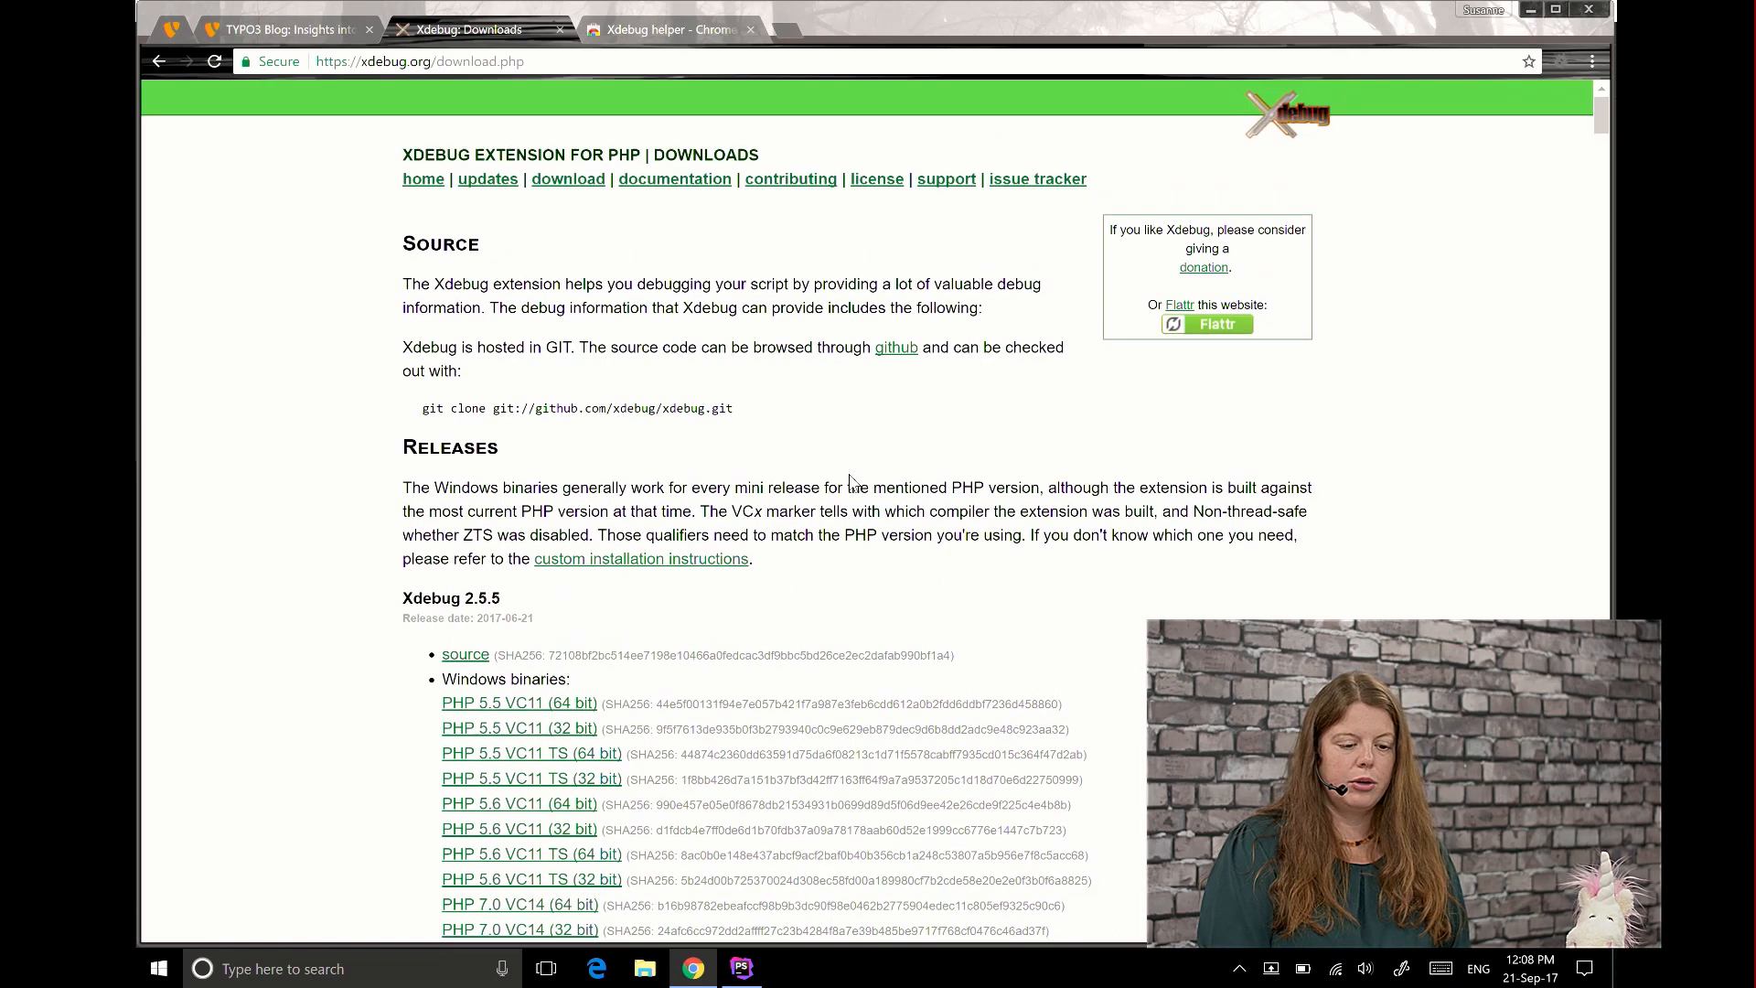
Show the Xdebug helper extension's Web Store listing, already added to Chrome
{"action": "left_click", "coordinate": [670, 29]}
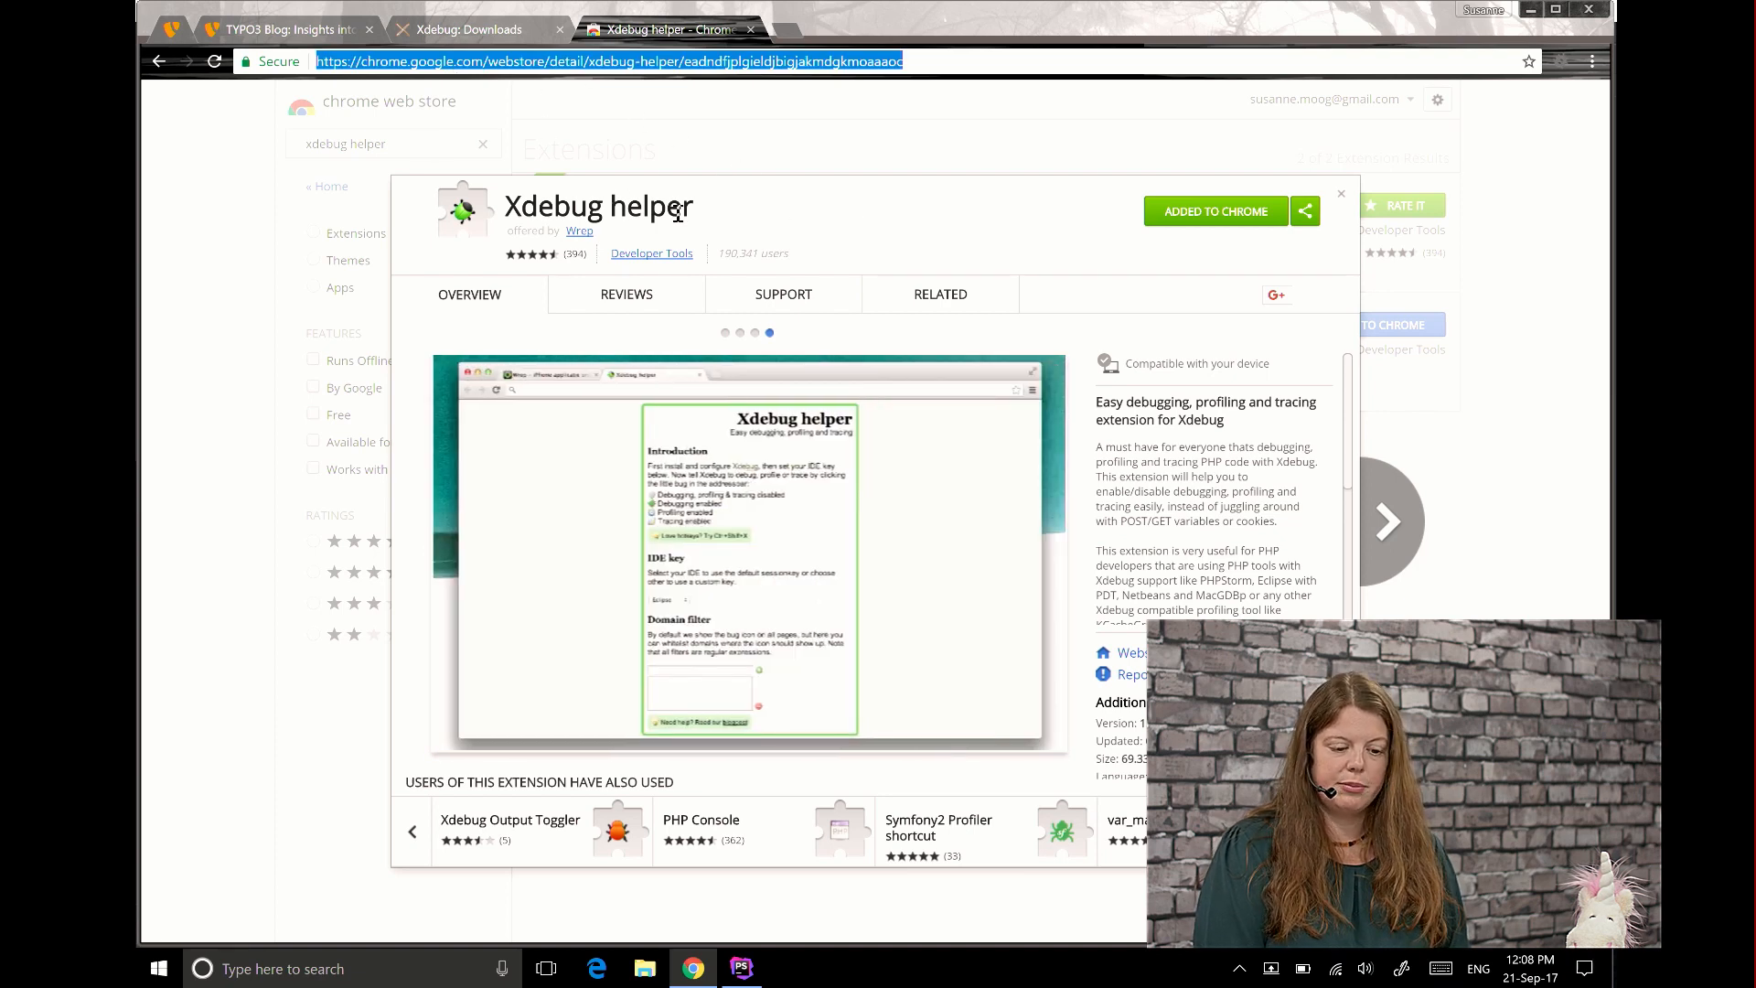
{"action": "mouse_move", "coordinate": [1528, 92]}
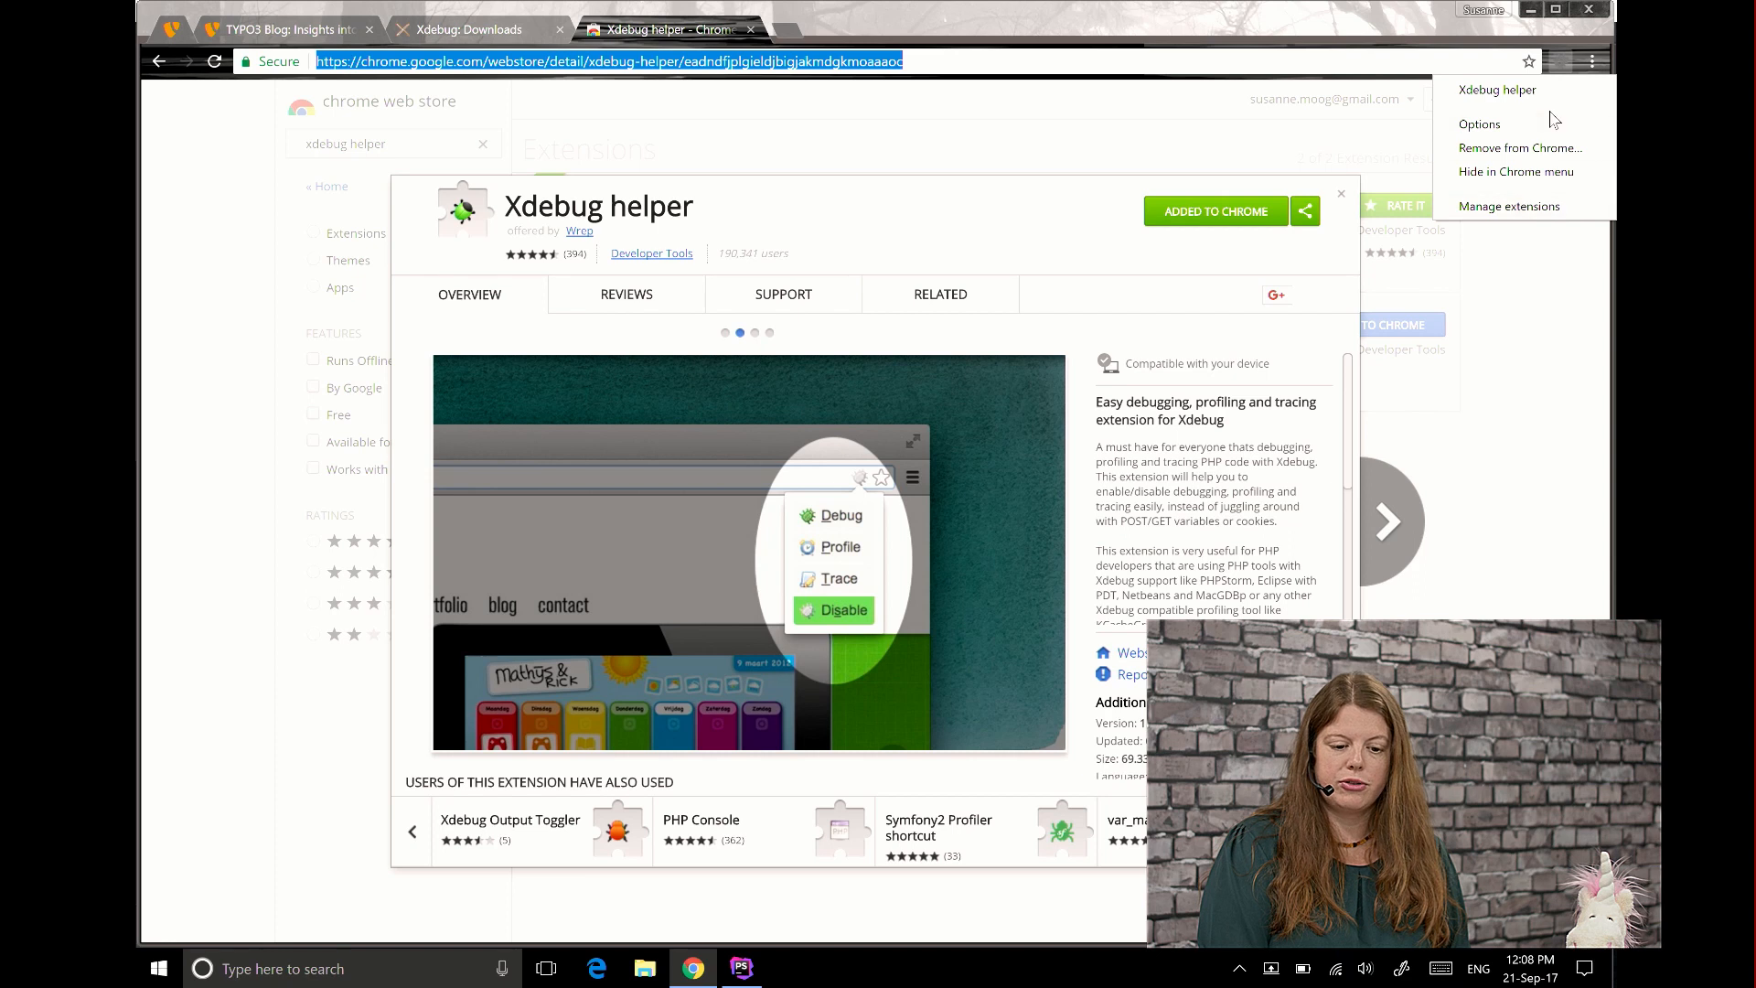
{"action": "mouse_move", "coordinate": [1552, 121]}
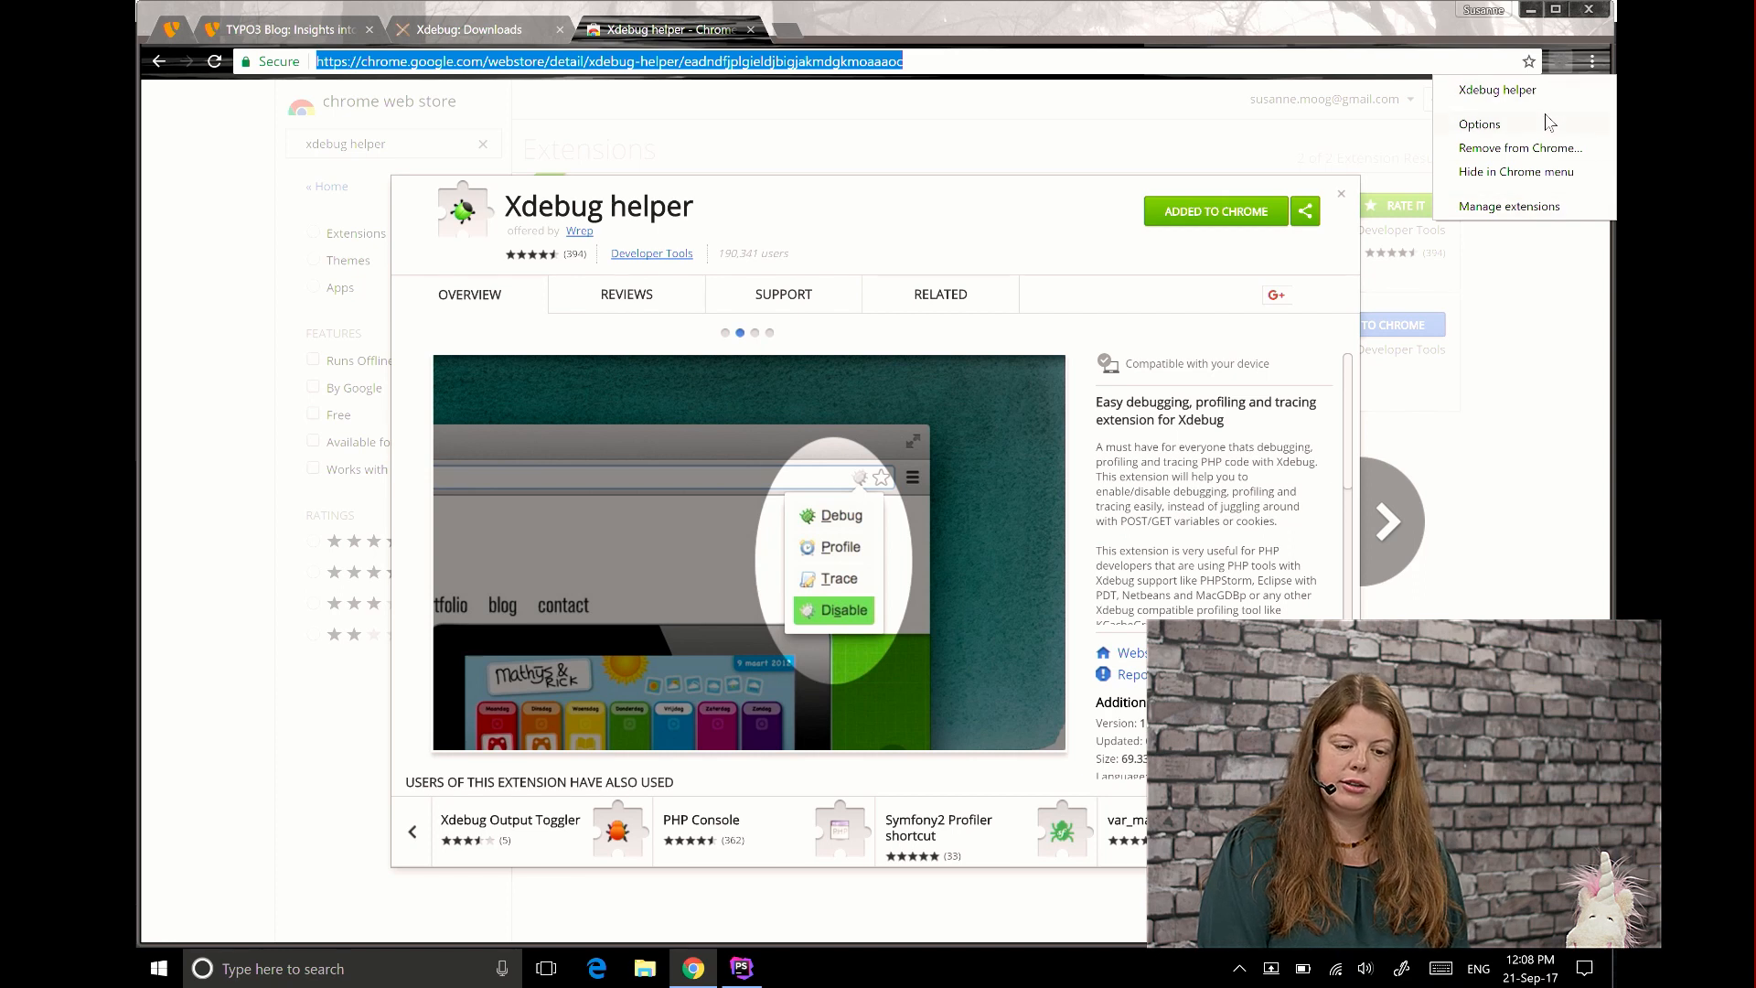
Confirm the Xdebug helper IDE key is PhpStorm, then close the extra tabs leaving the TYPO3 blog
{"action": "left_click", "coordinate": [1478, 124]}
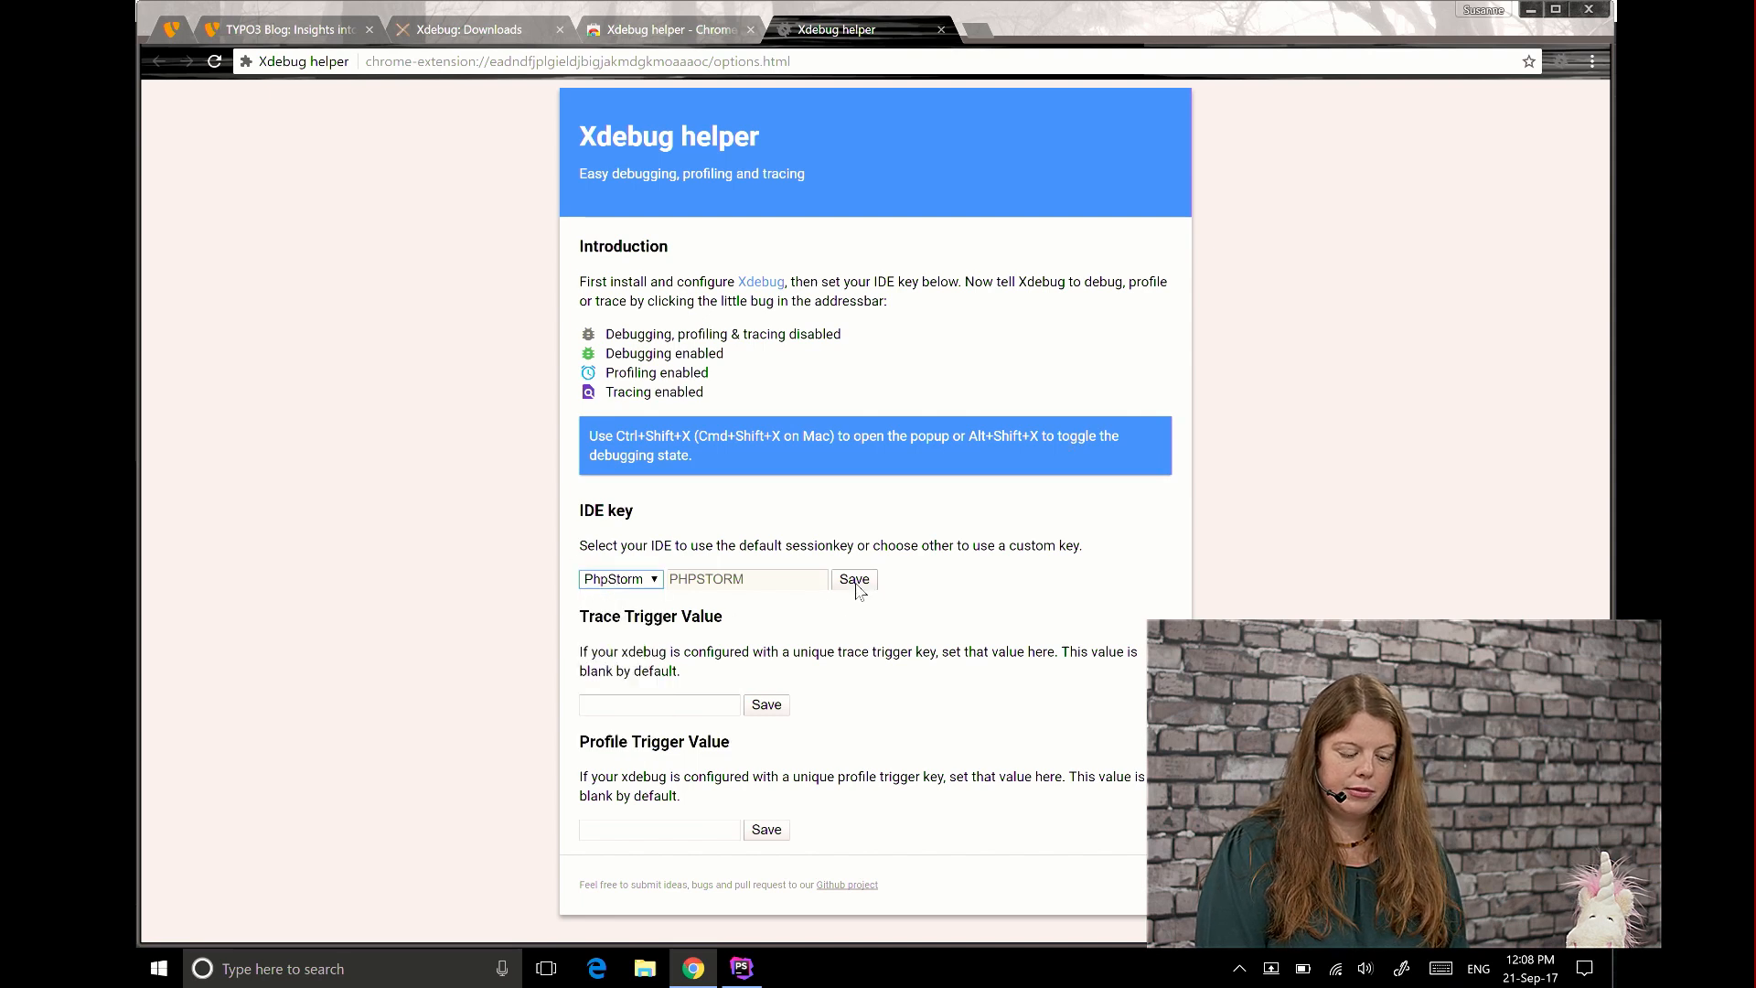
{"action": "mouse_move", "coordinate": [1083, 524]}
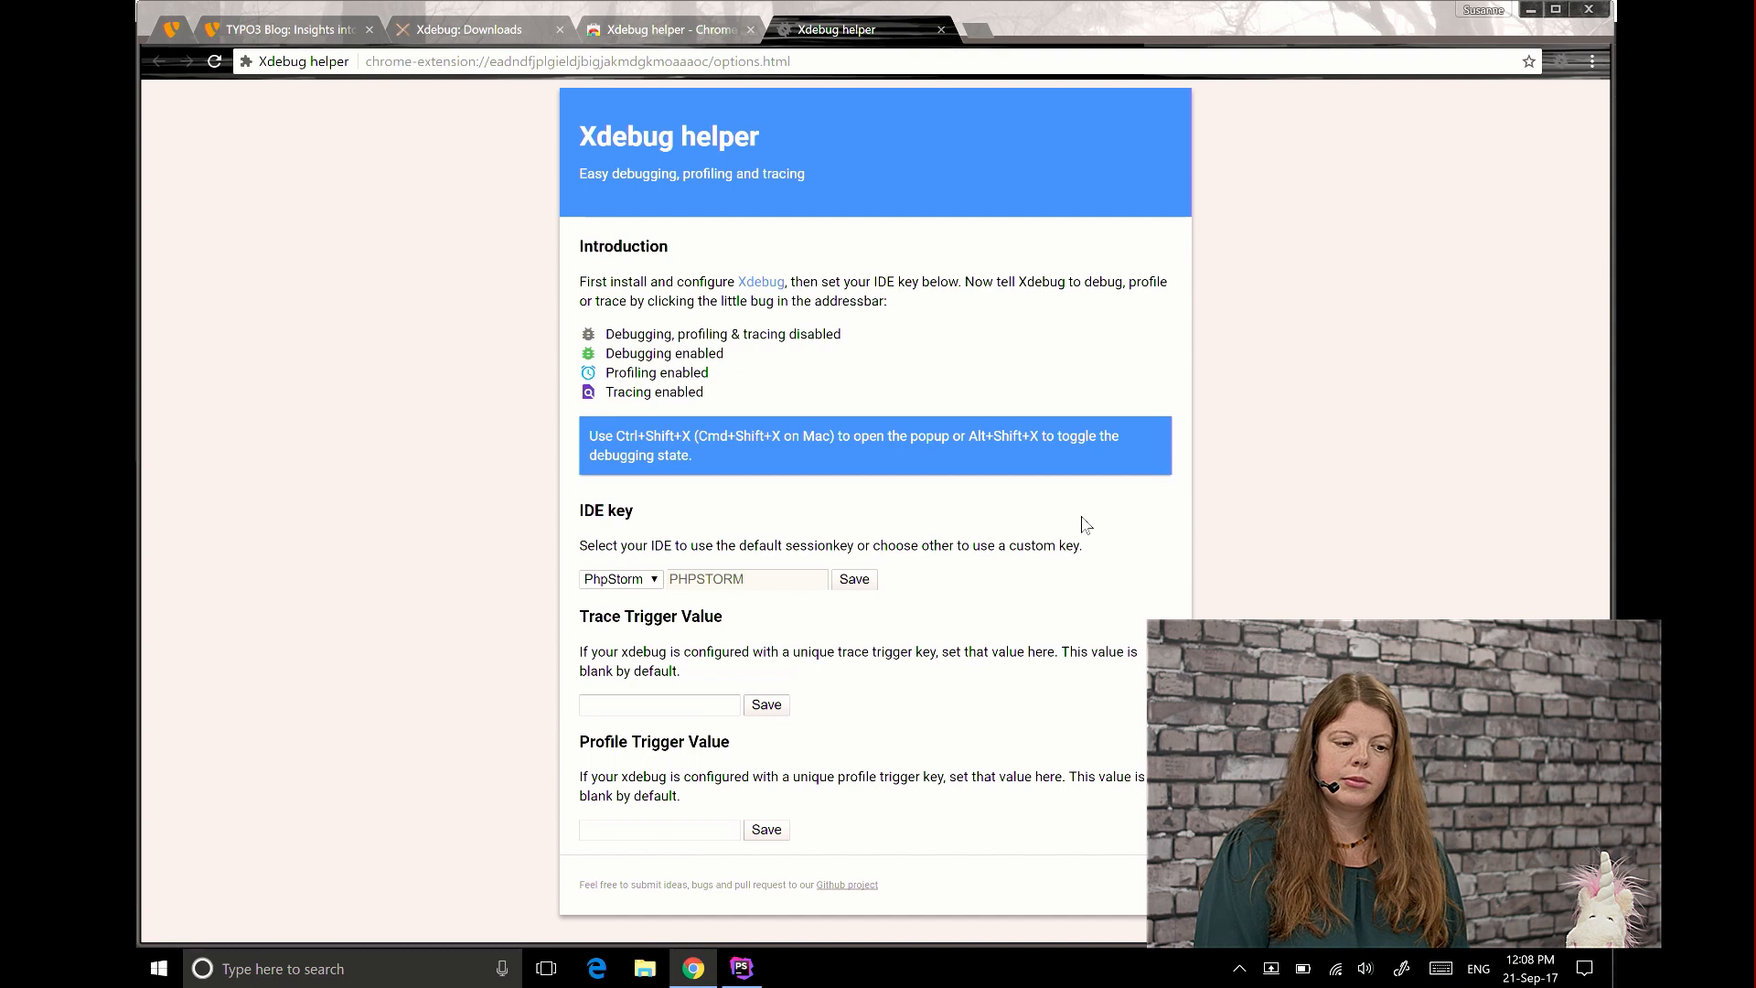
{"action": "left_click", "coordinate": [665, 29]}
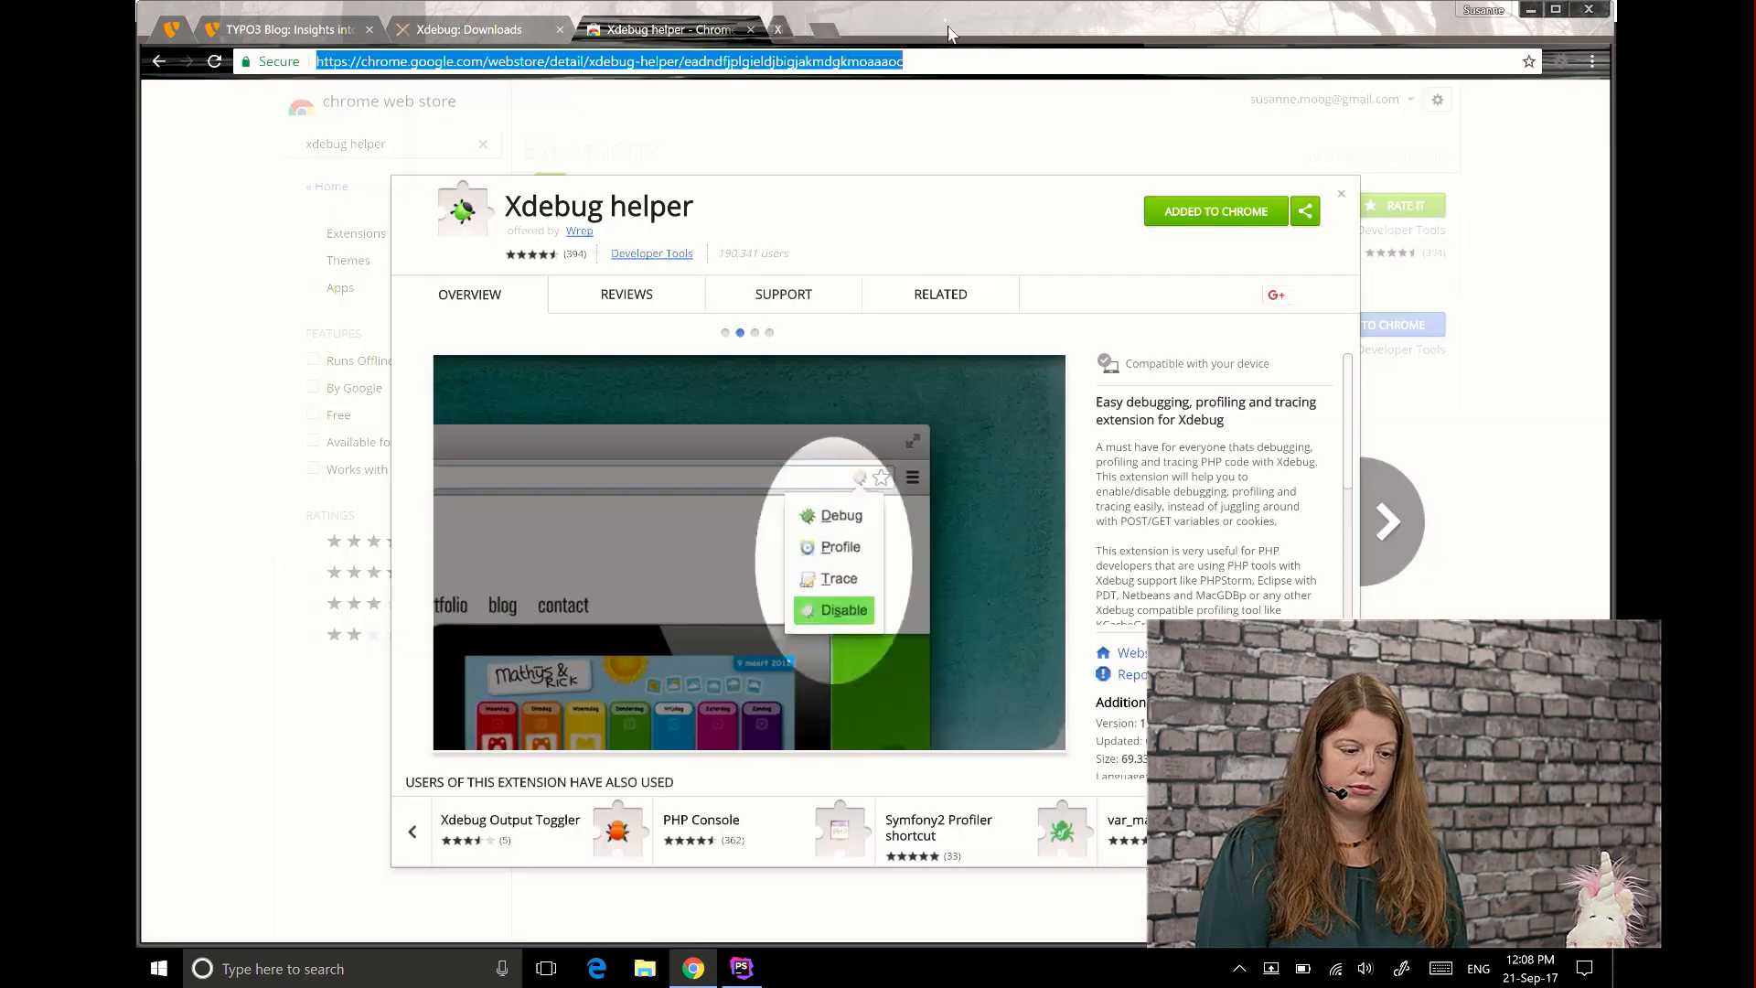
{"action": "left_click", "coordinate": [782, 29]}
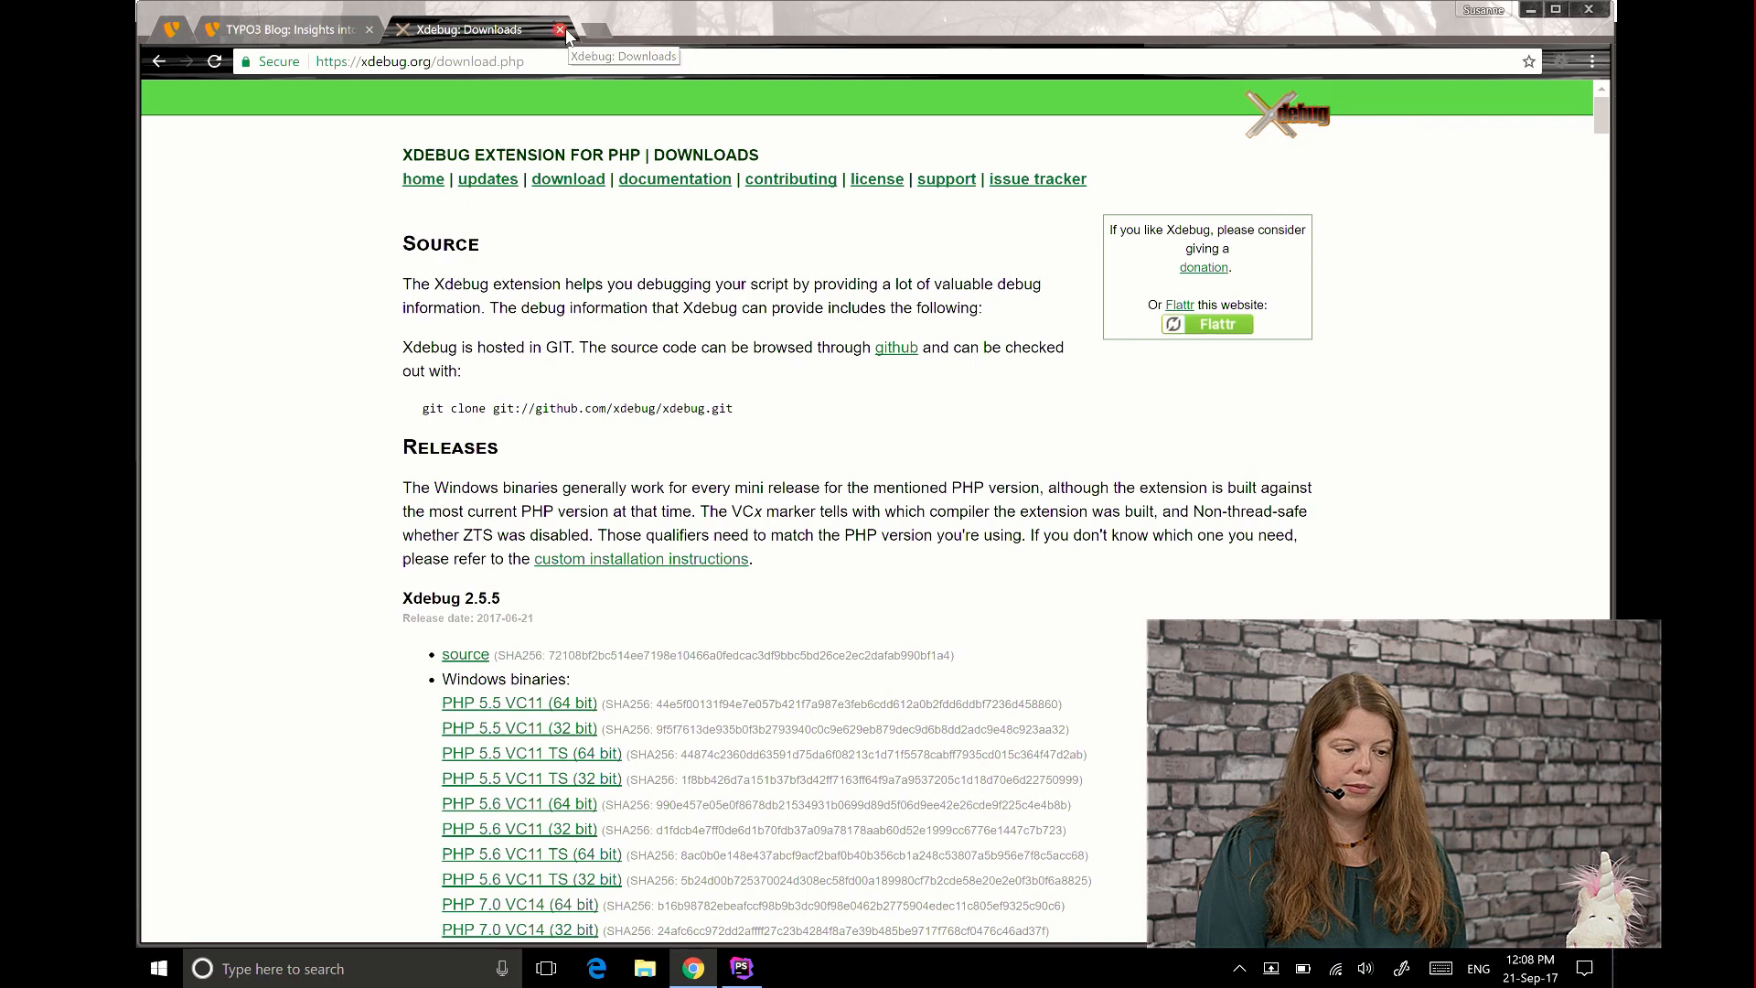
{"action": "left_click", "coordinate": [556, 29]}
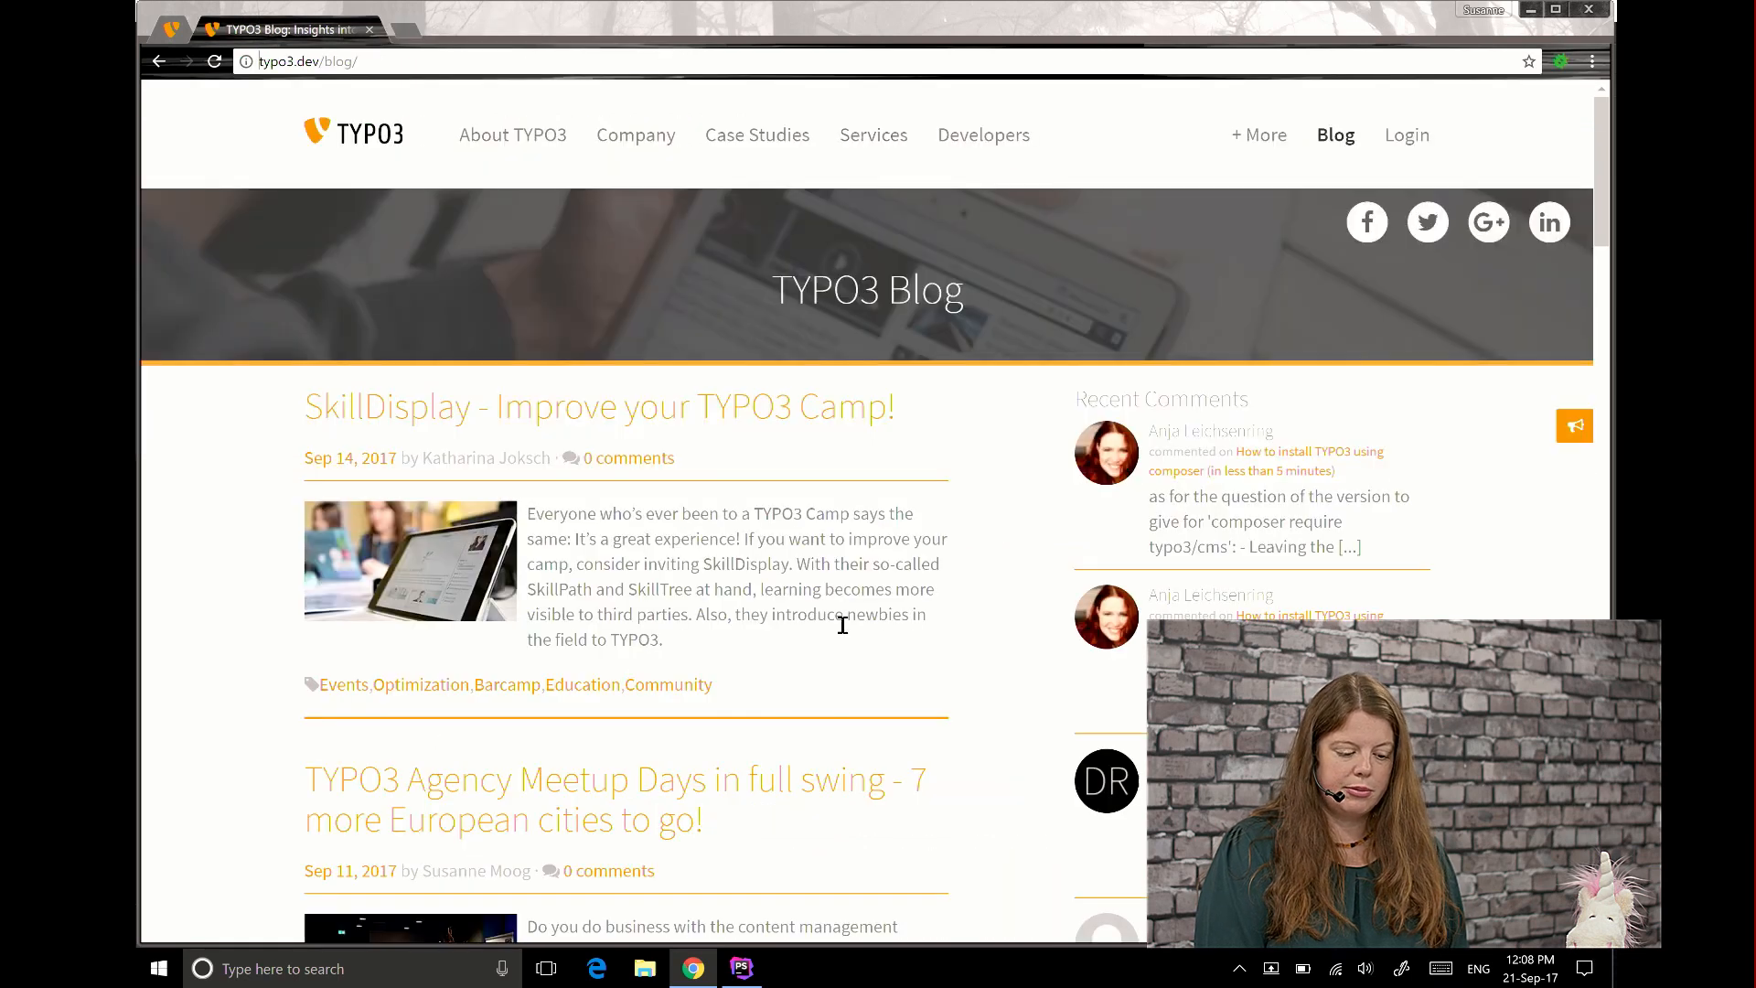
{"action": "scroll", "scroll_direction": "down", "scroll_amount": 3}
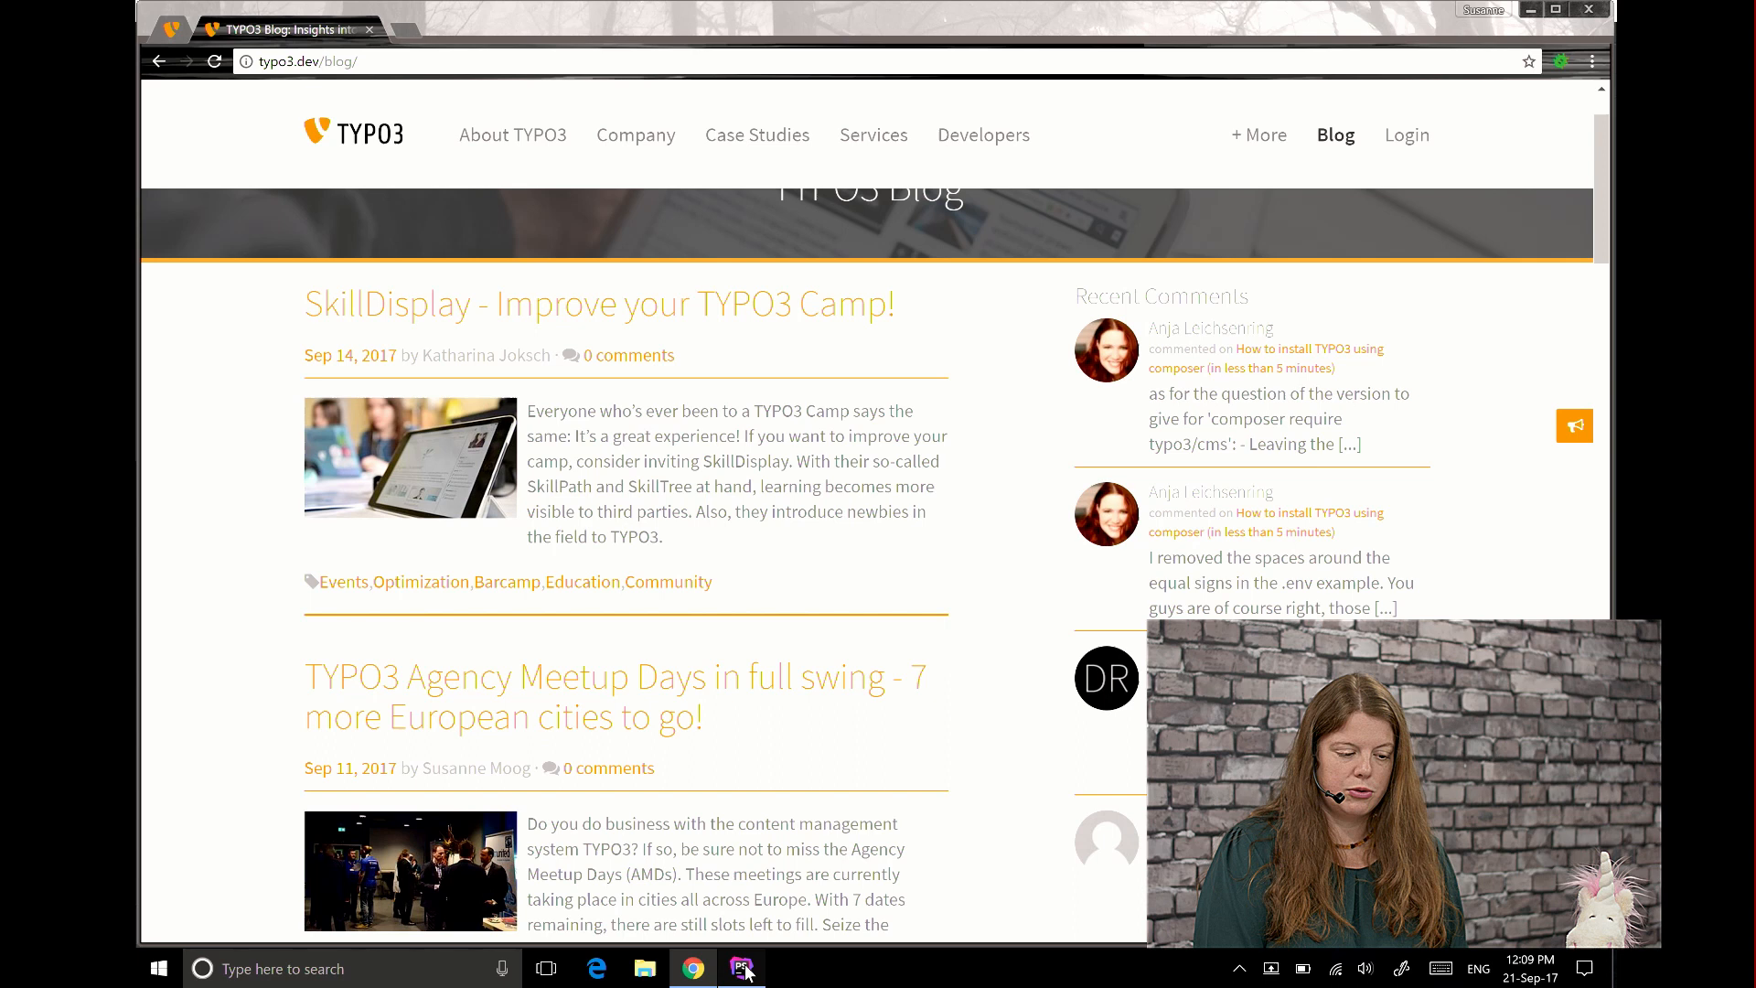
Switch to the site-typo3.com project in PhpStorm and browse the Tools and Run menus
{"action": "left_click", "coordinate": [741, 969]}
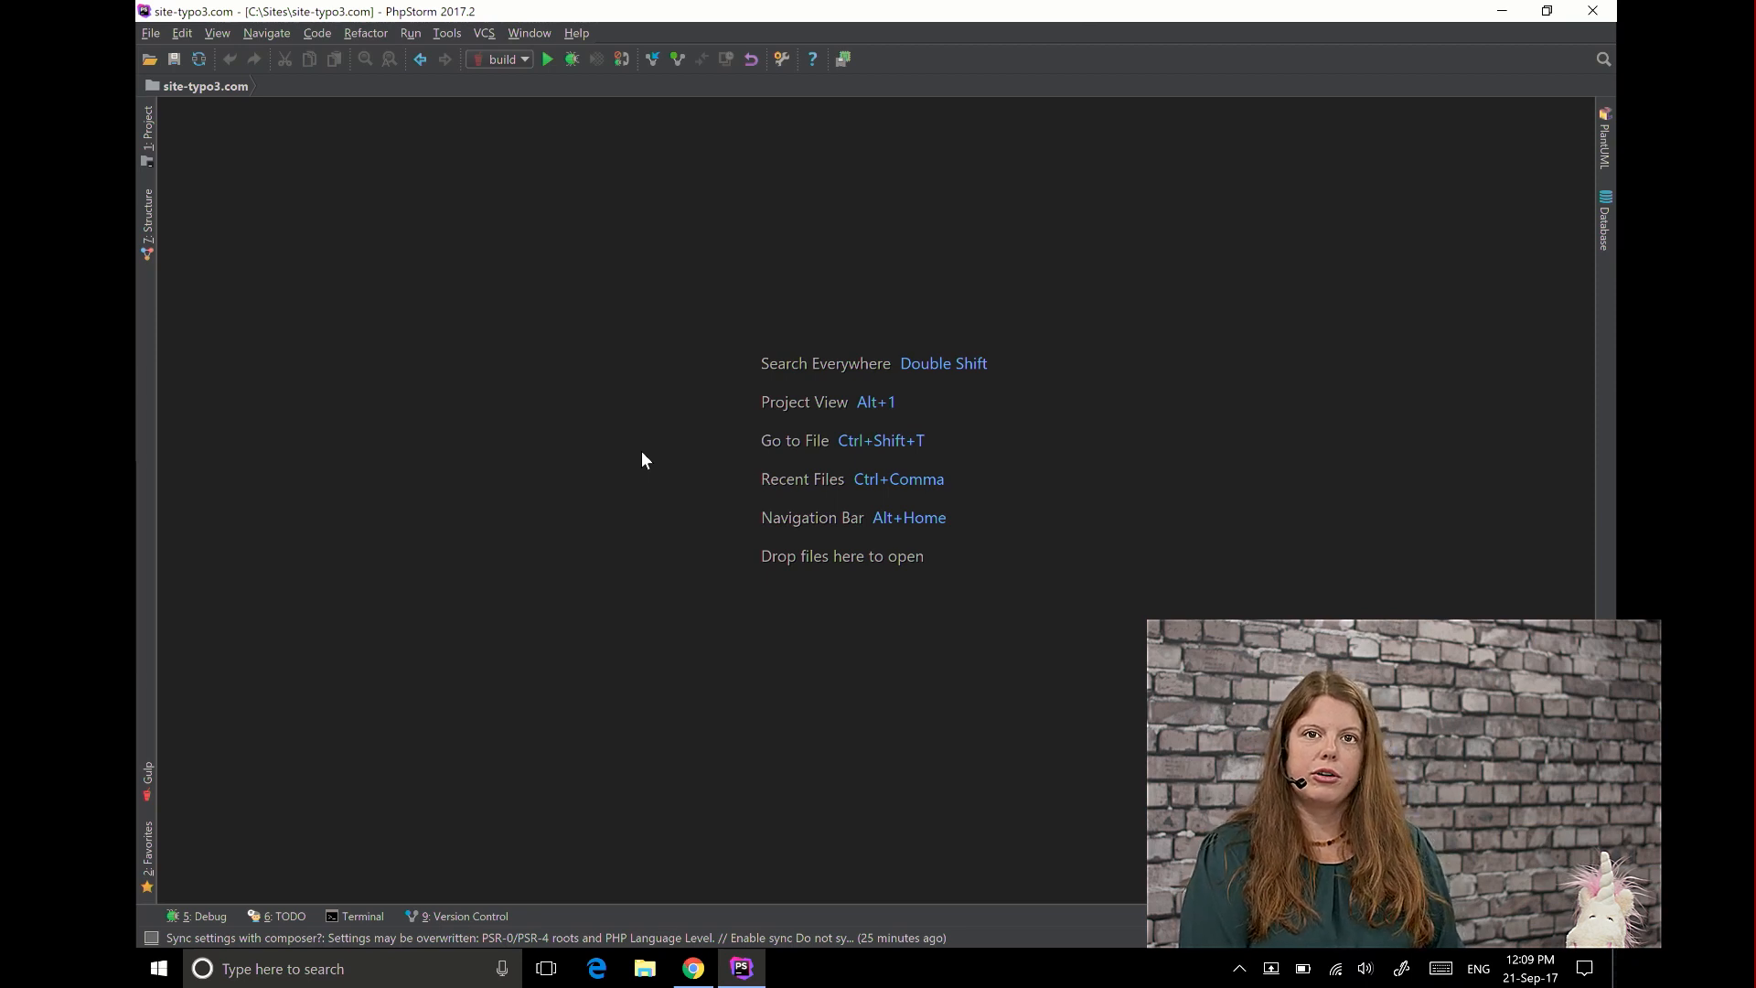
{"action": "mouse_move", "coordinate": [594, 282]}
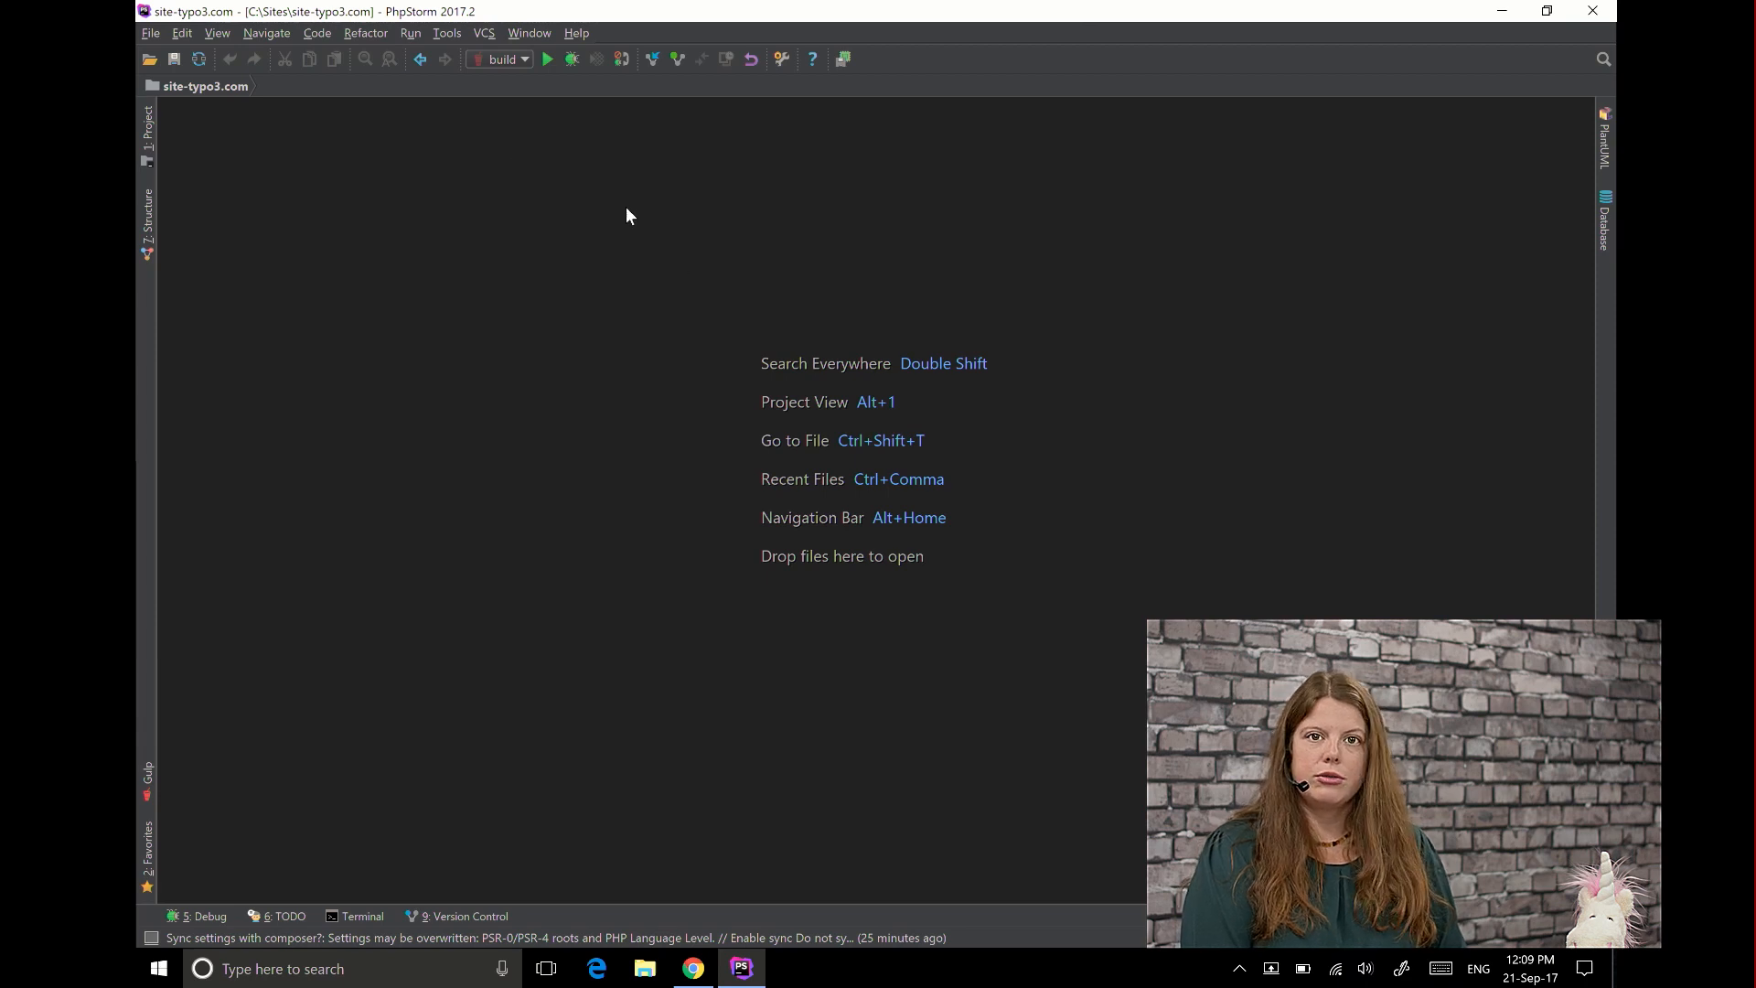
{"action": "left_click", "coordinate": [447, 33]}
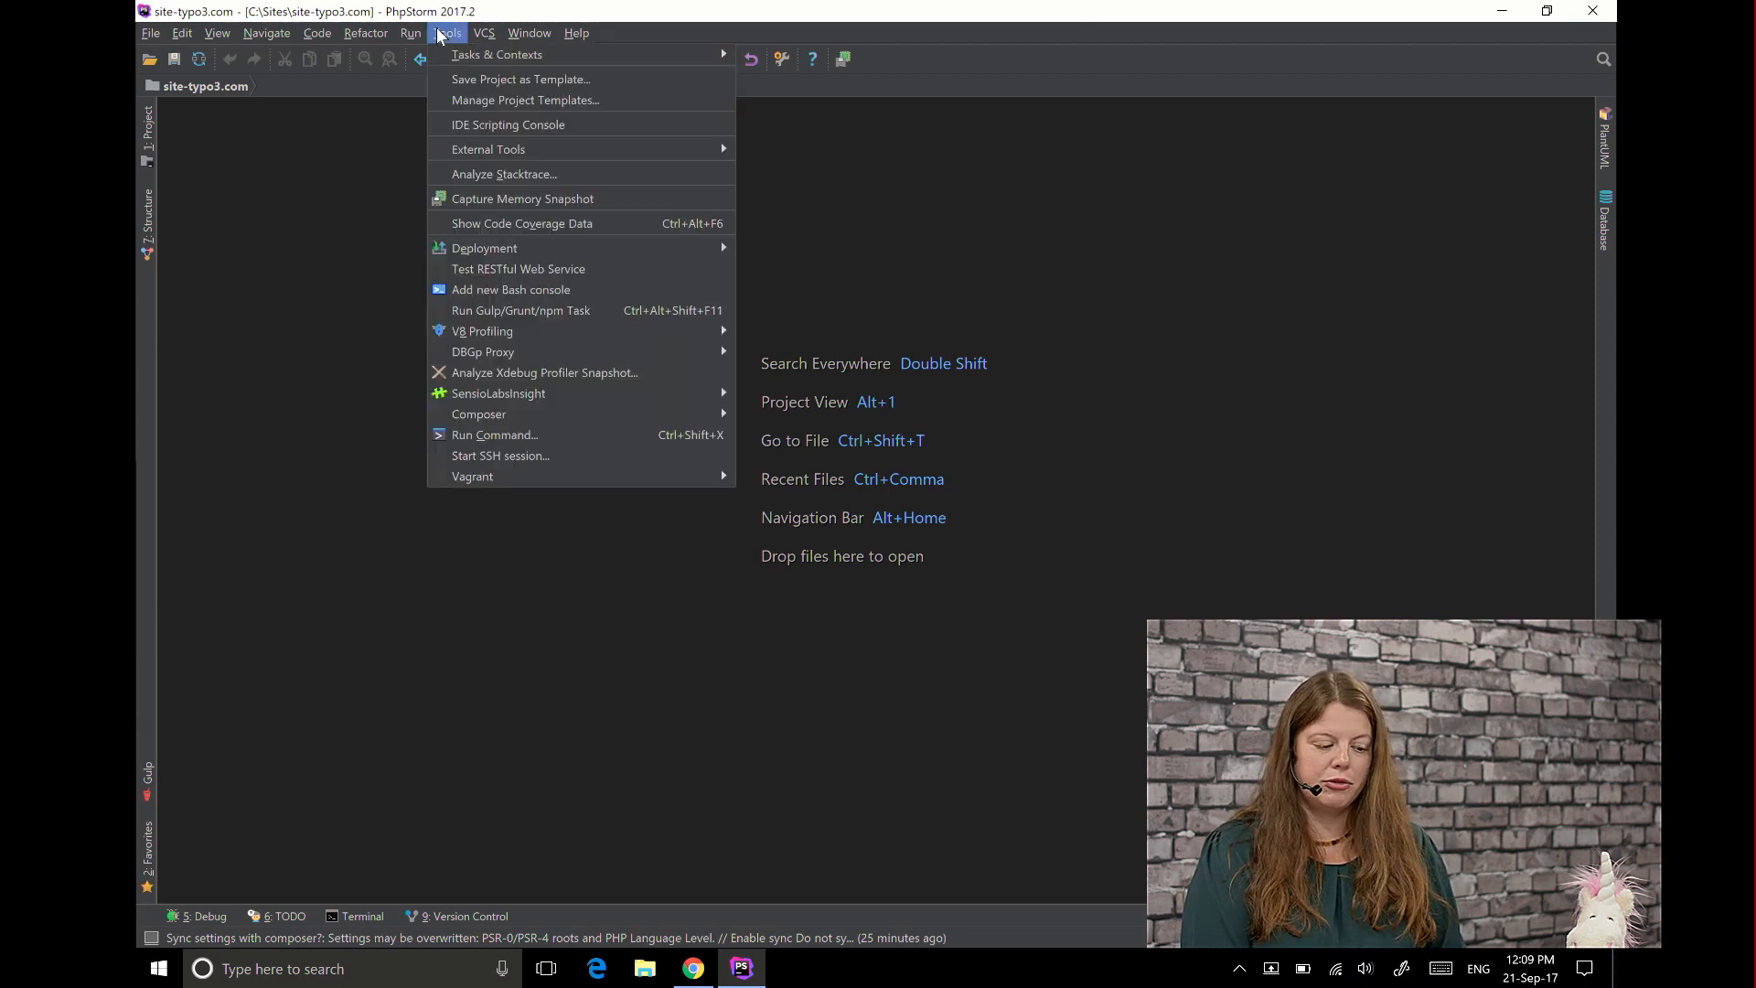
{"action": "left_click", "coordinate": [411, 33]}
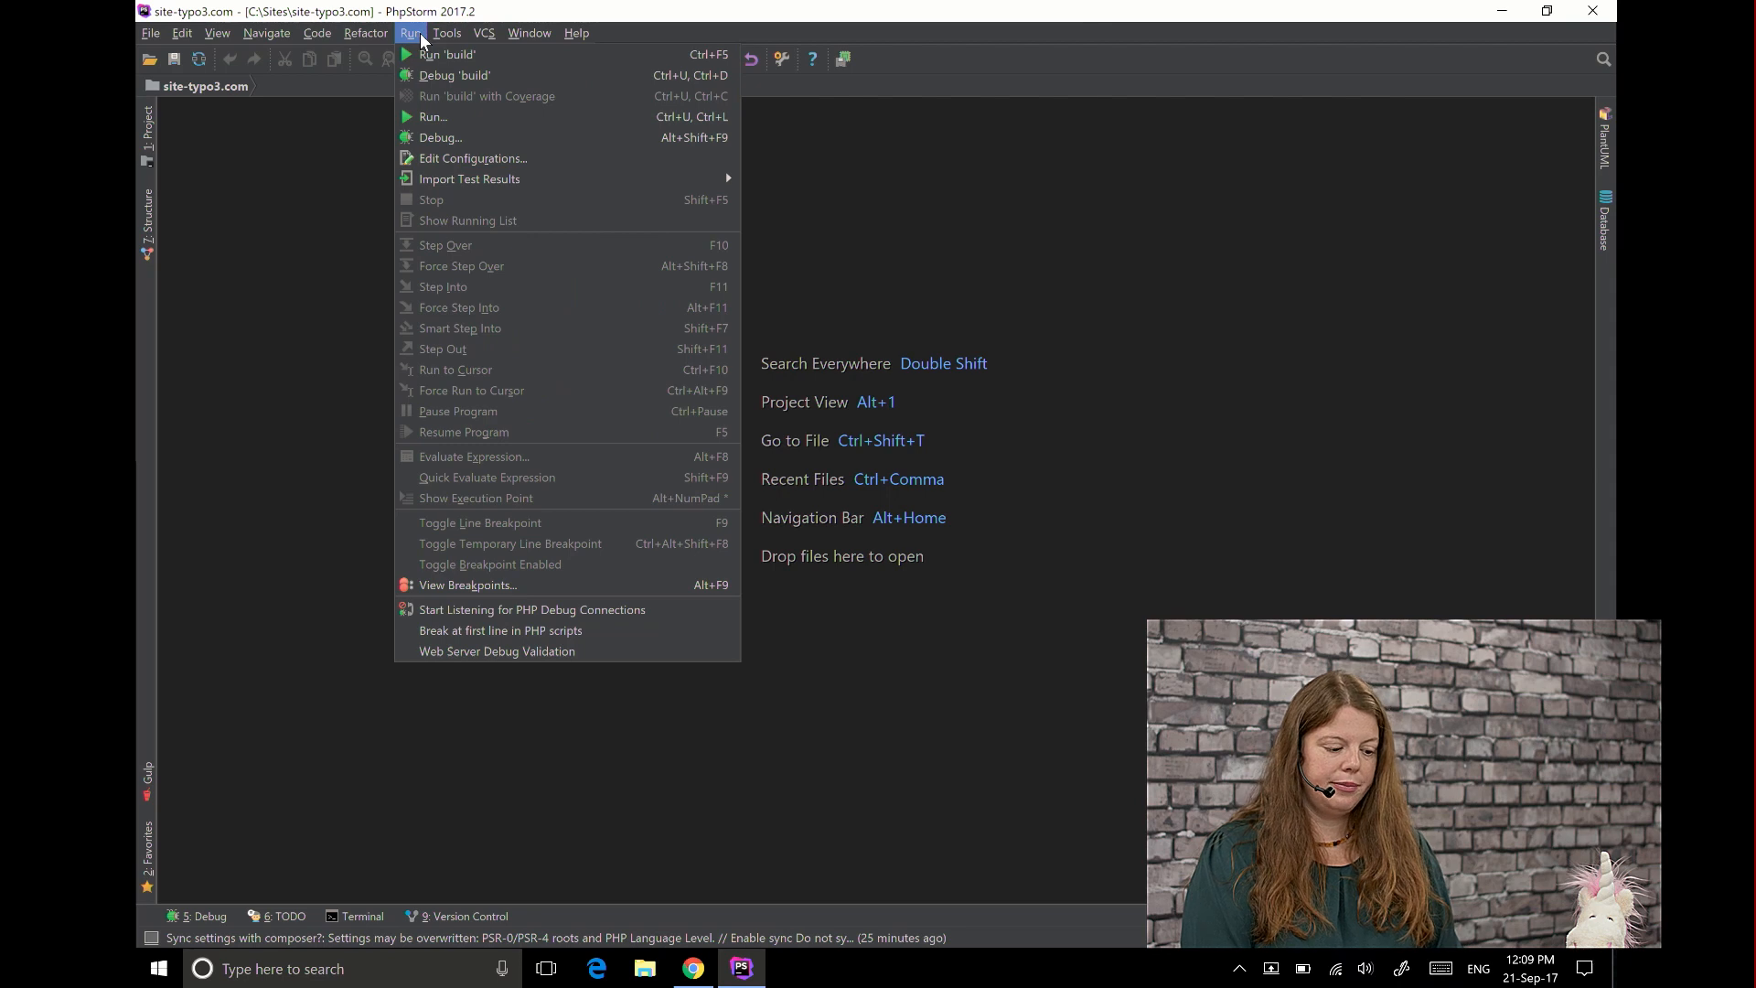
{"action": "mouse_move", "coordinate": [533, 659]}
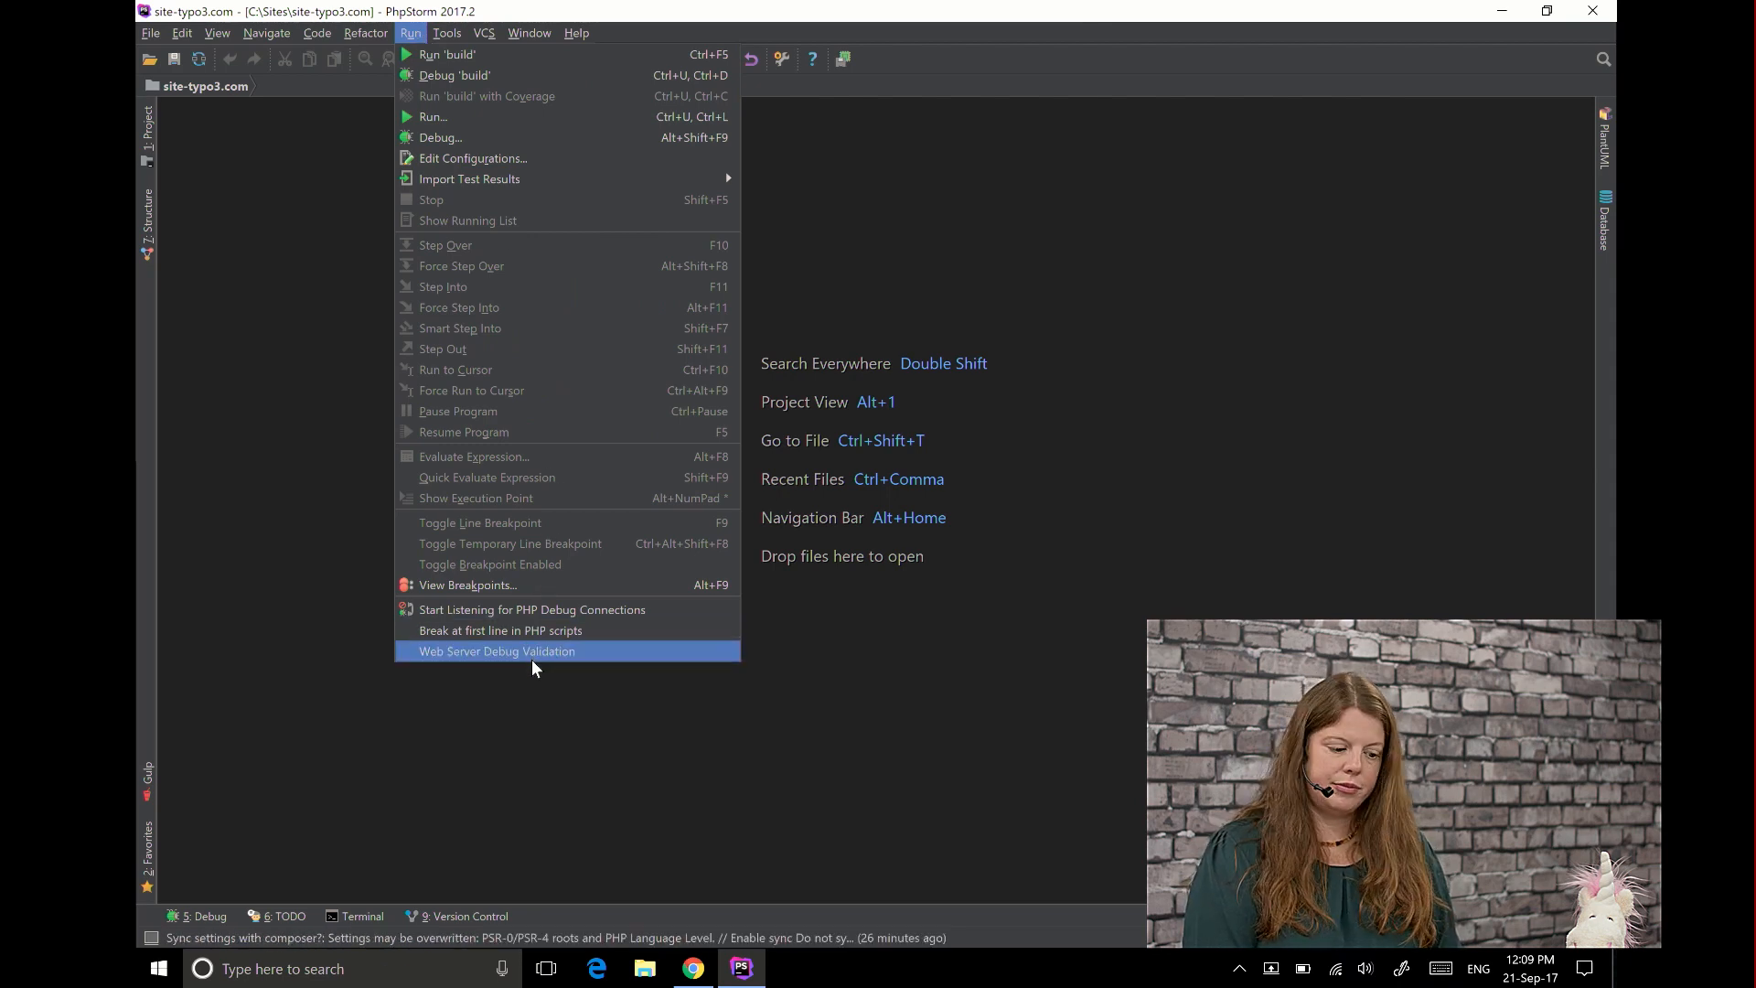
{"action": "left_click", "coordinate": [496, 652]}
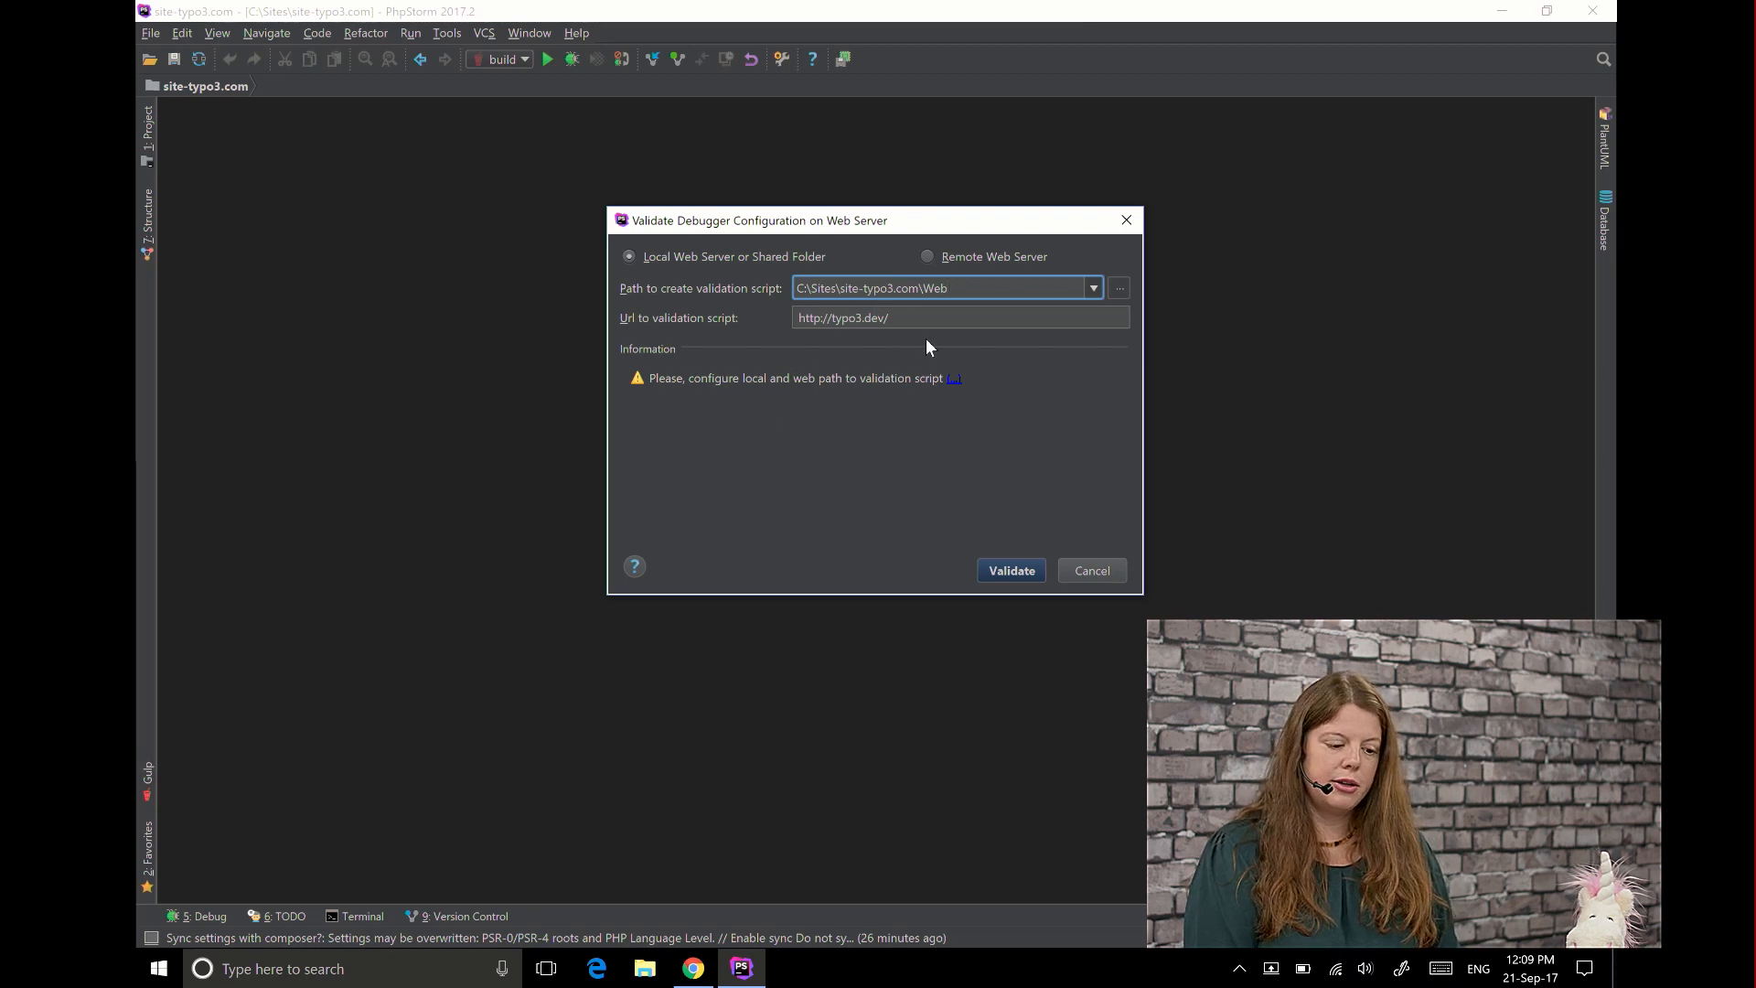
{"action": "left_click", "coordinate": [964, 319]}
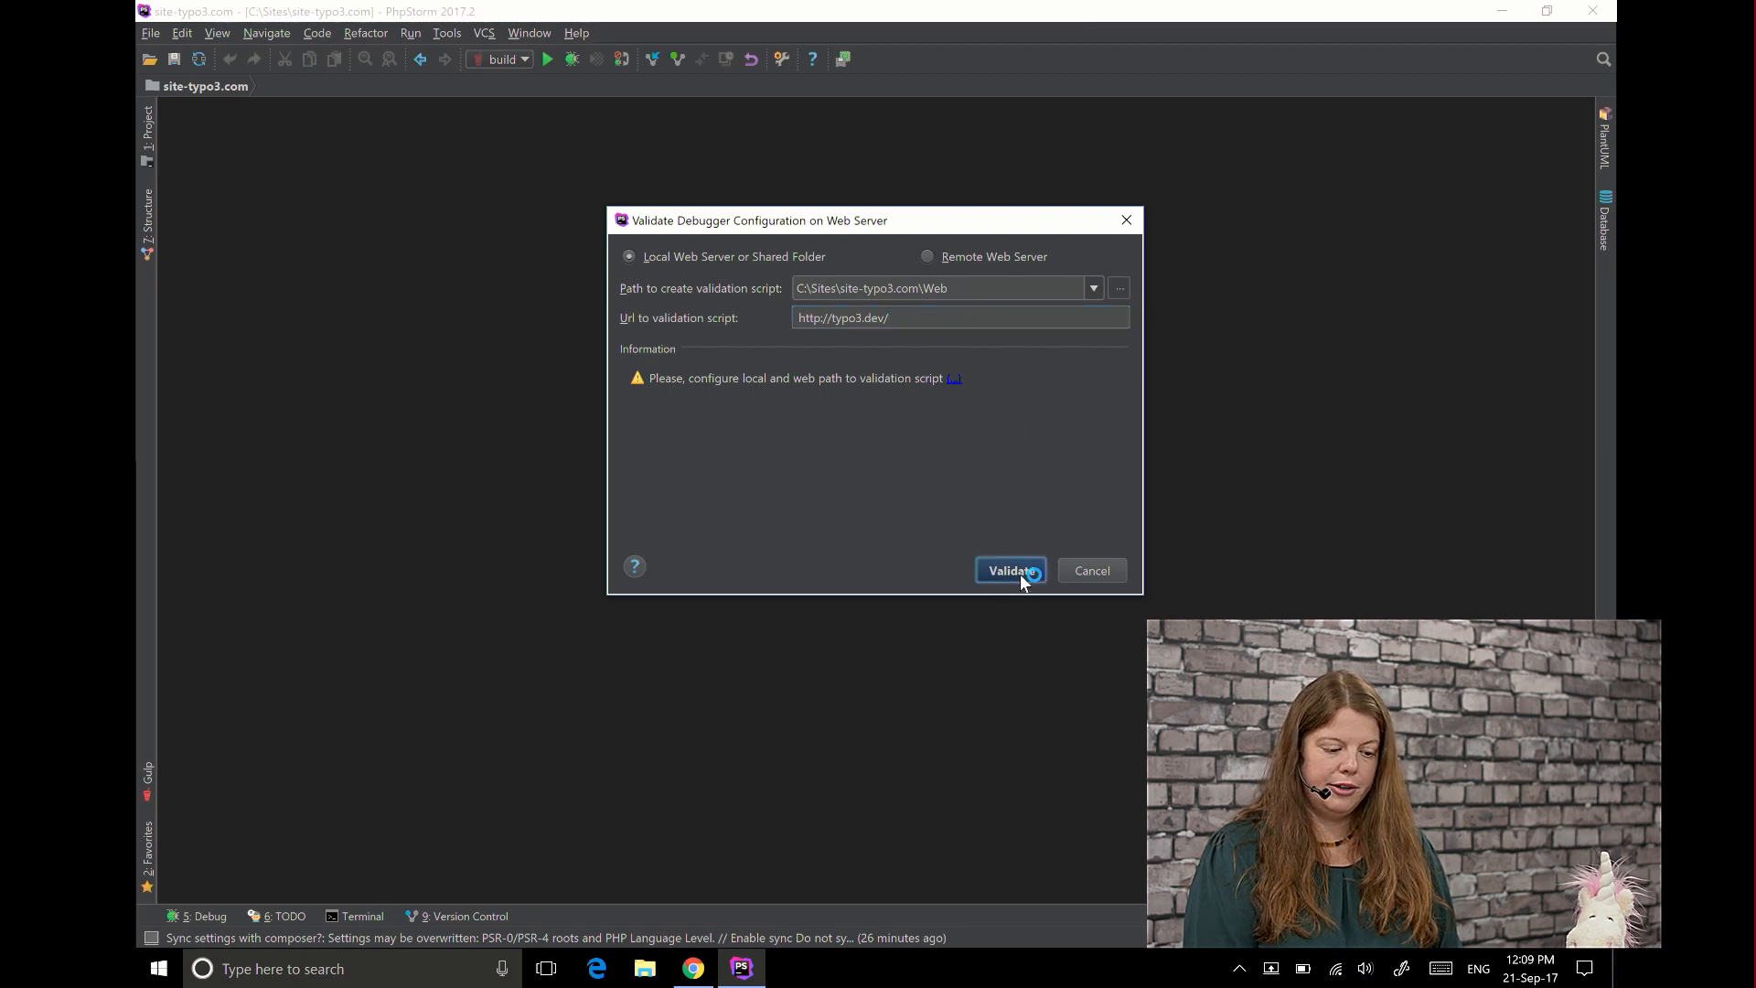
{"action": "left_click", "coordinate": [1010, 571]}
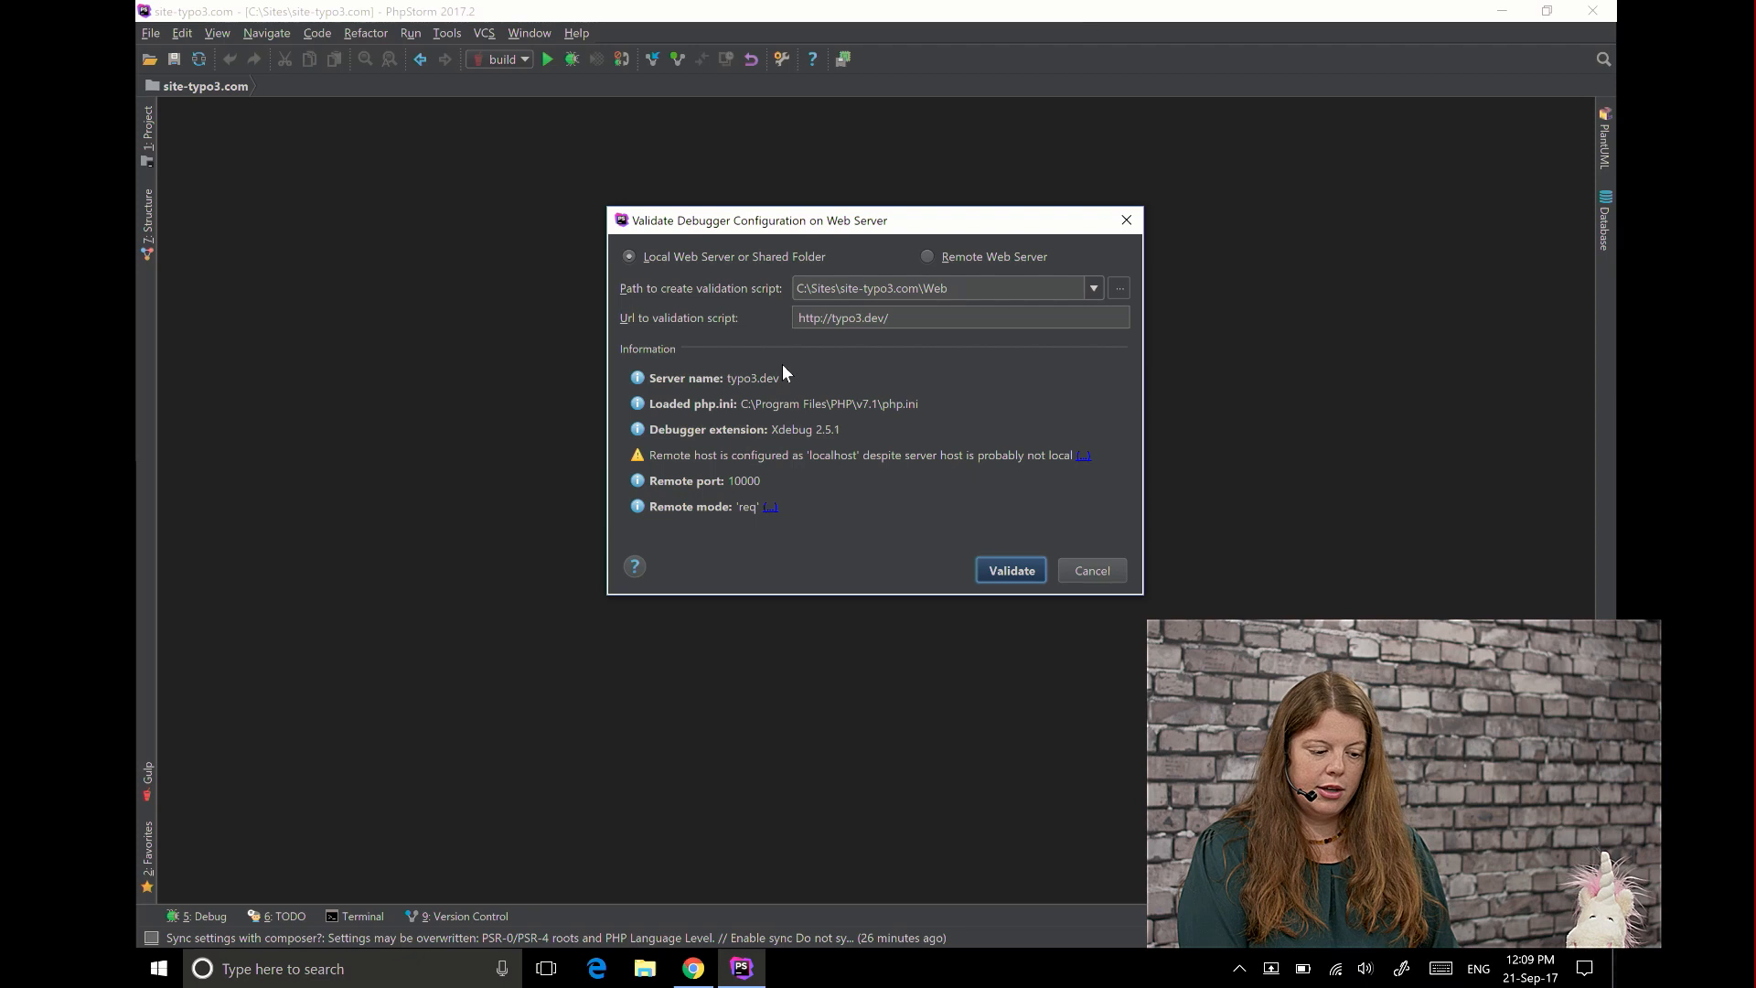
{"action": "mouse_move", "coordinate": [695, 475]}
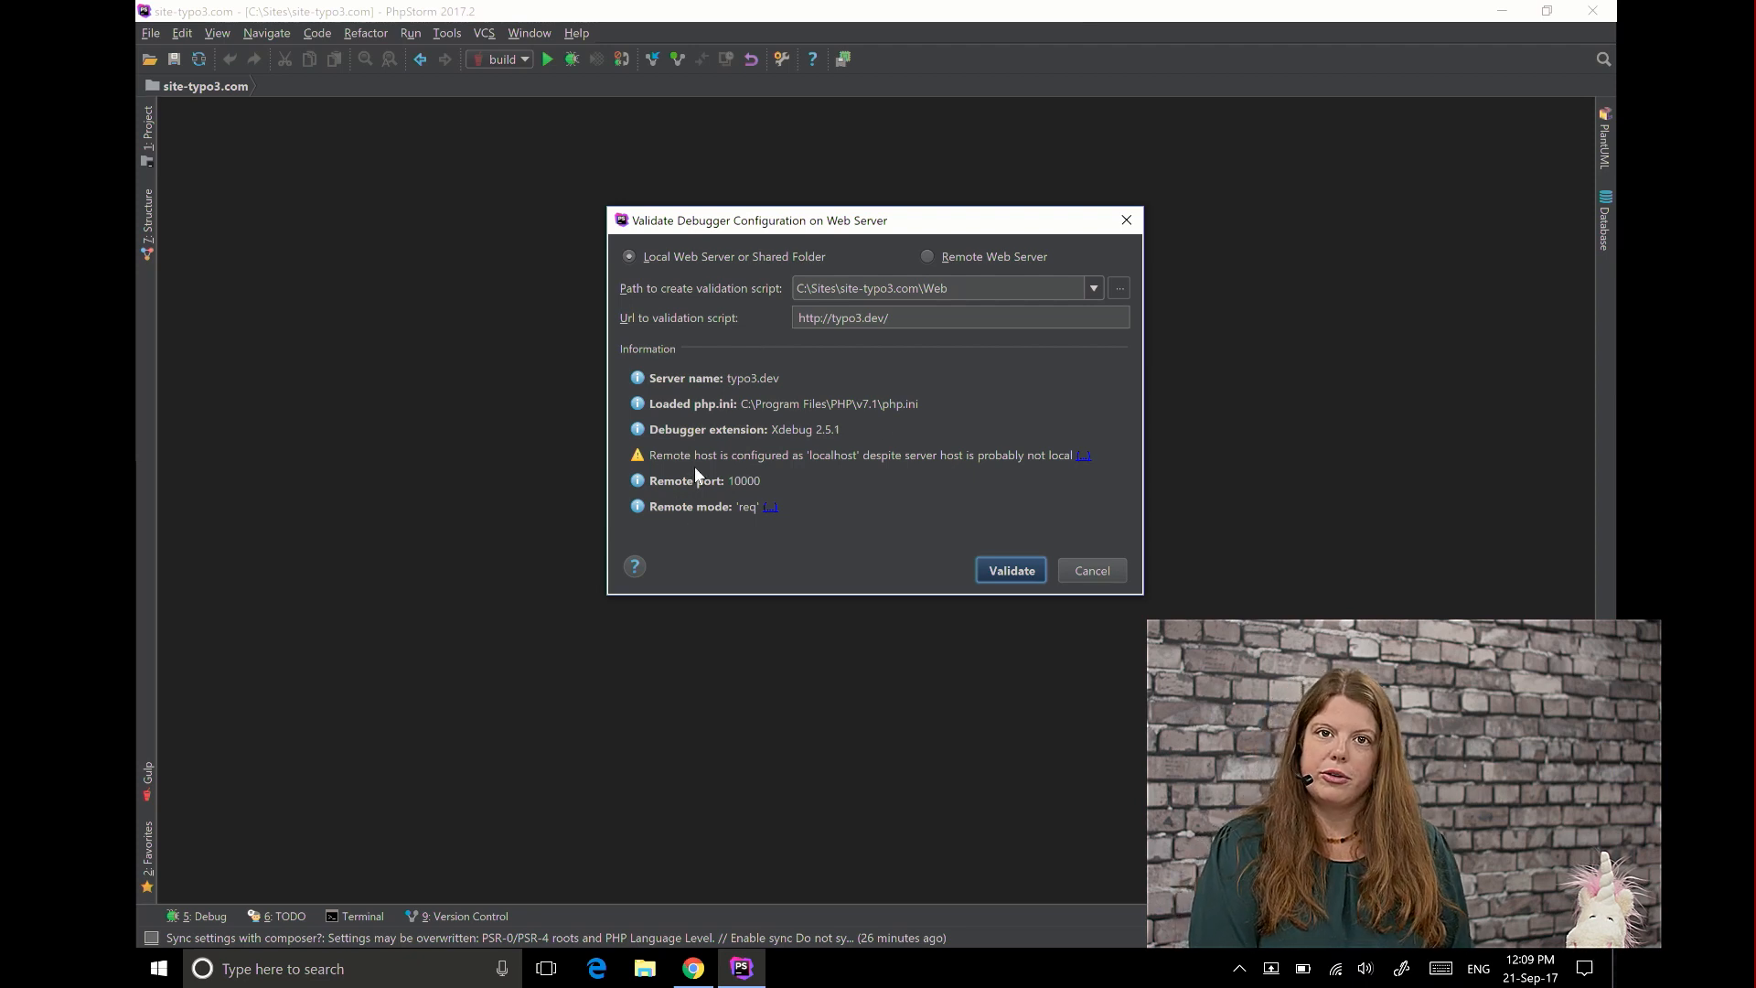
{"action": "mouse_move", "coordinate": [838, 387]}
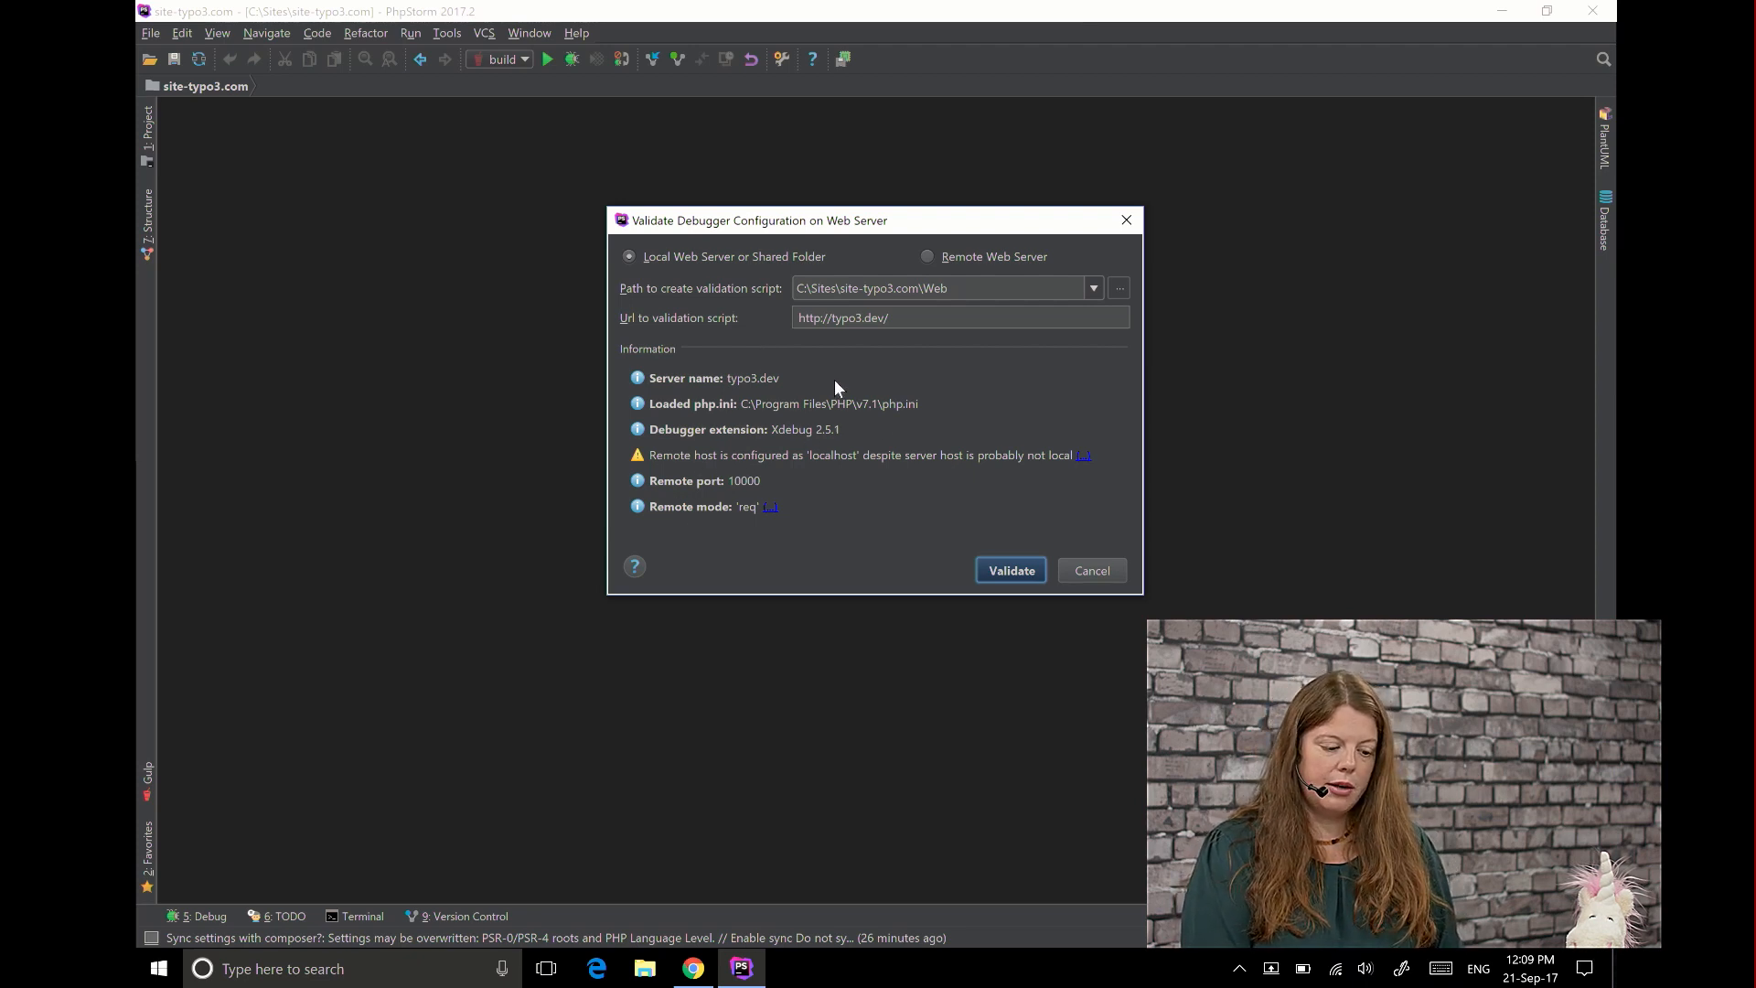
{"action": "mouse_move", "coordinate": [925, 419]}
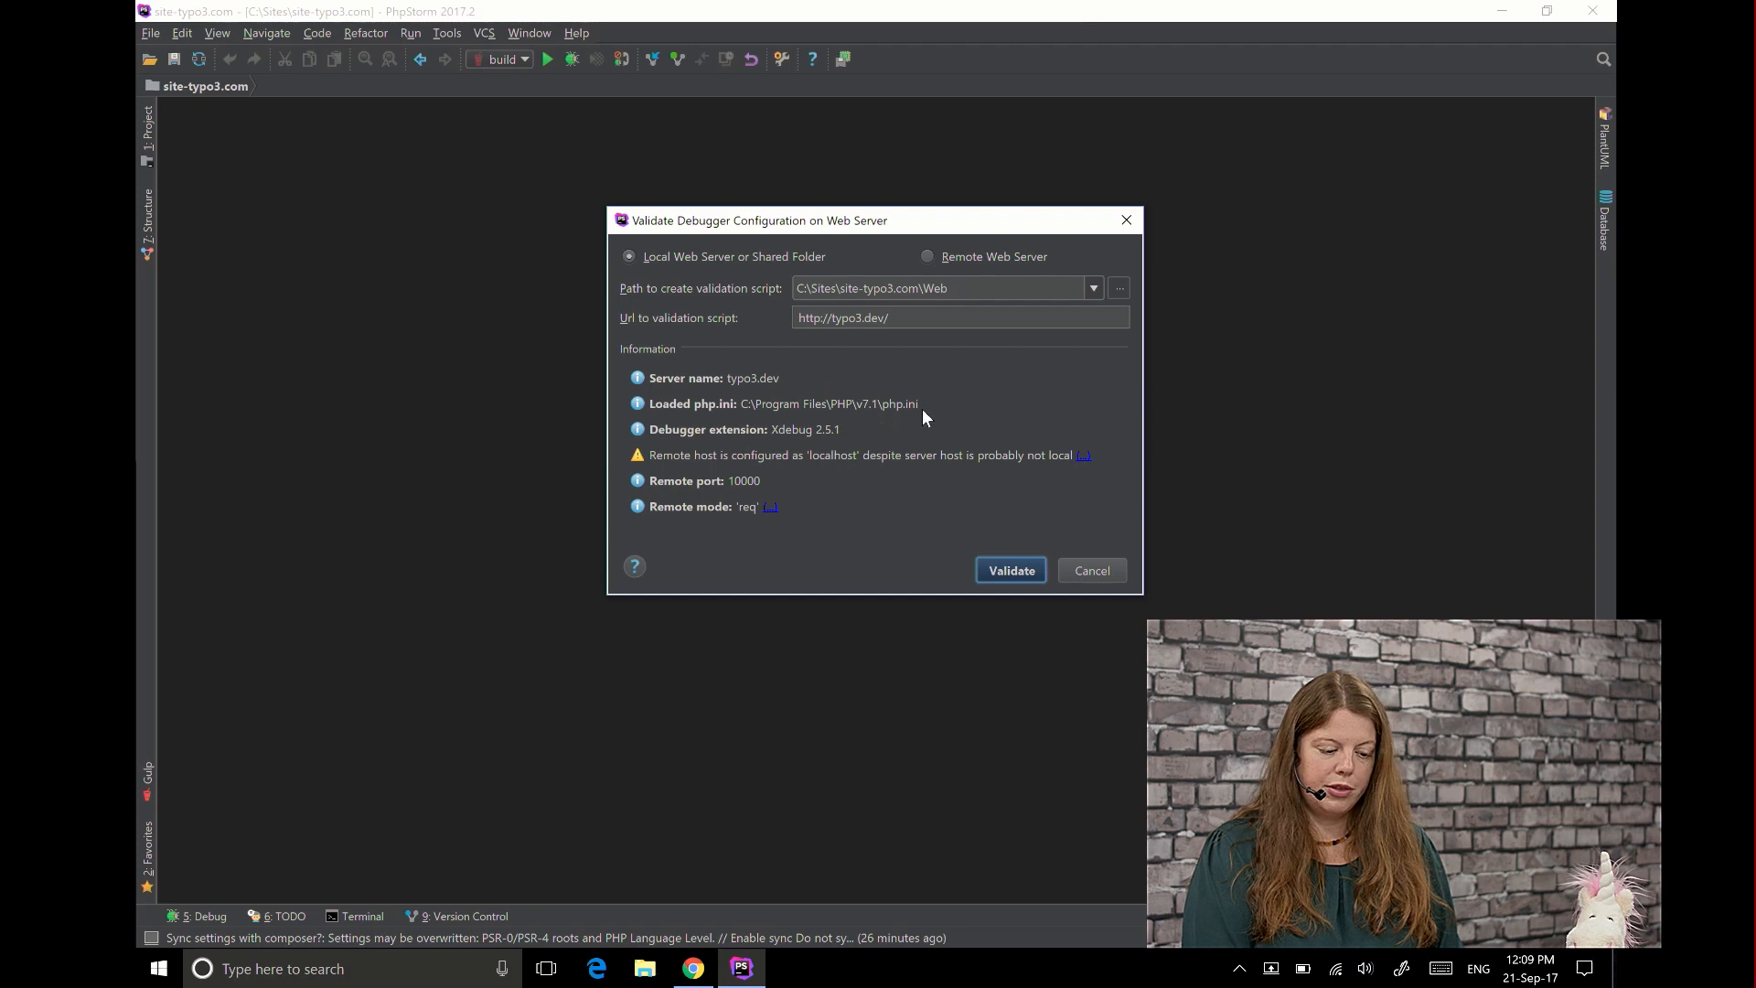
{"action": "mouse_move", "coordinate": [788, 450]}
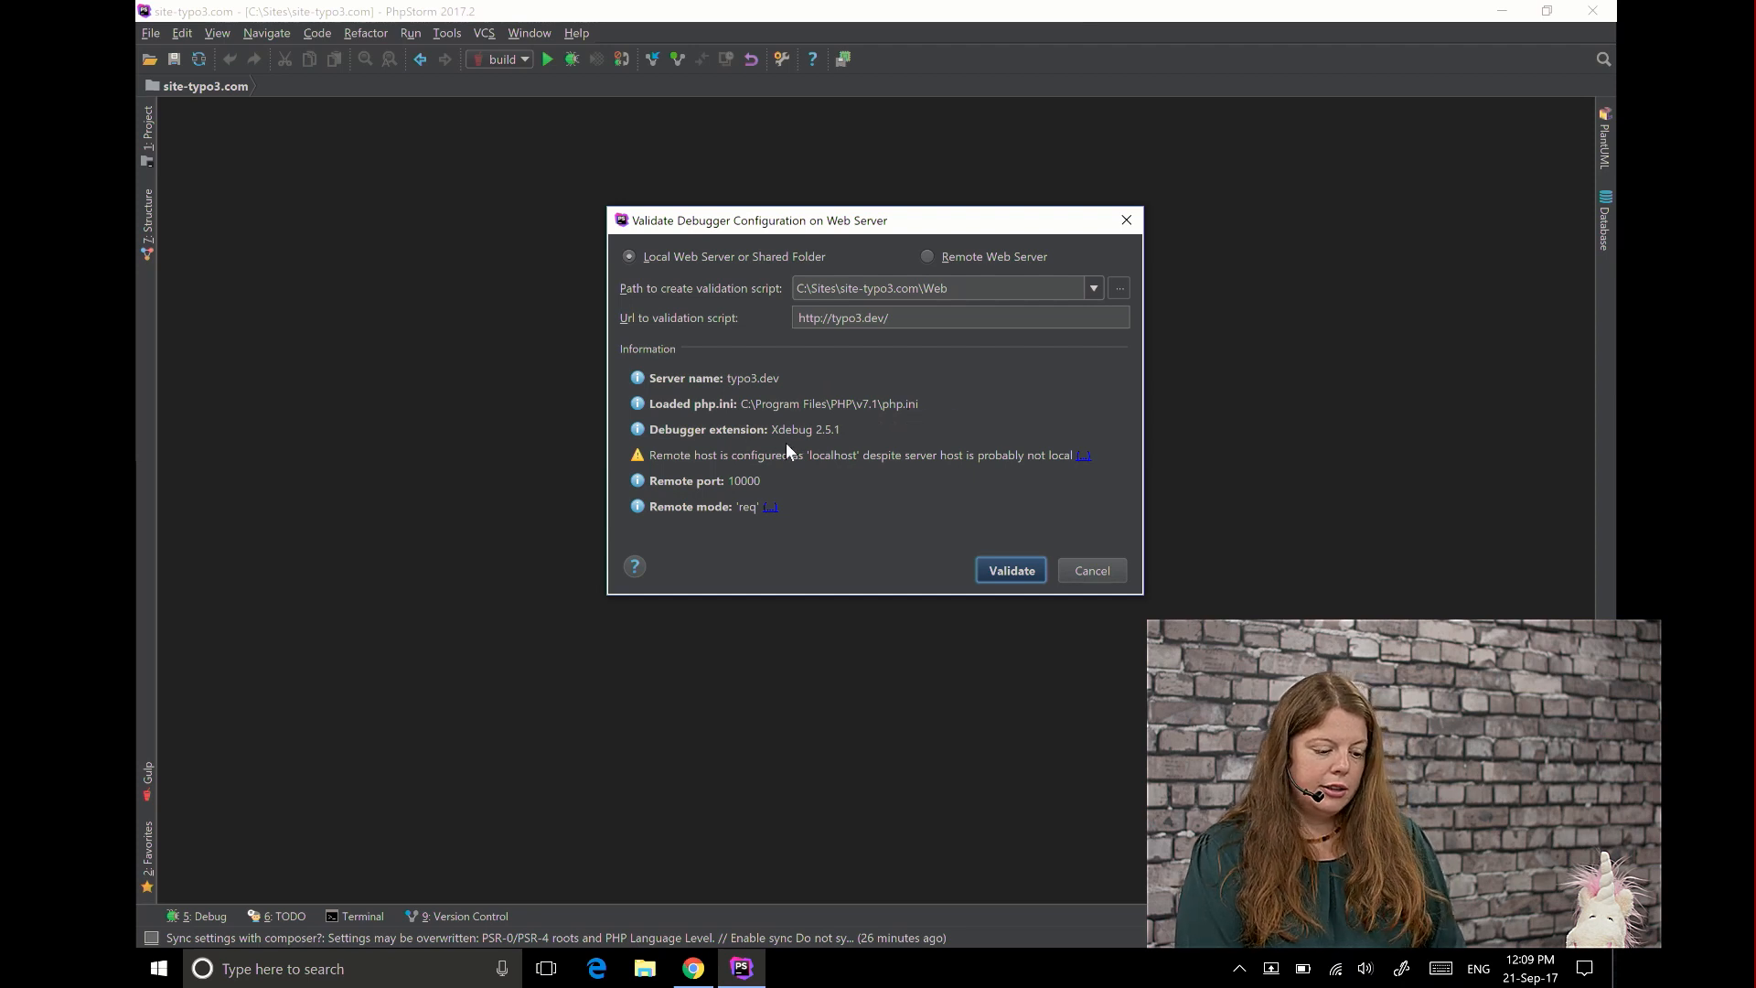
{"action": "mouse_move", "coordinate": [845, 432]}
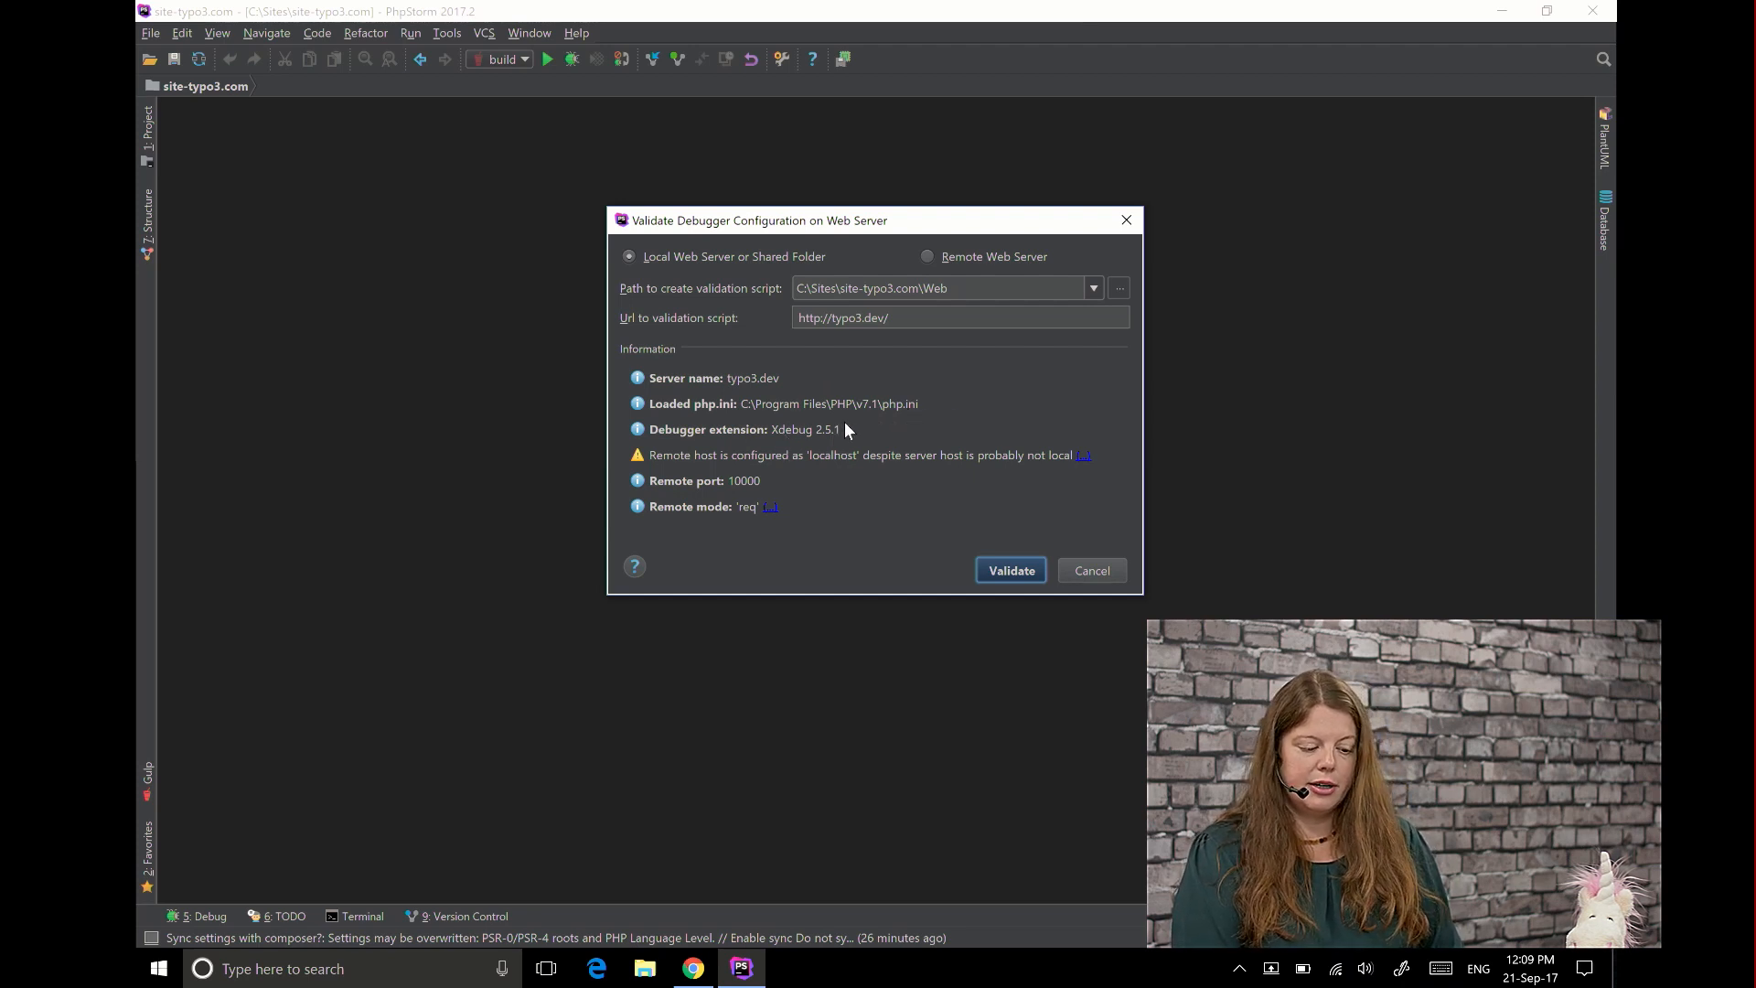
{"action": "mouse_move", "coordinate": [671, 485]}
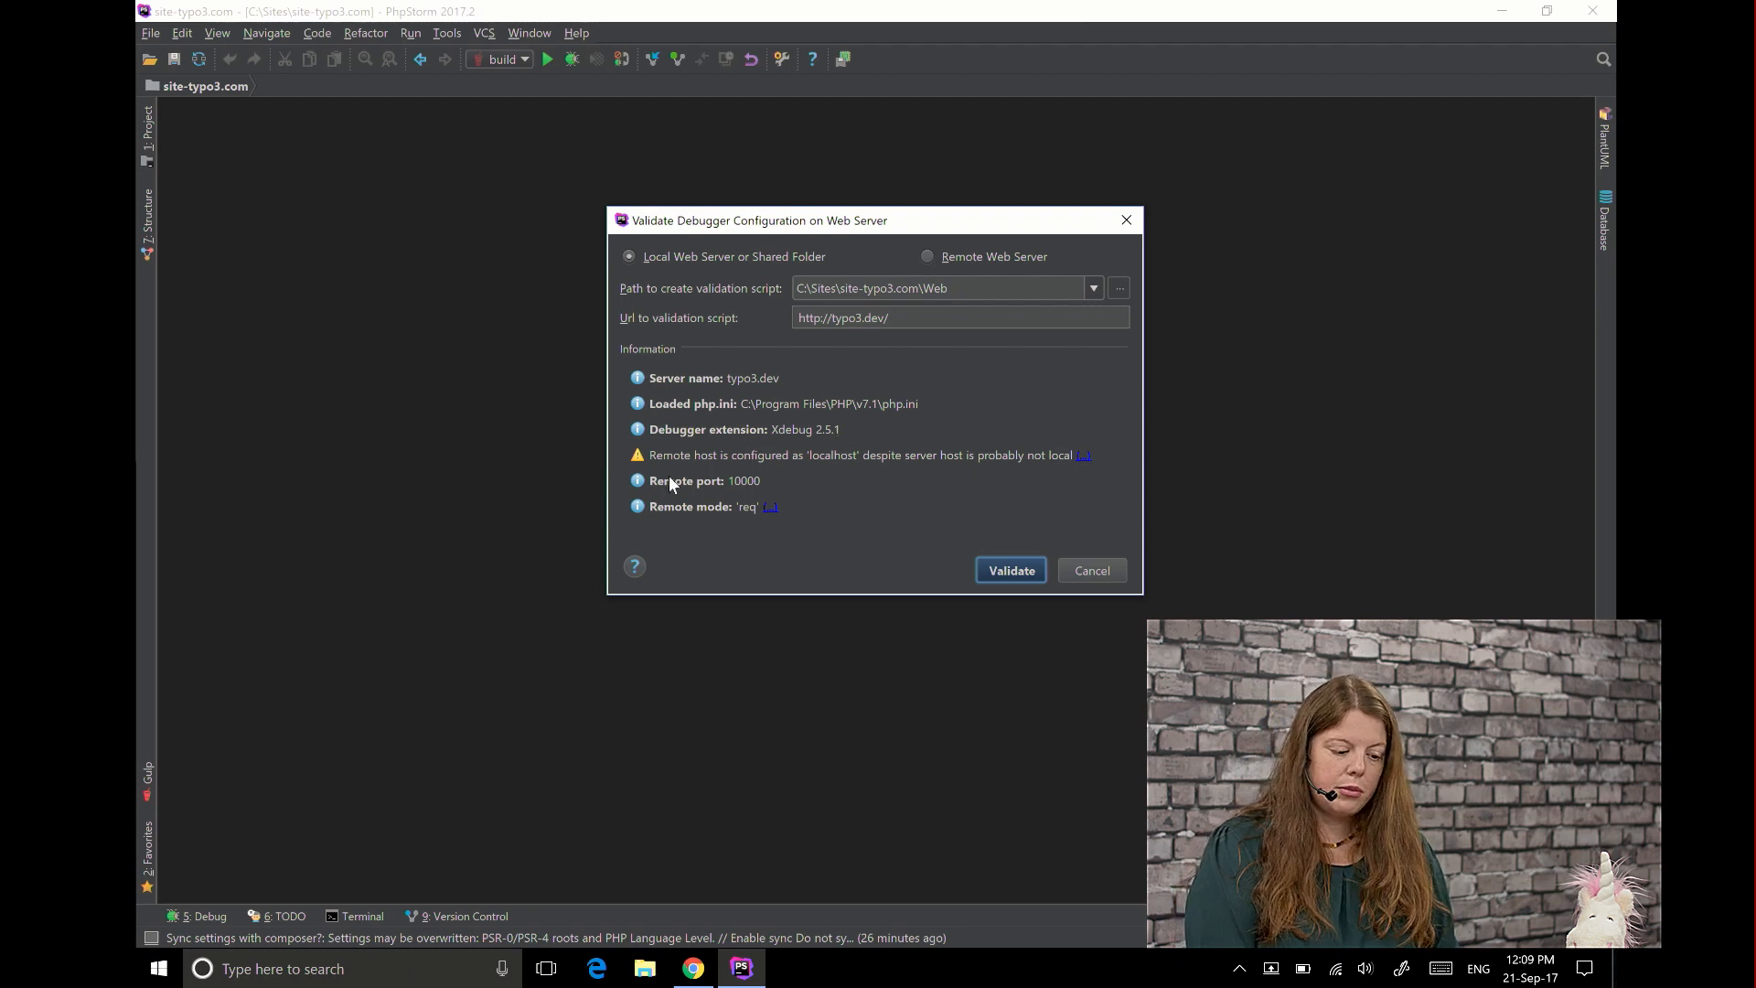
{"action": "mouse_move", "coordinate": [805, 485]}
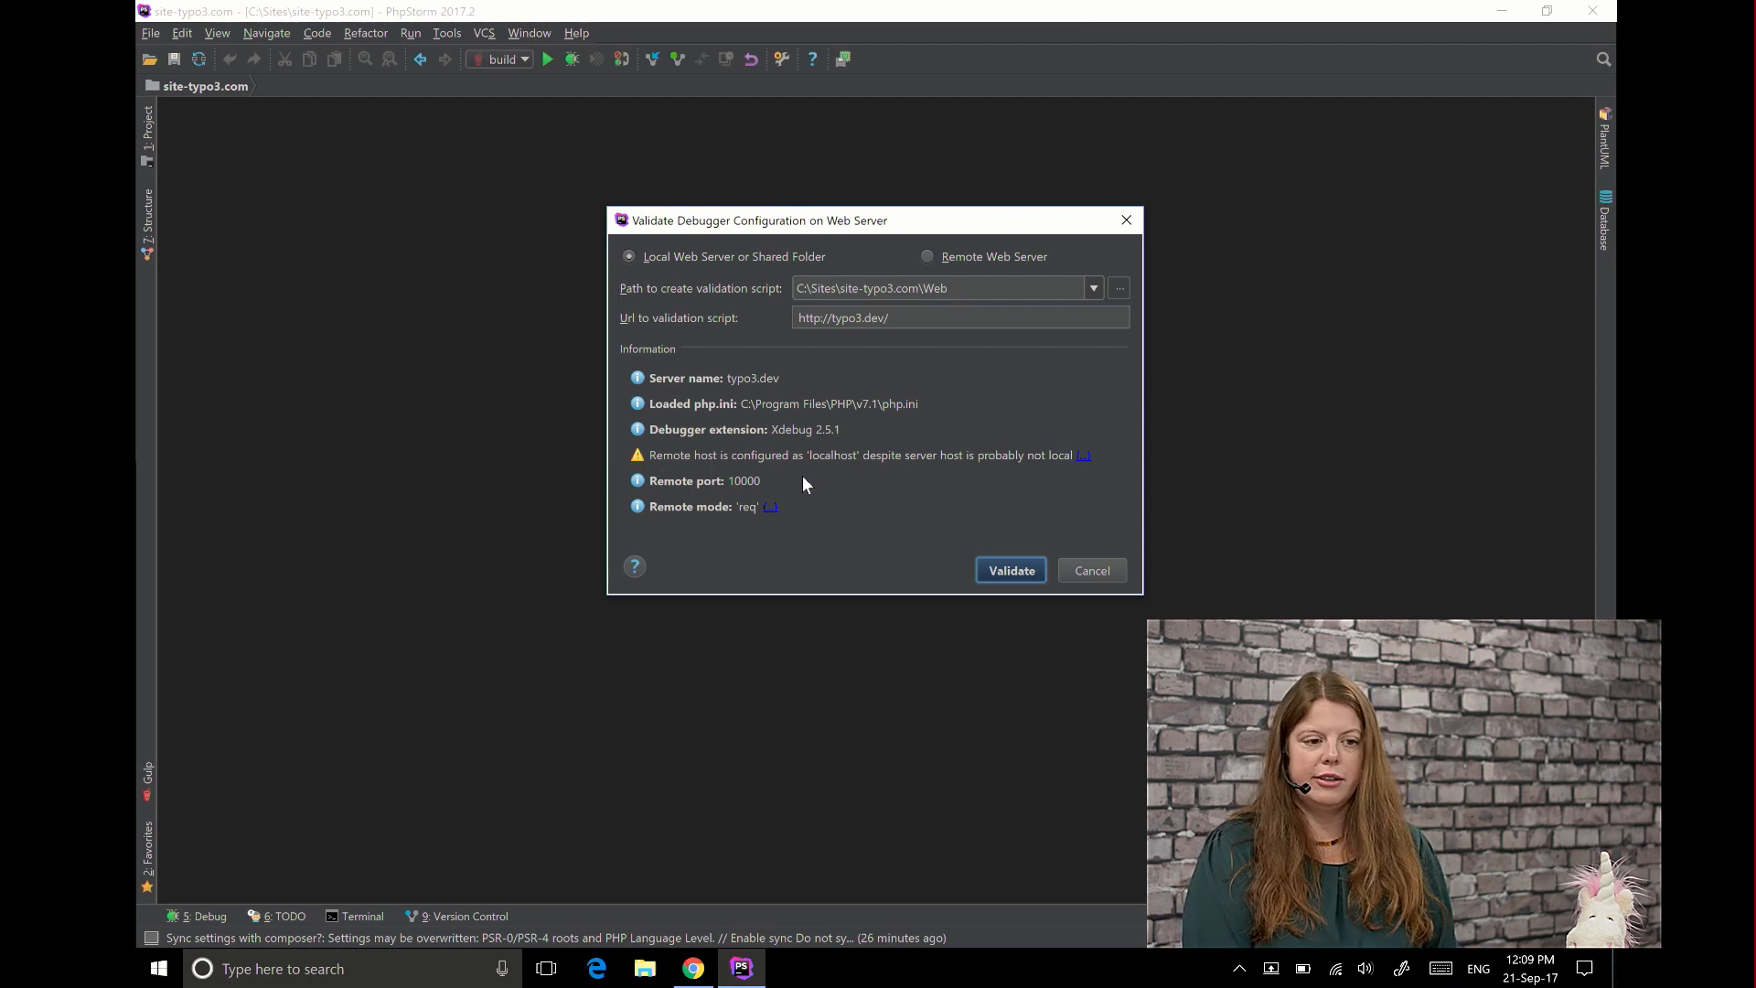
{"action": "mouse_move", "coordinate": [857, 461]}
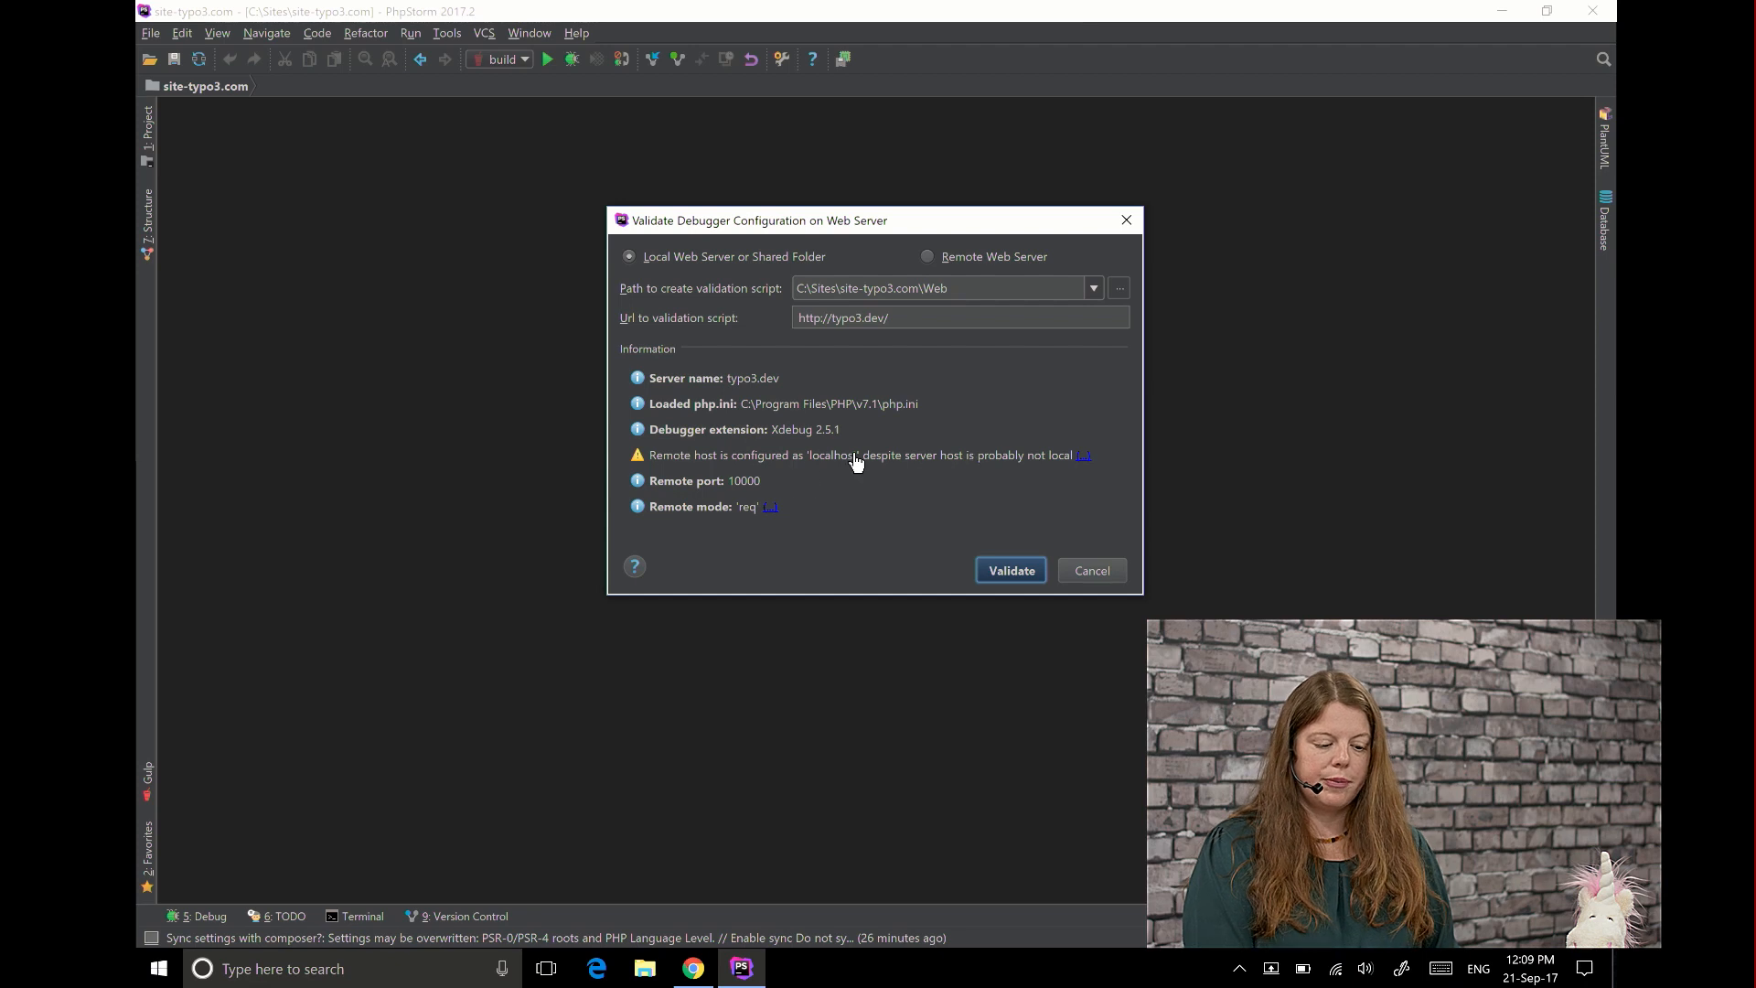
{"action": "mouse_move", "coordinate": [798, 399]}
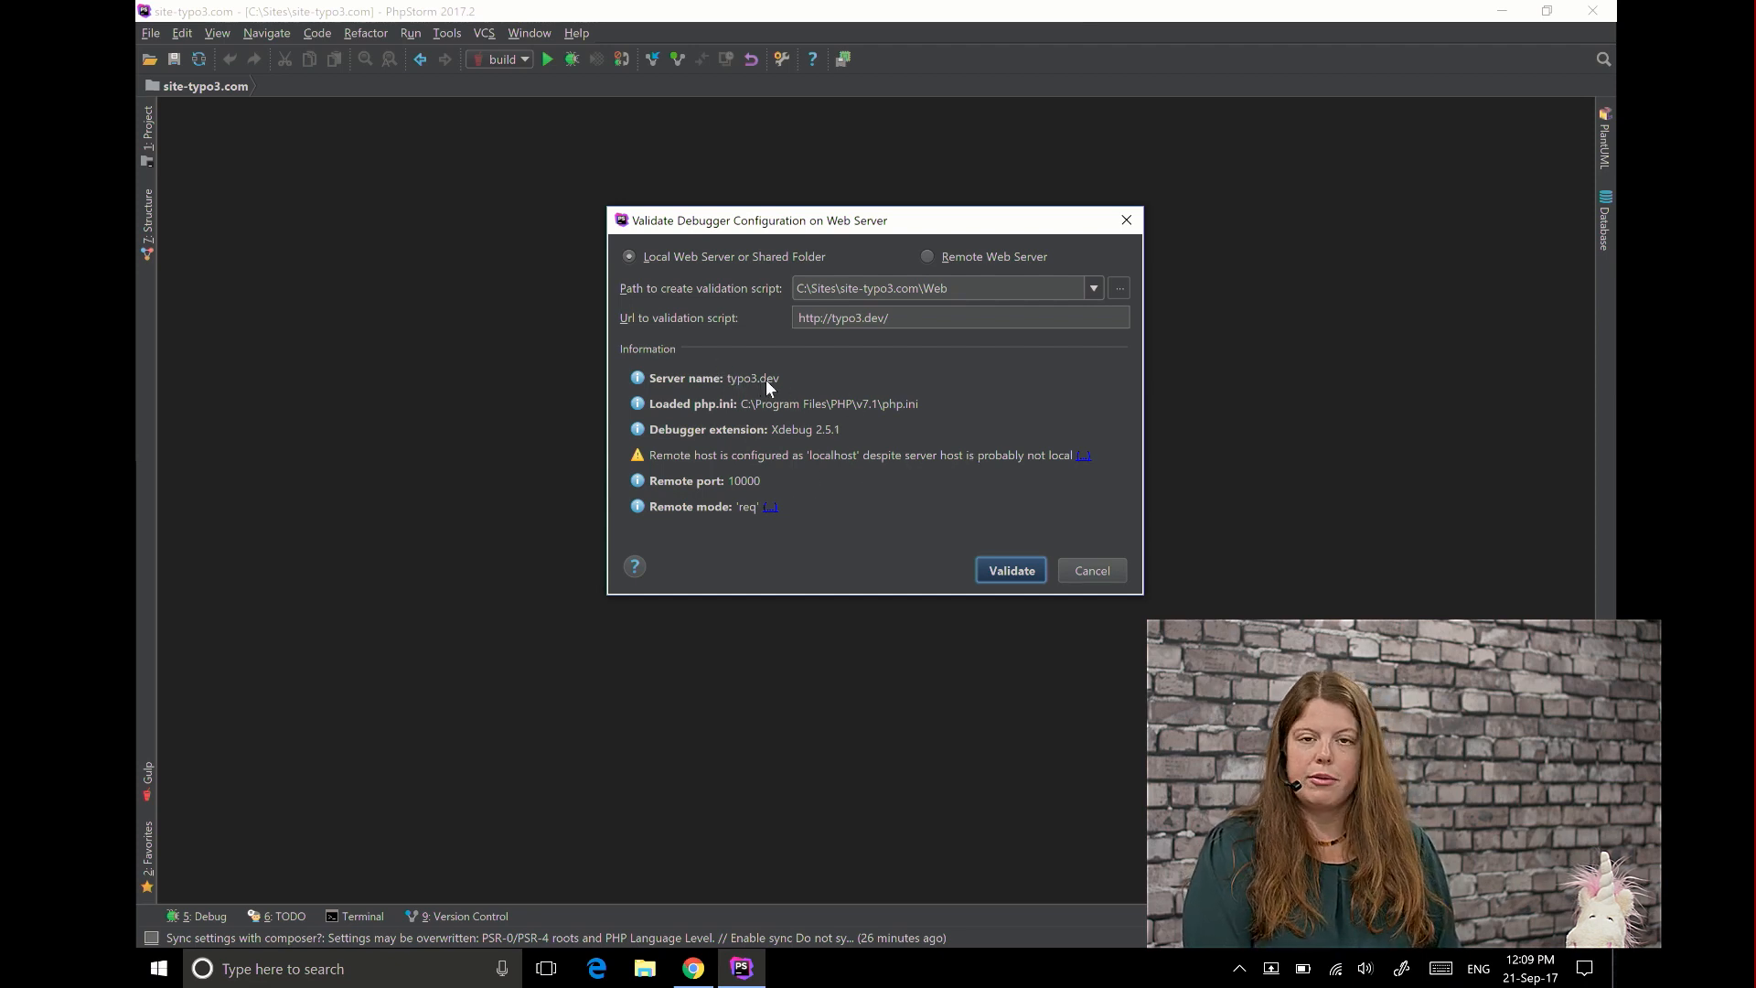
{"action": "mouse_move", "coordinate": [1008, 406]}
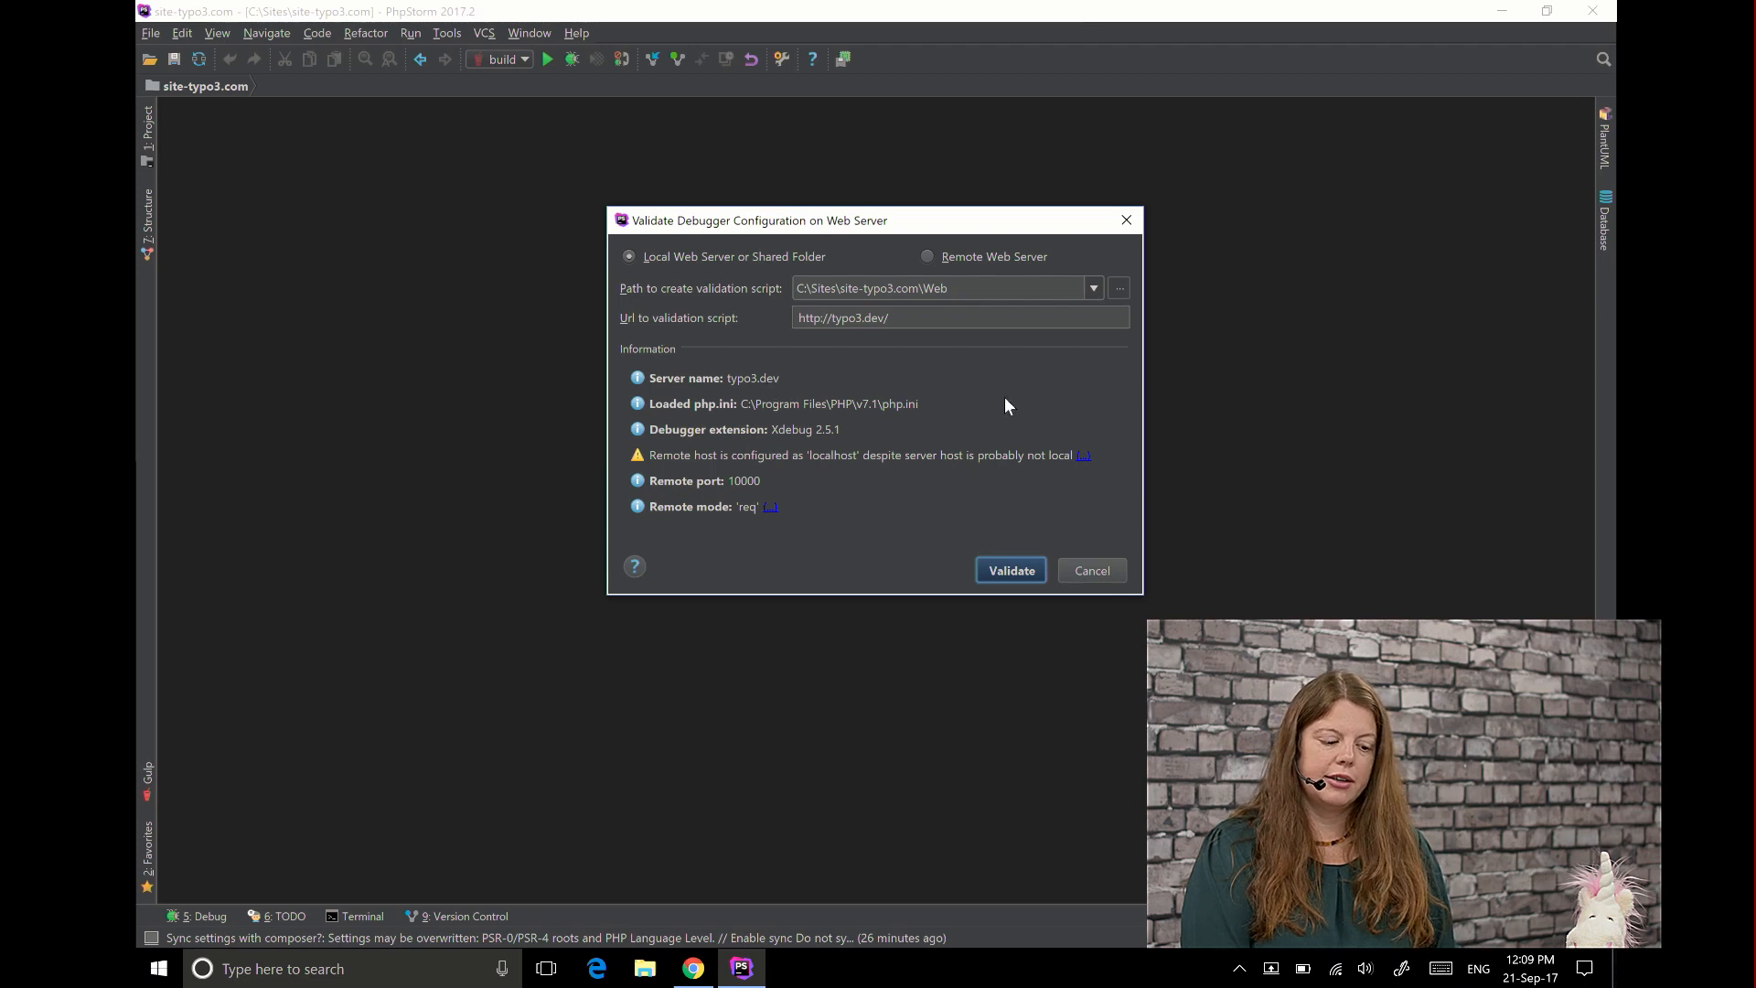
{"action": "mouse_move", "coordinate": [834, 464]}
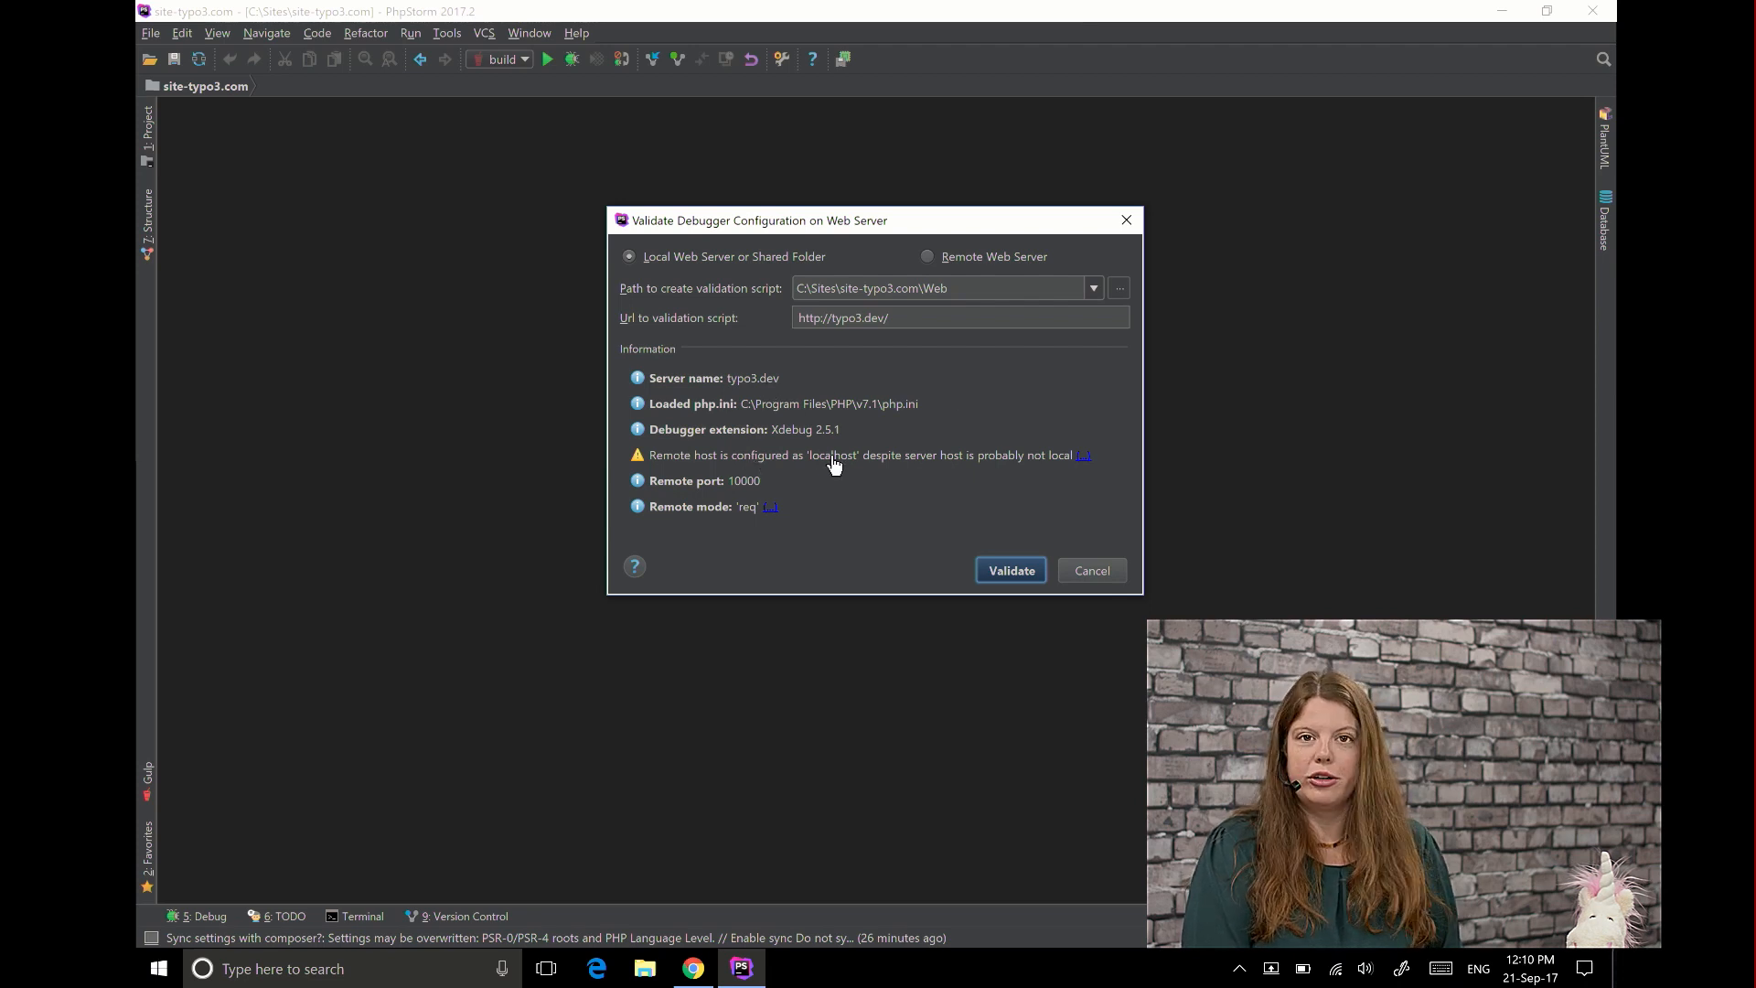
{"action": "mouse_move", "coordinate": [838, 459]}
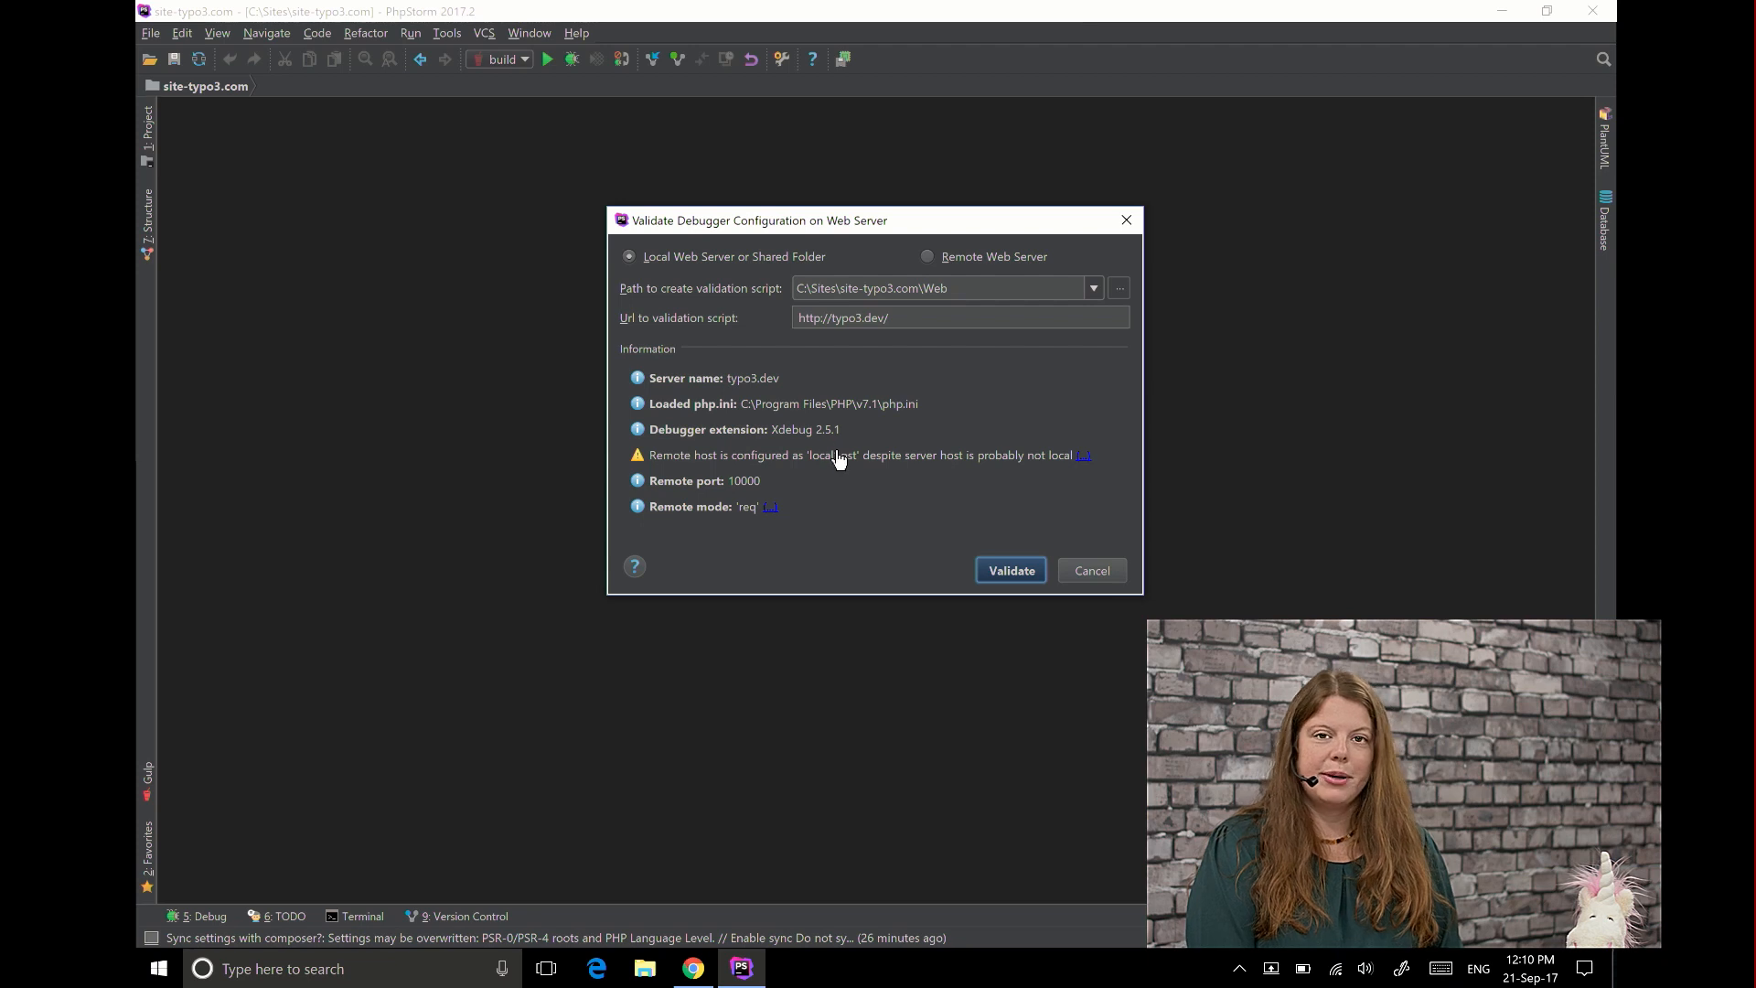
{"action": "mouse_move", "coordinate": [852, 497]}
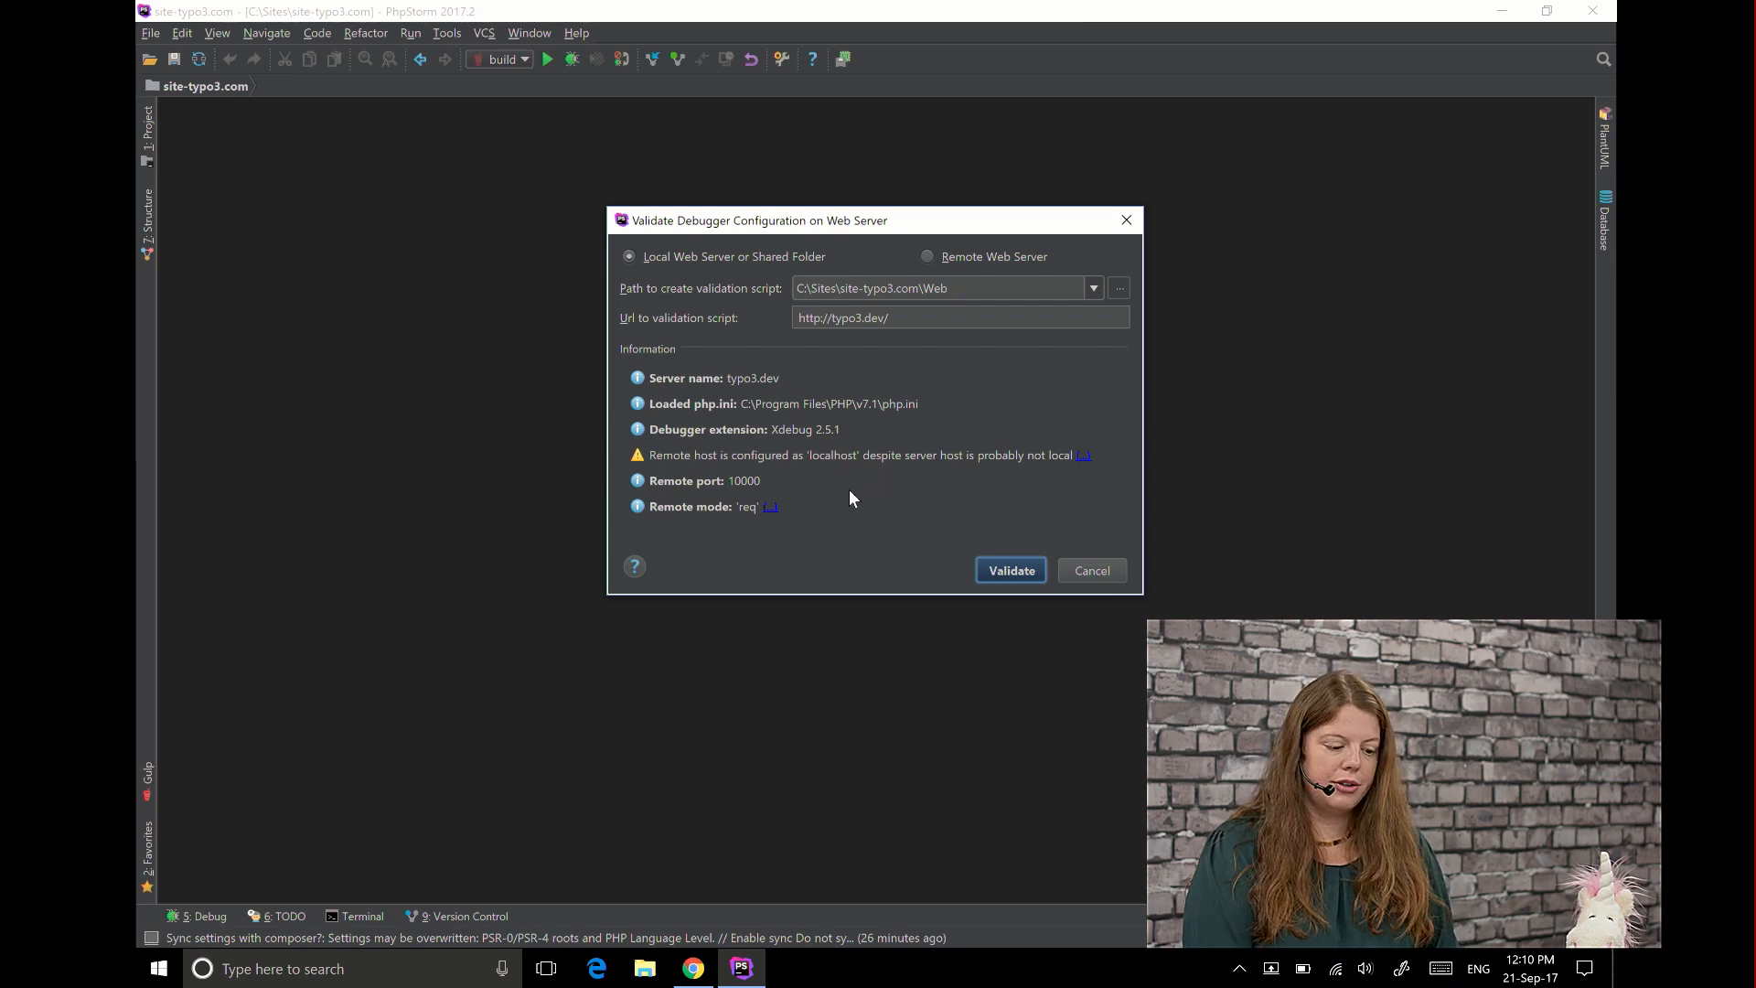
{"action": "mouse_move", "coordinate": [802, 486]}
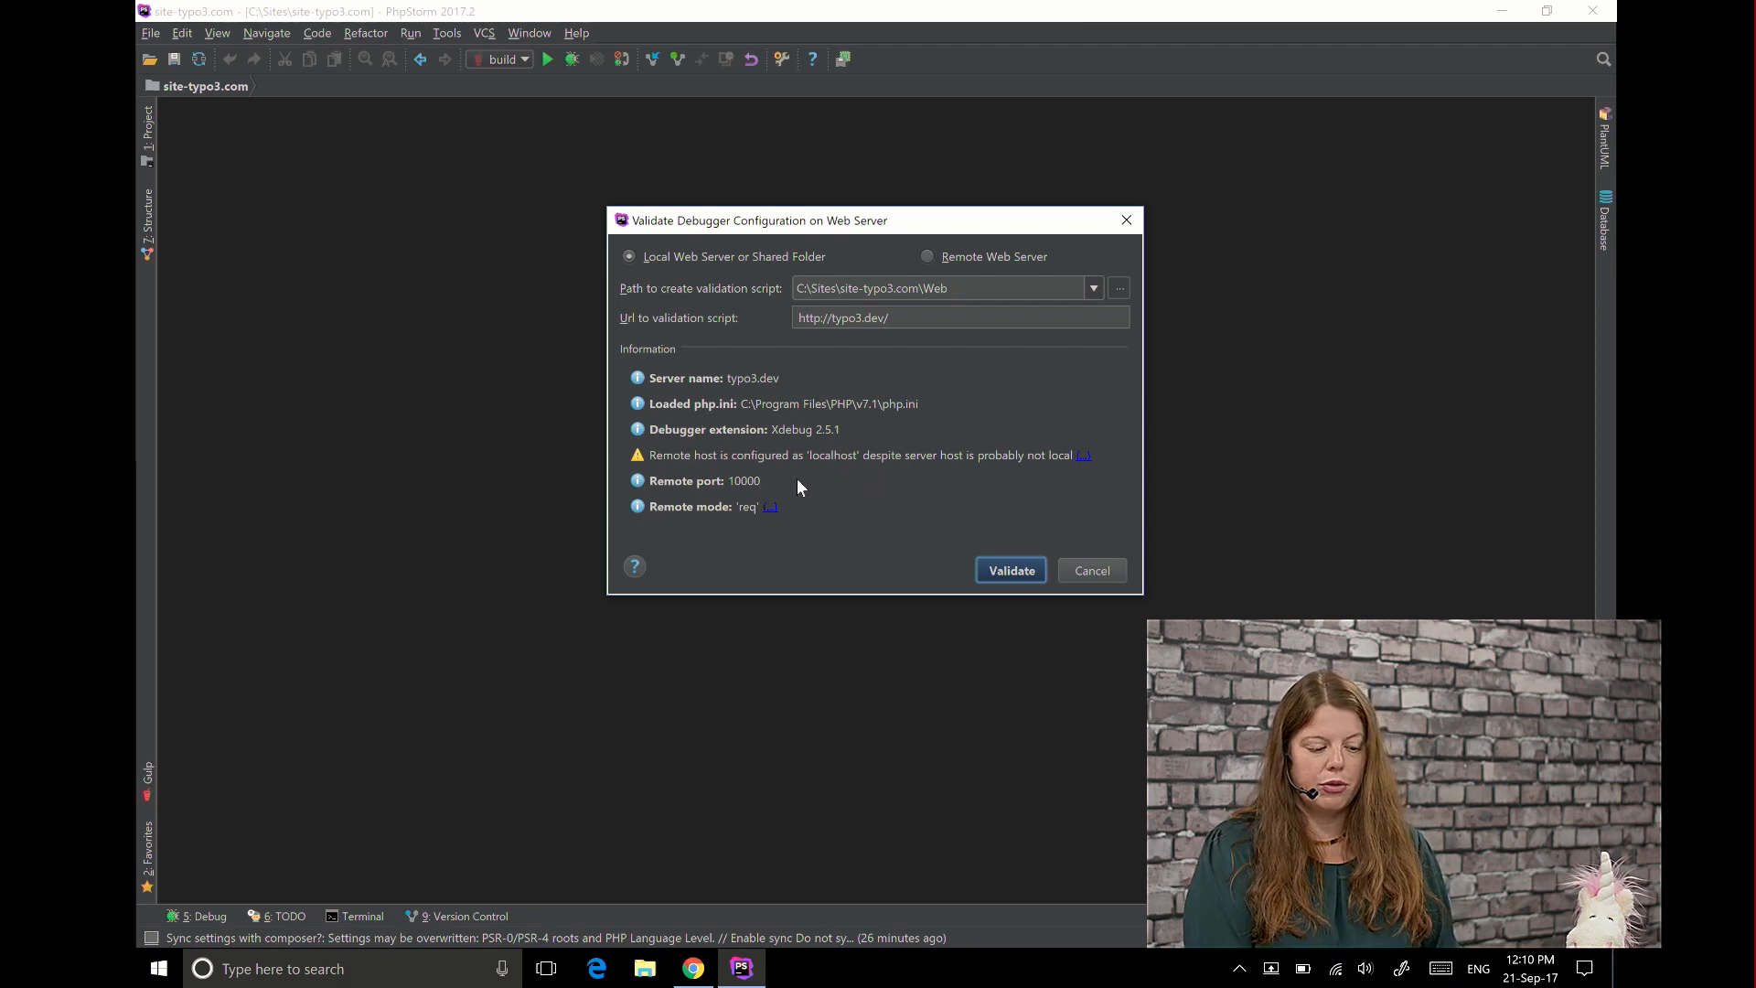
{"action": "mouse_move", "coordinate": [742, 494]}
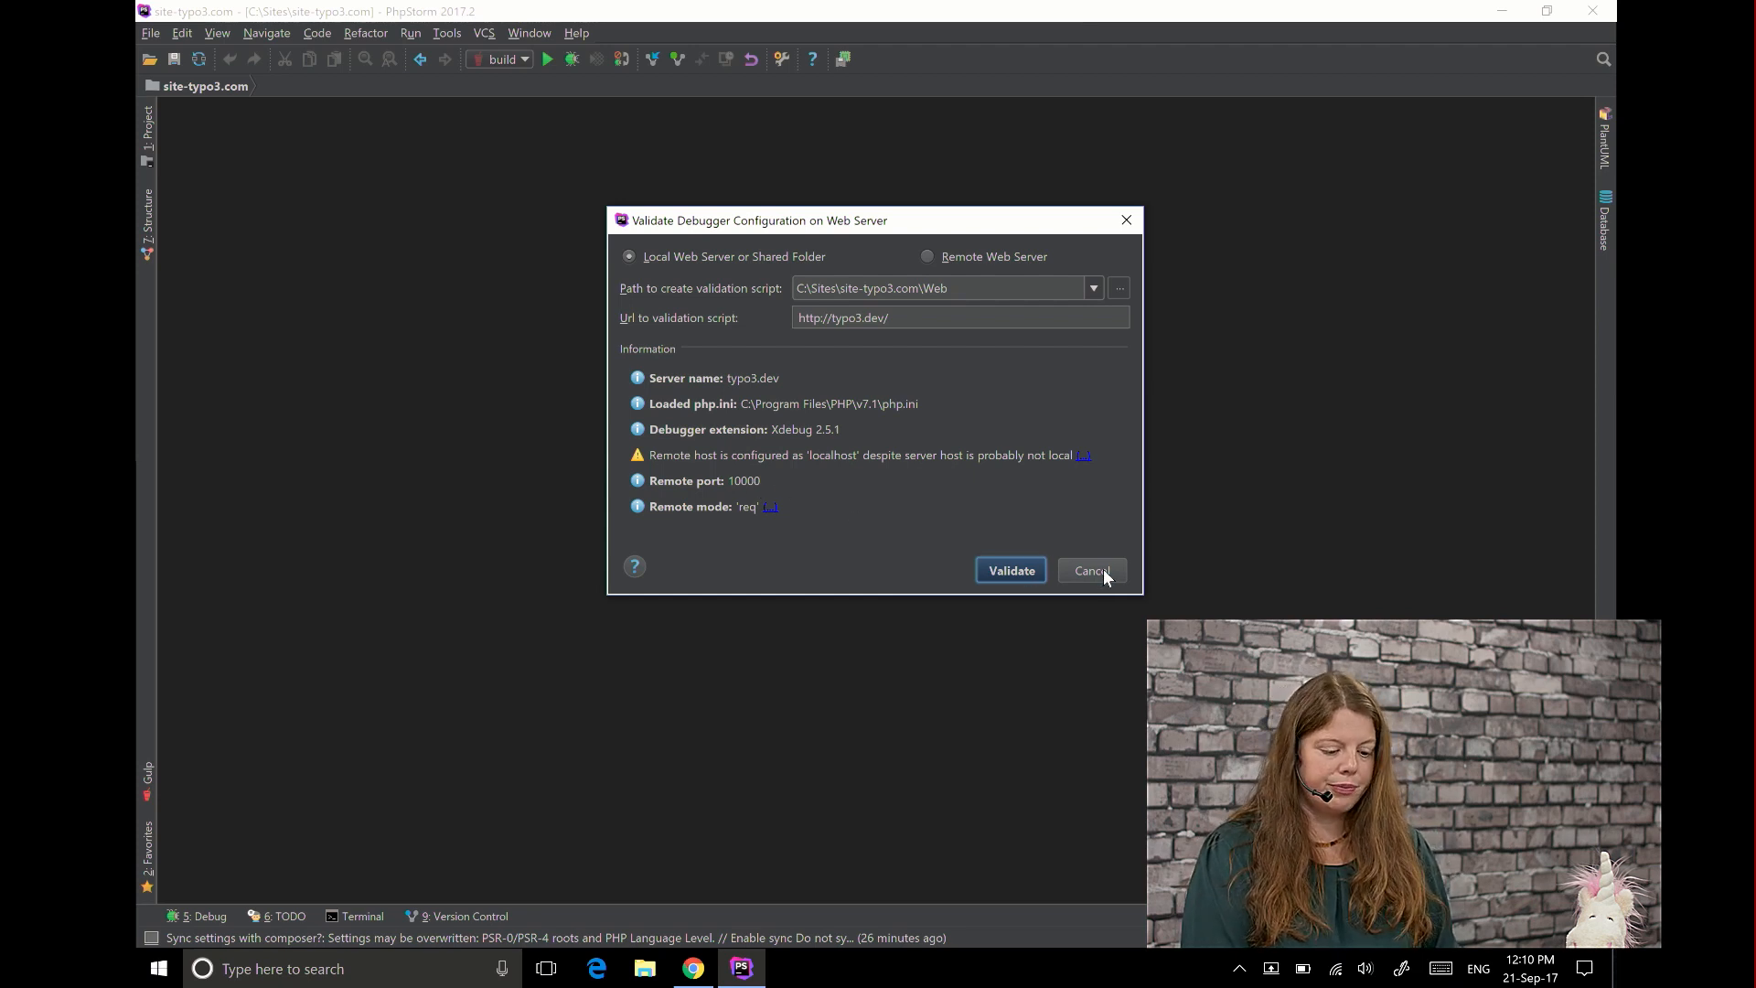
{"action": "mouse_move", "coordinate": [918, 519]}
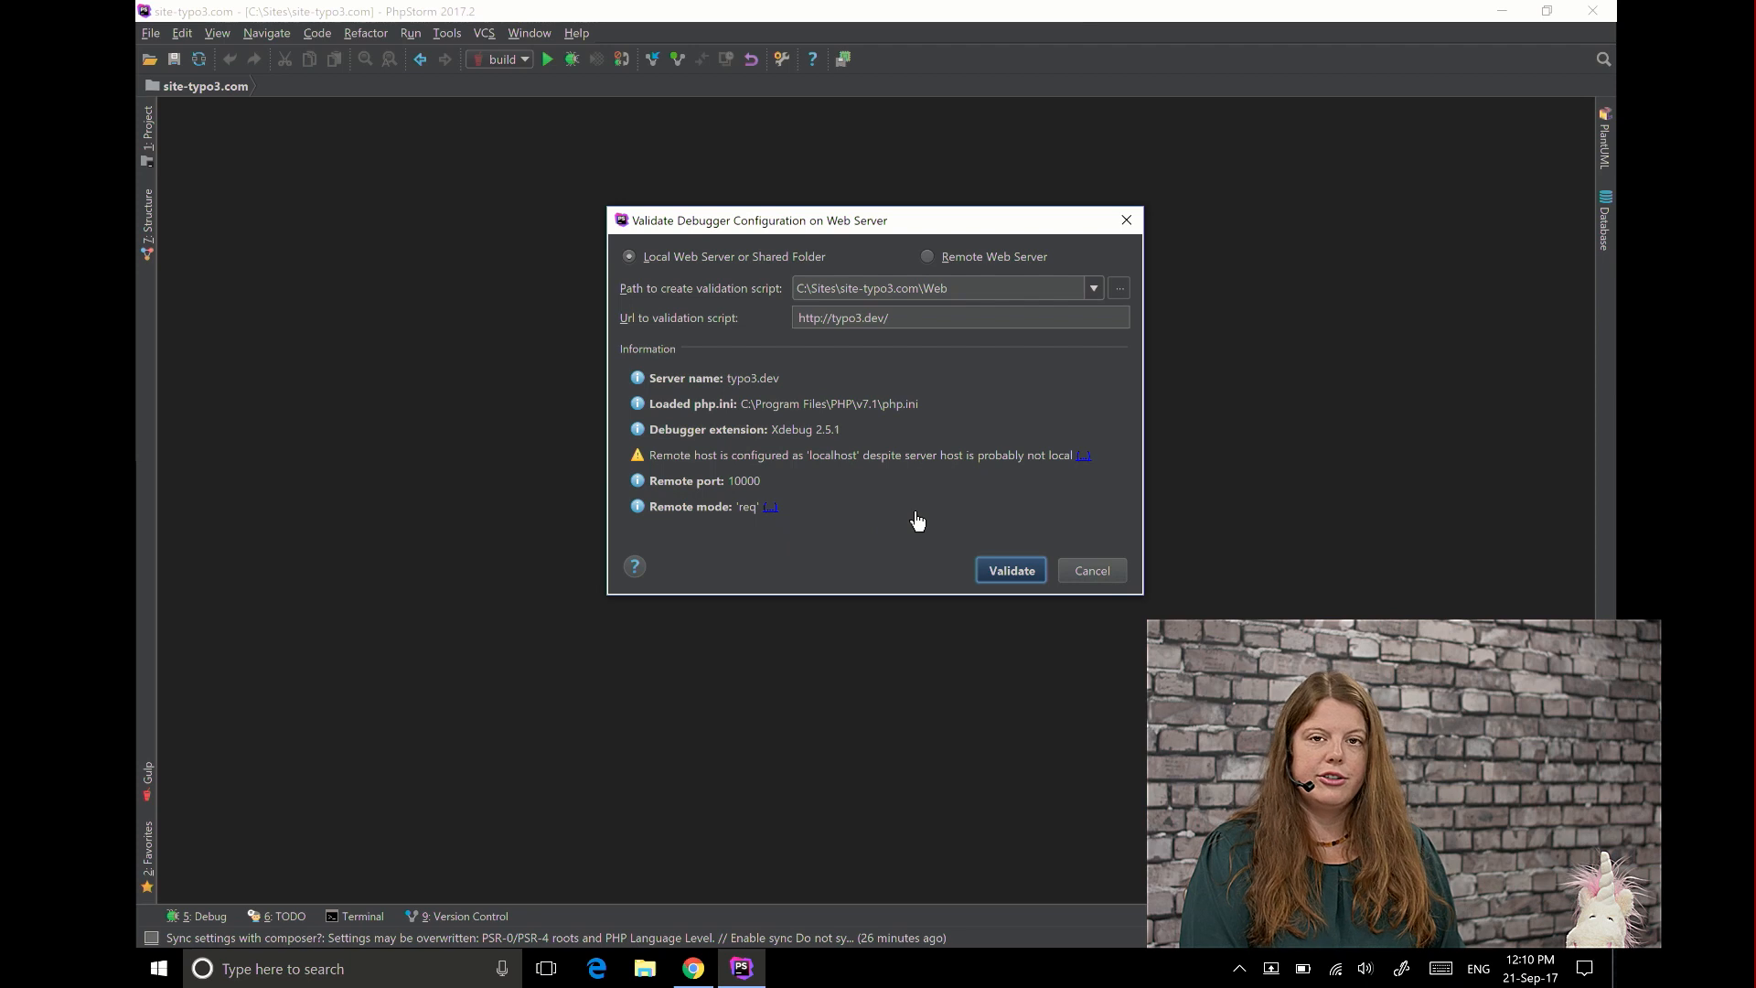
{"action": "mouse_move", "coordinate": [970, 456]}
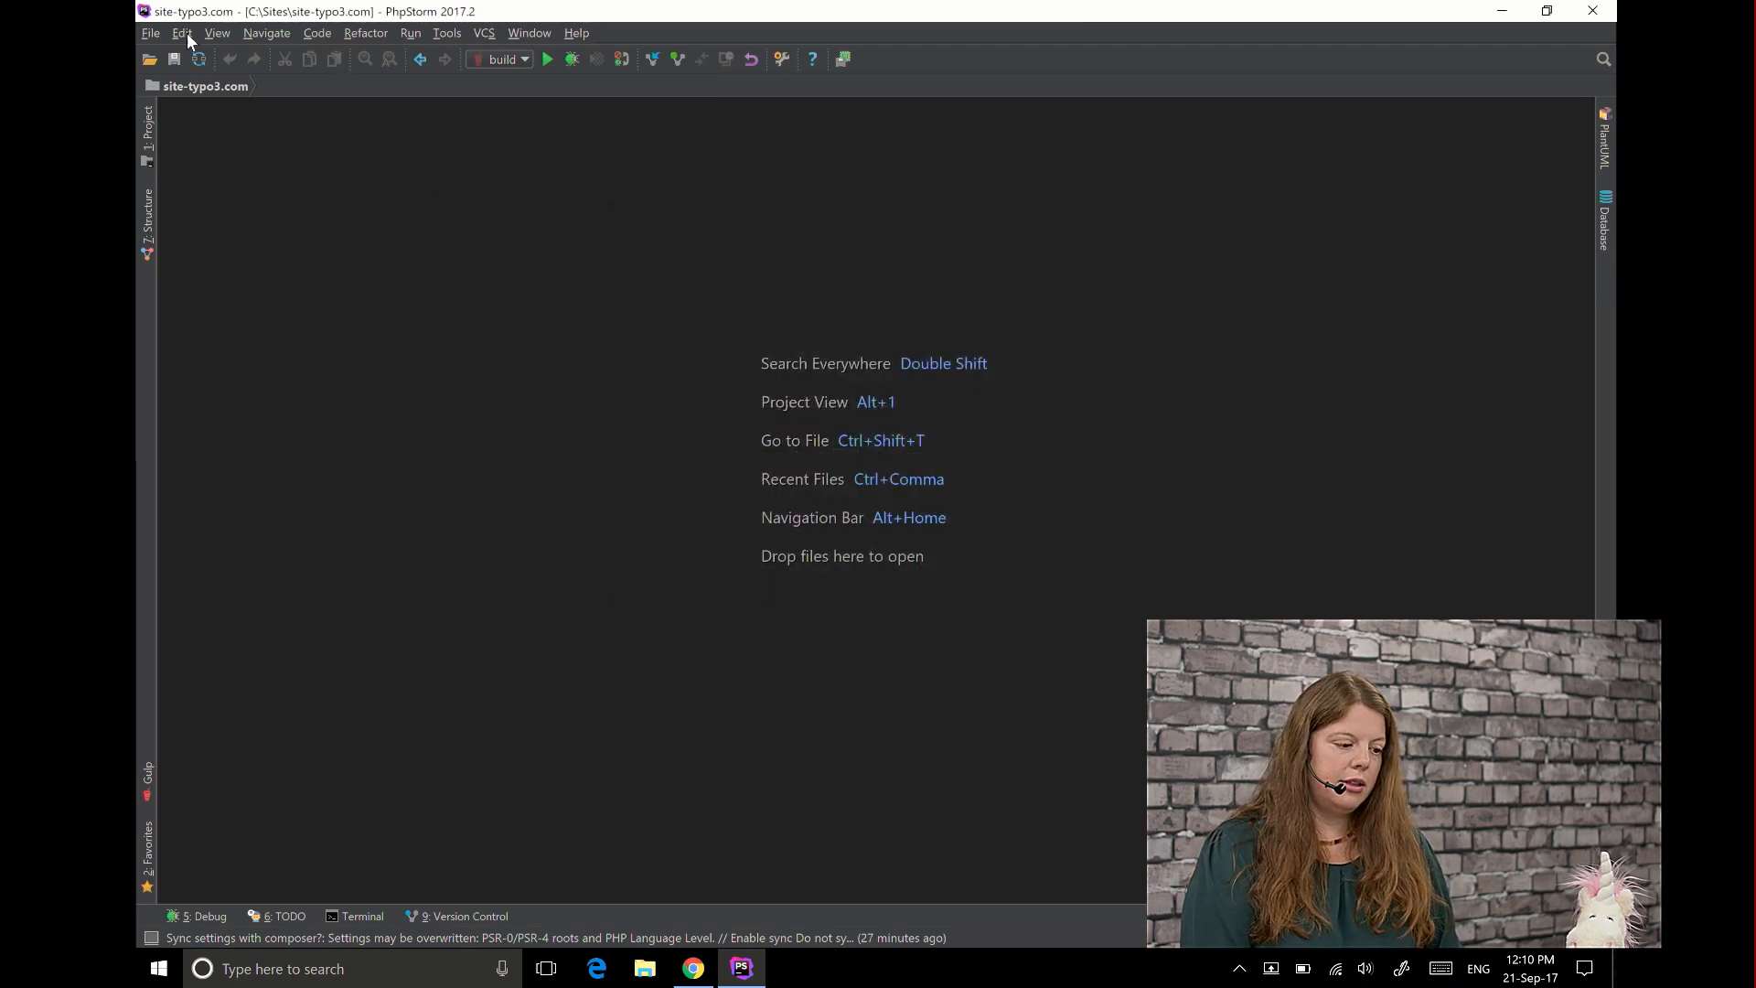
Reach the PHP Debug page in Settings via the 'Debugg' search
{"action": "left_click", "coordinate": [150, 33]}
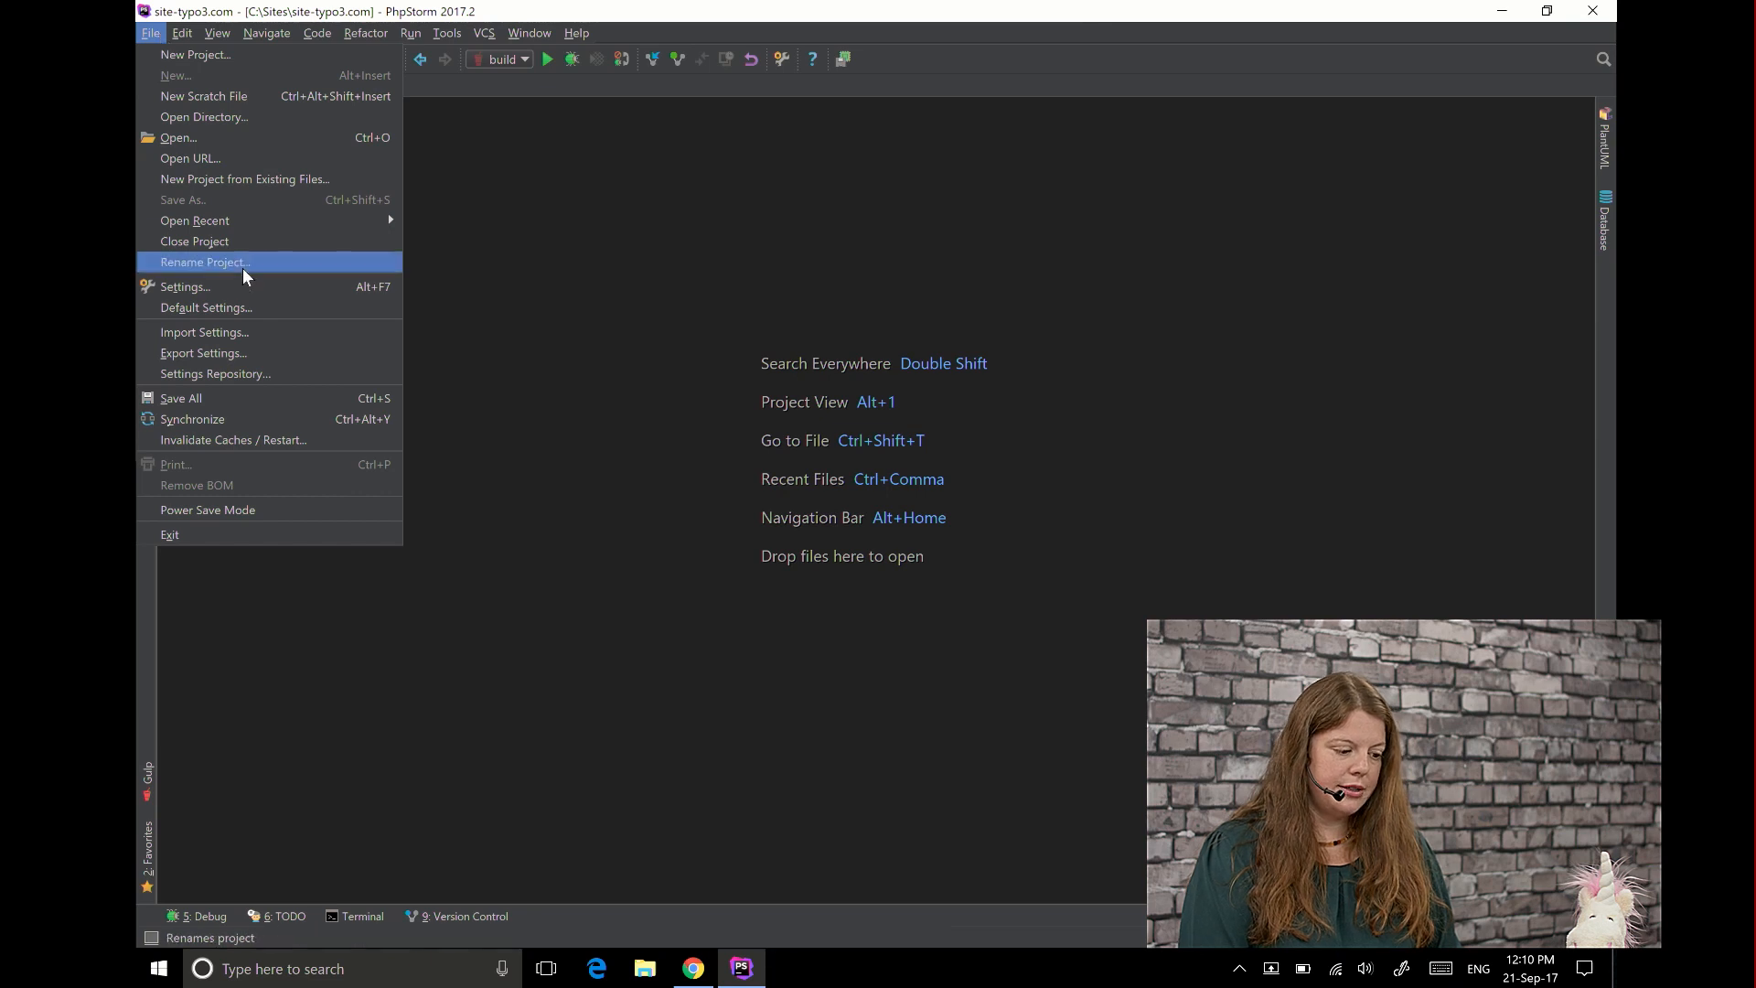
{"action": "left_click", "coordinate": [183, 285]}
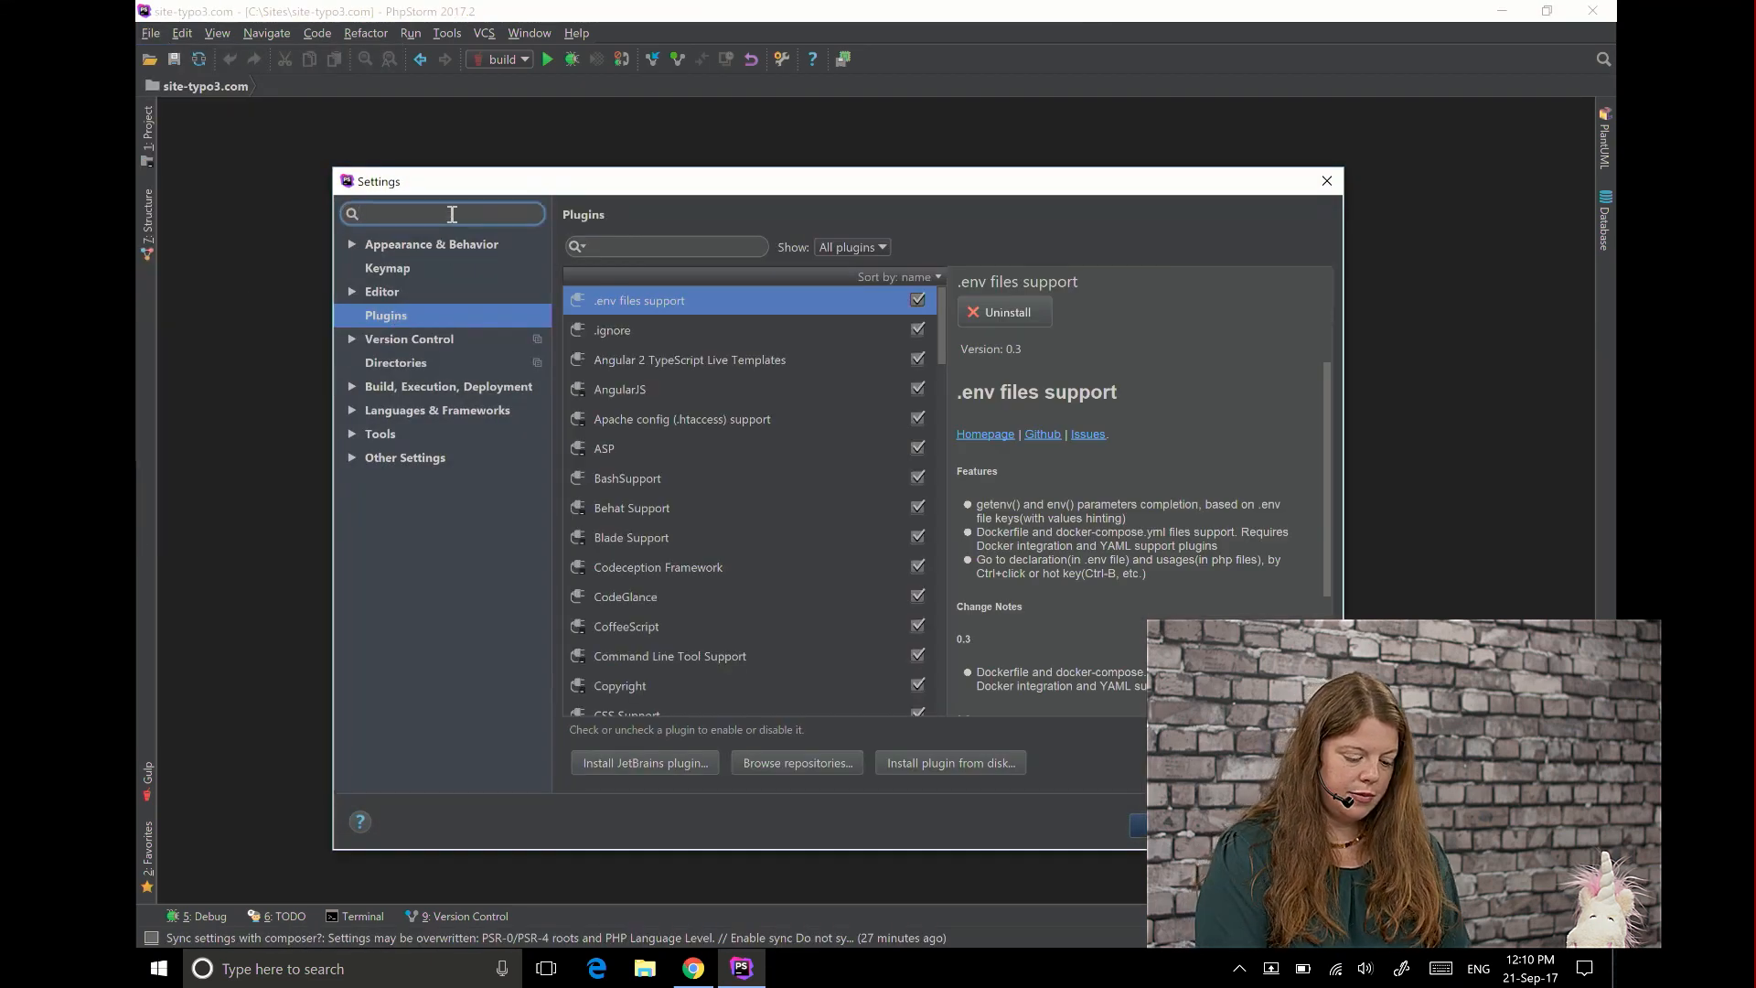
{"action": "type", "text": "Debugging"}
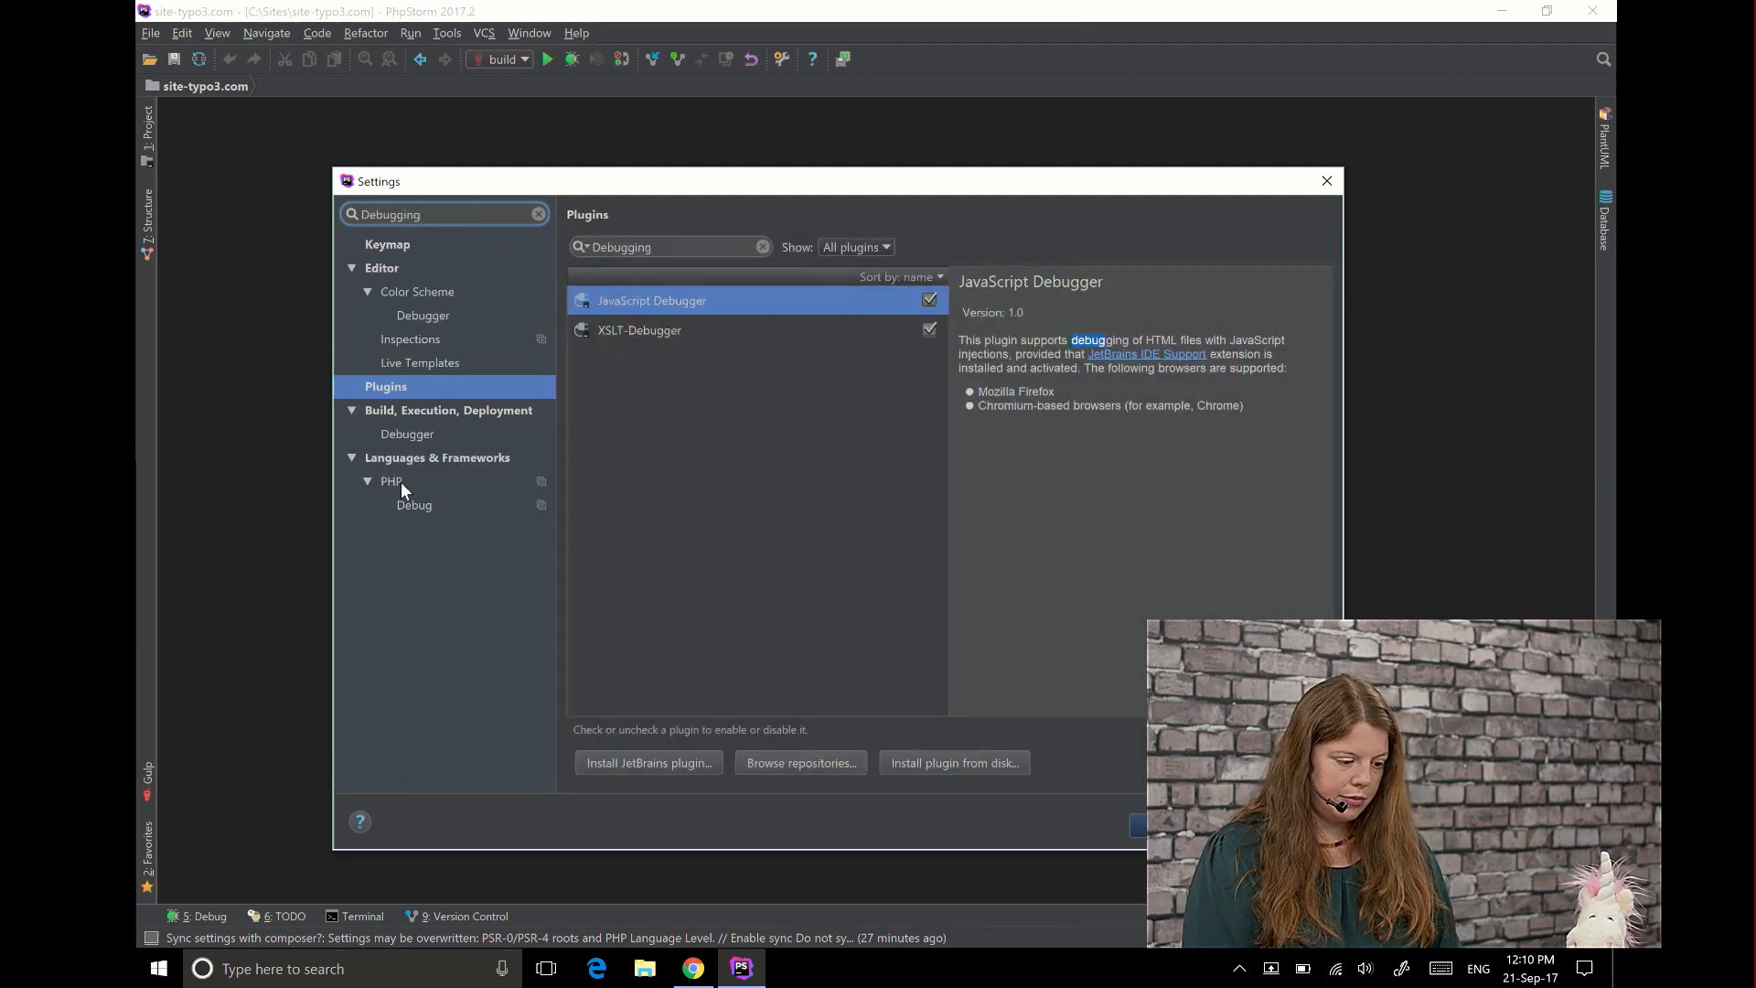
{"action": "left_click", "coordinate": [406, 434]}
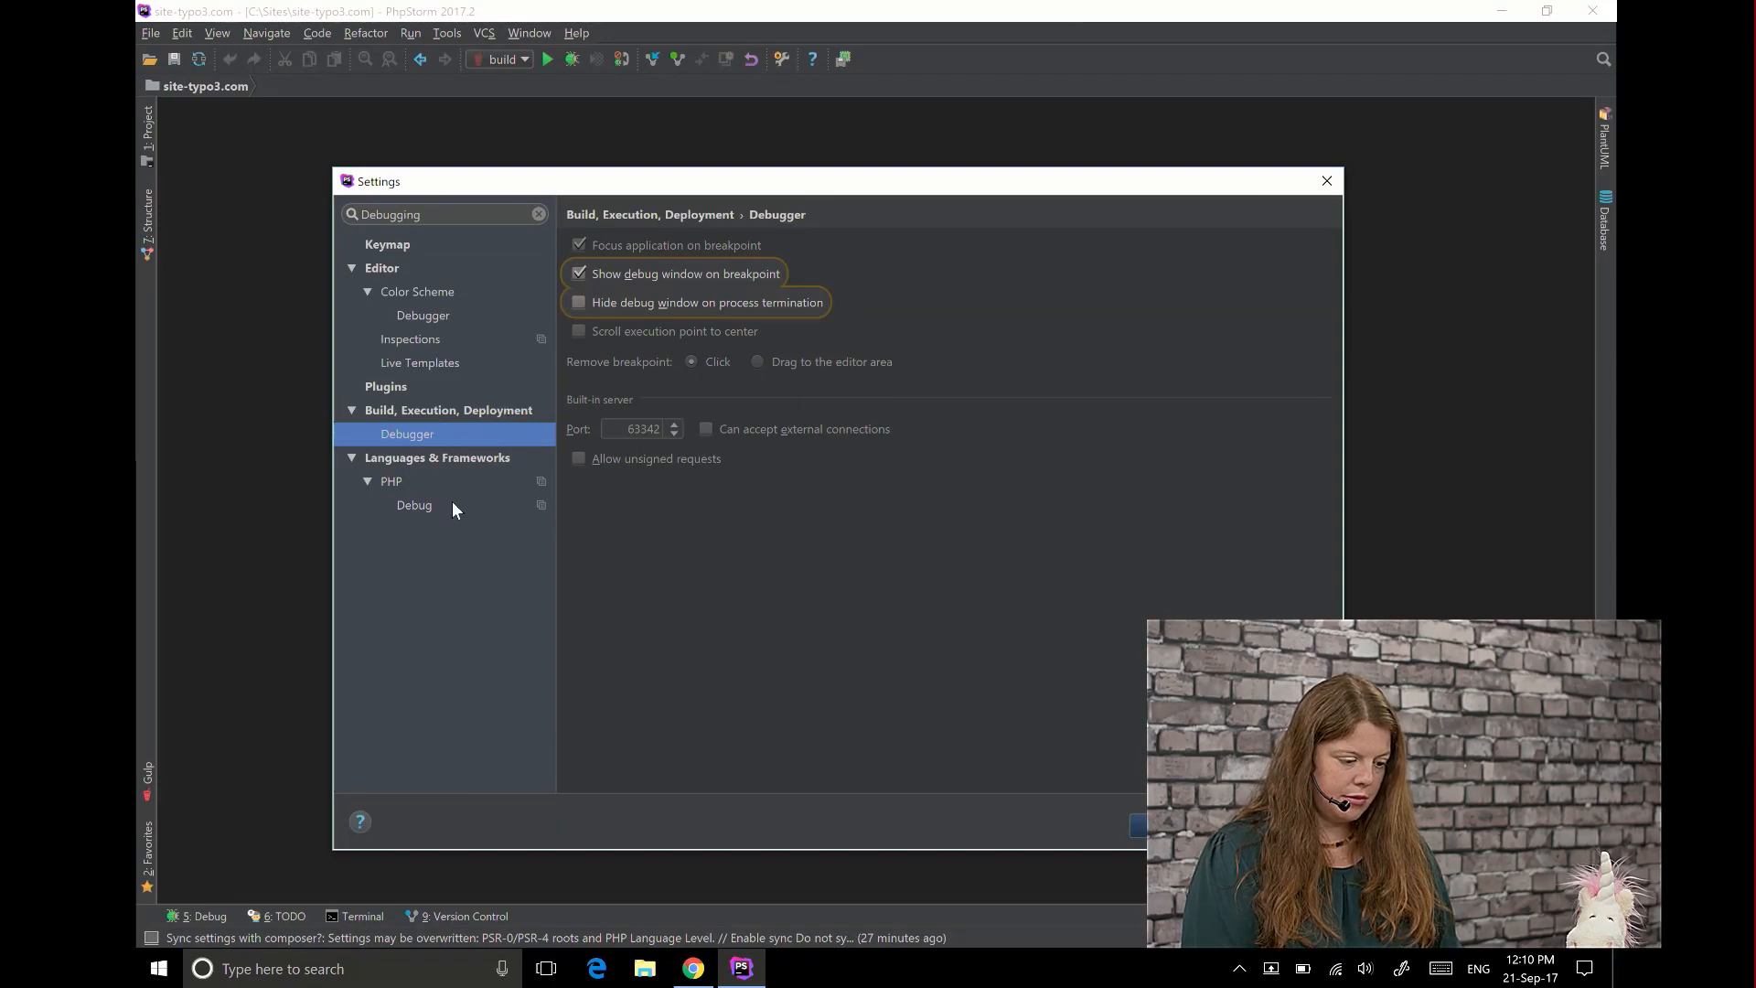
{"action": "left_click", "coordinate": [414, 505]}
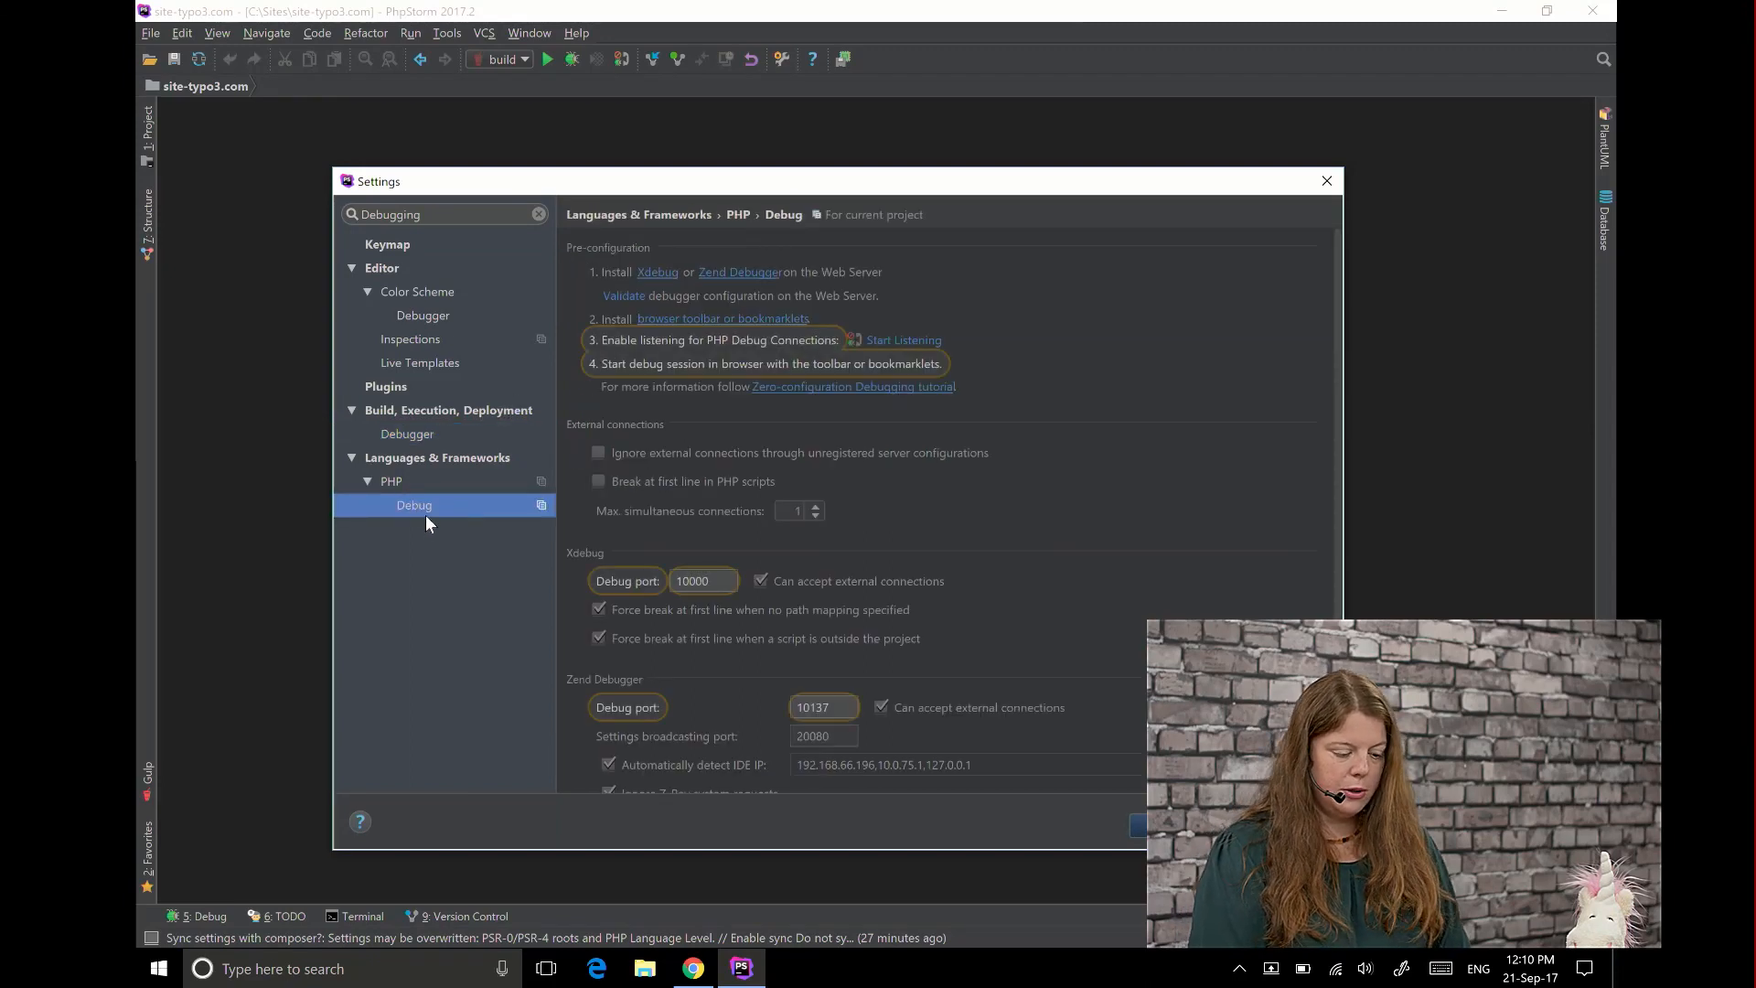
Confirm Xdebug listens on debug port 10000 and close the settings with OK
{"action": "scroll", "scroll_direction": "down", "scroll_amount": 3}
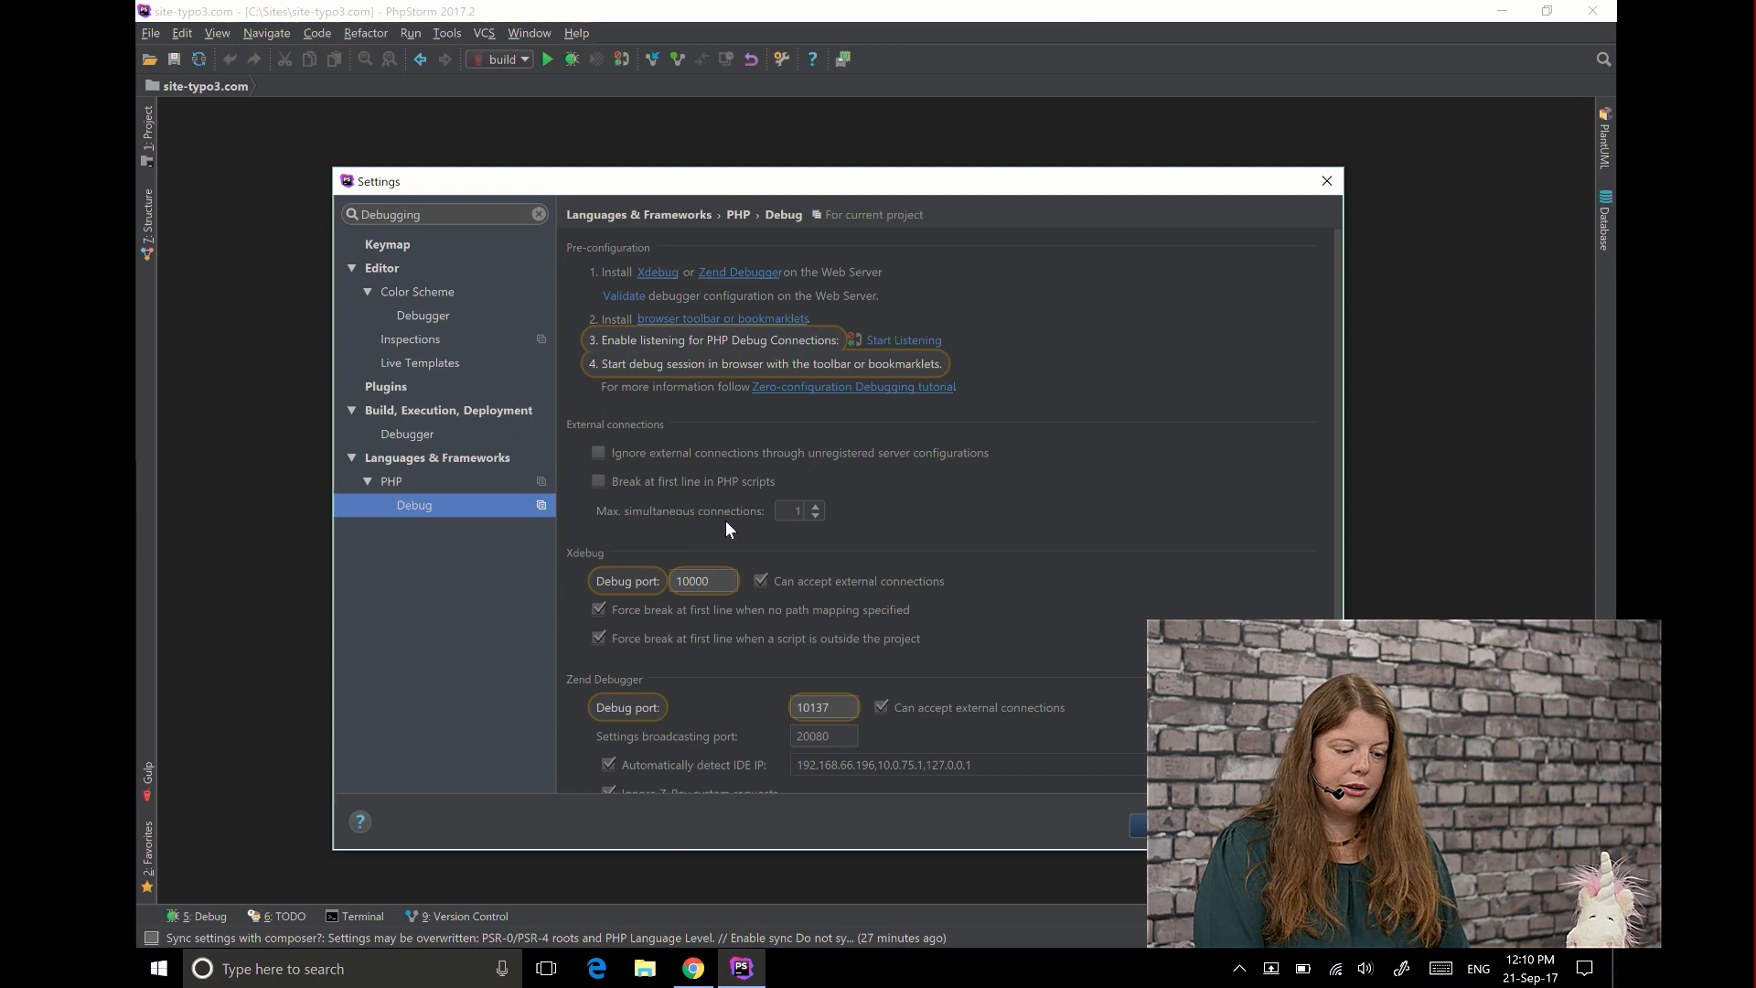
{"action": "left_click", "coordinate": [702, 581]}
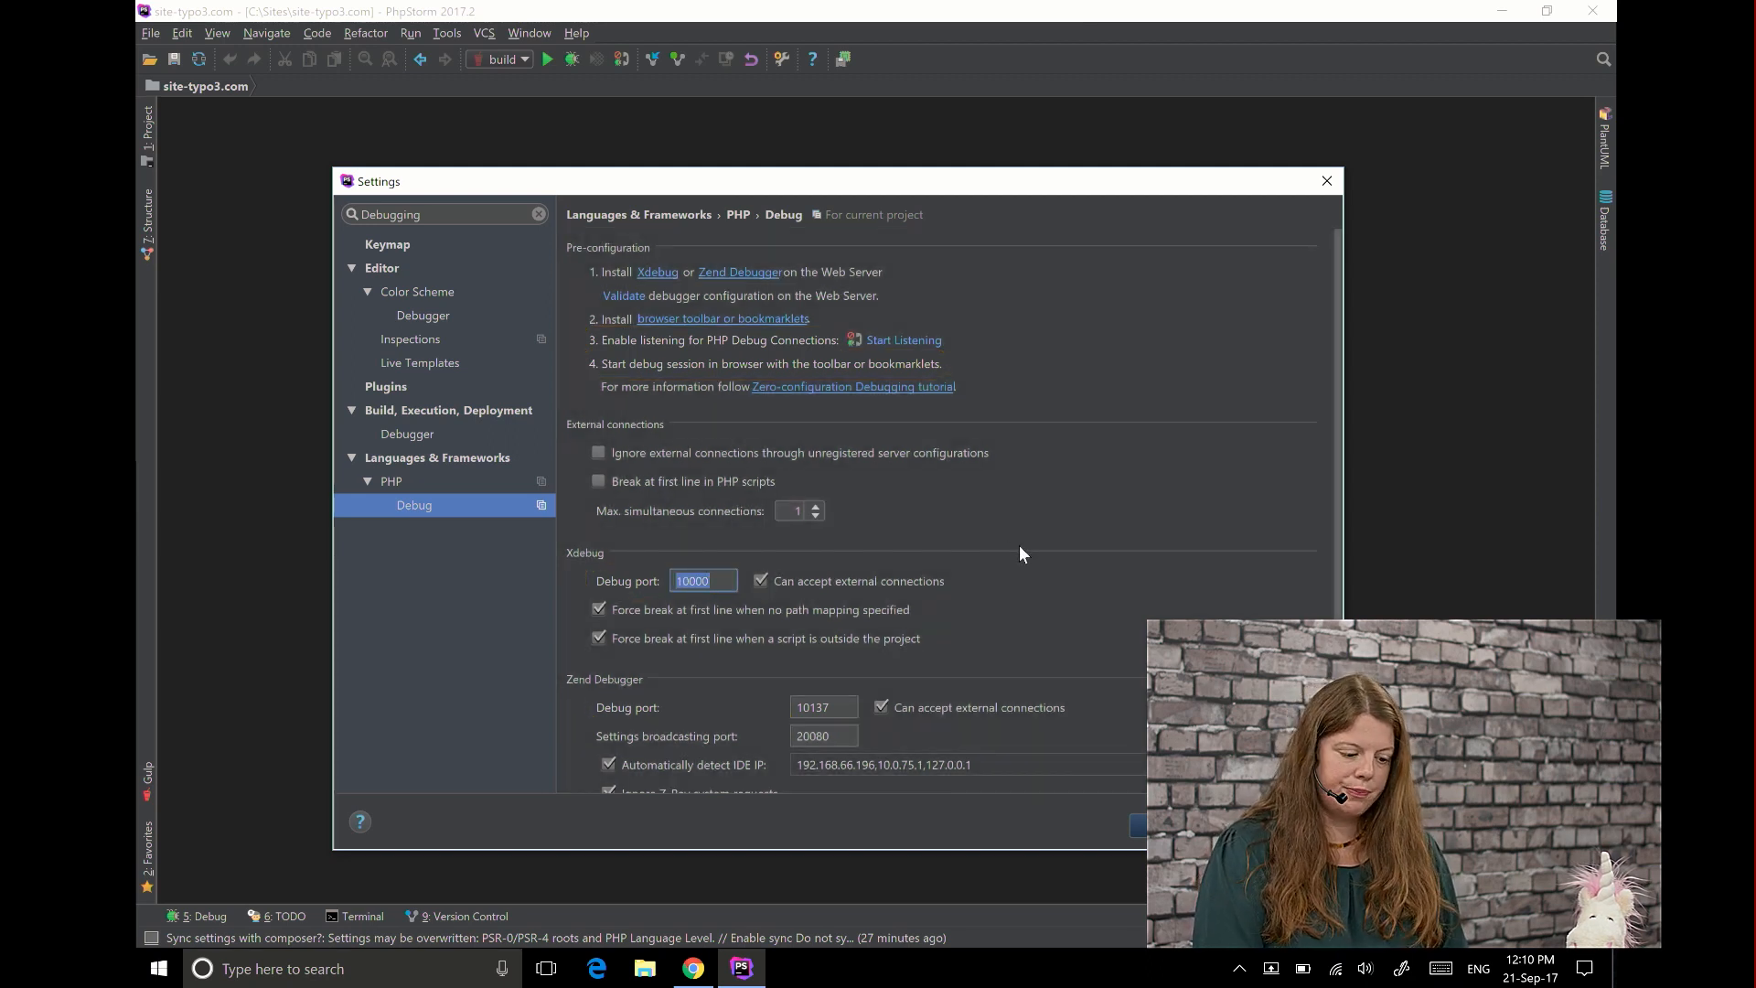
{"action": "scroll", "scroll_direction": "down", "scroll_amount": 3}
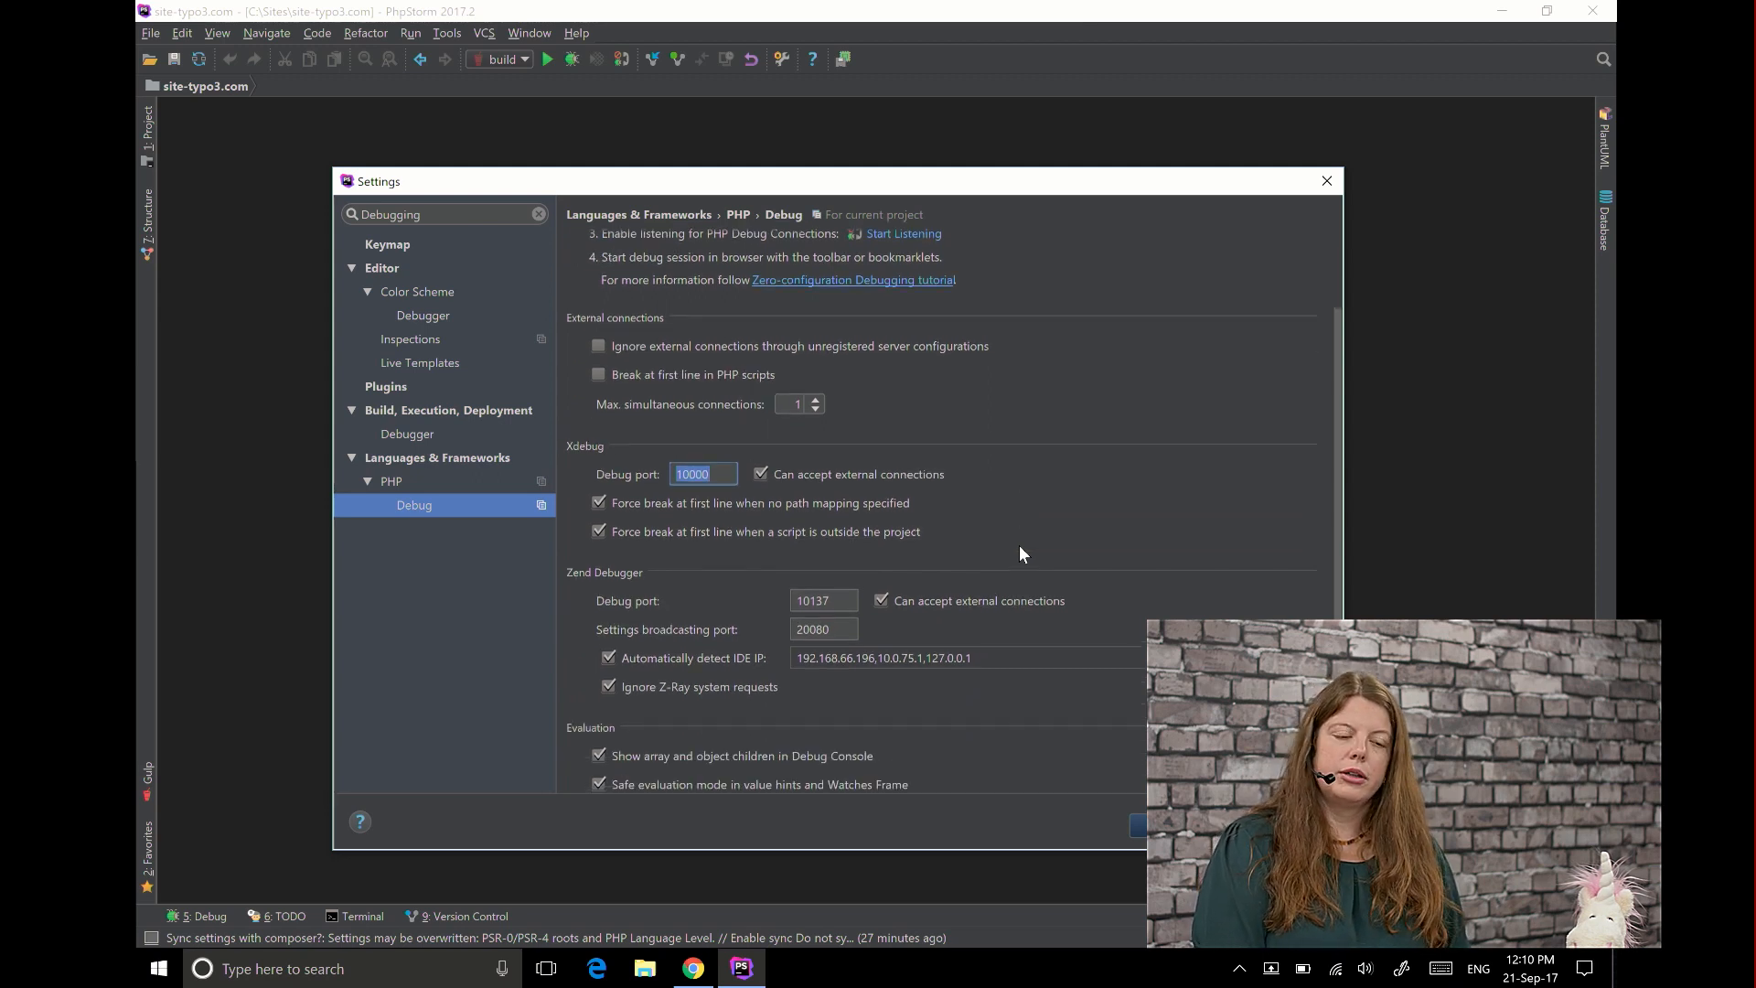
{"action": "mouse_move", "coordinate": [721, 395]}
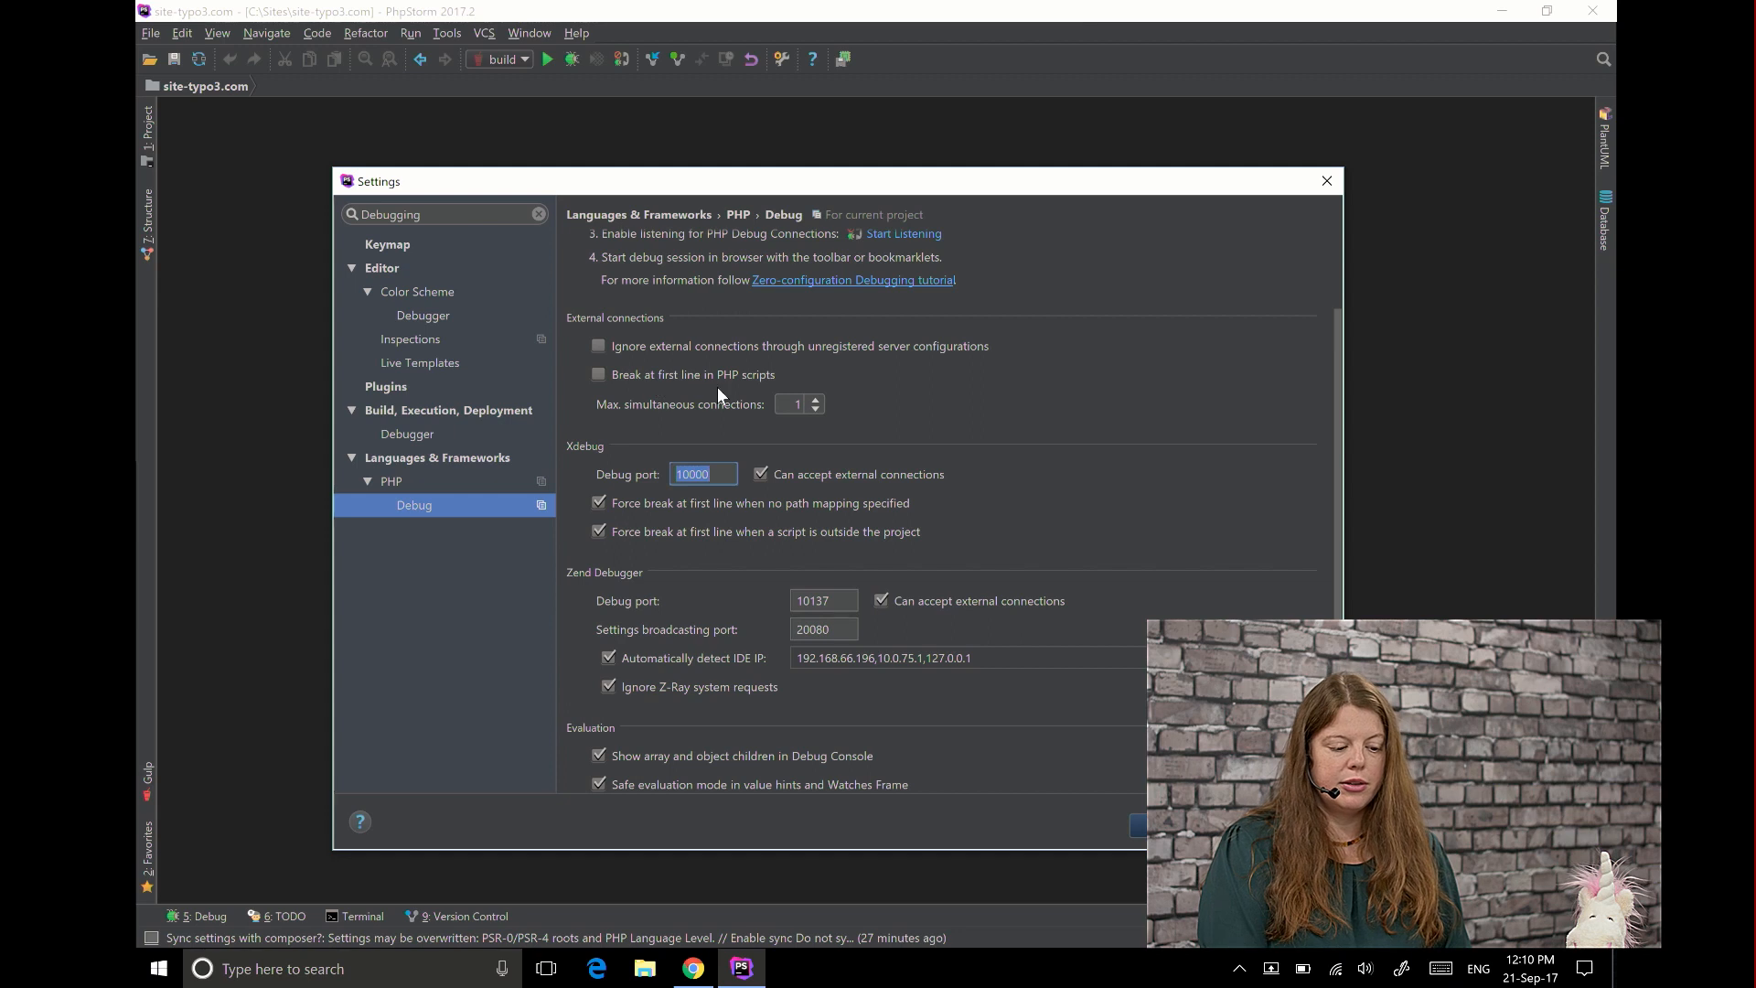
{"action": "mouse_move", "coordinate": [808, 383]}
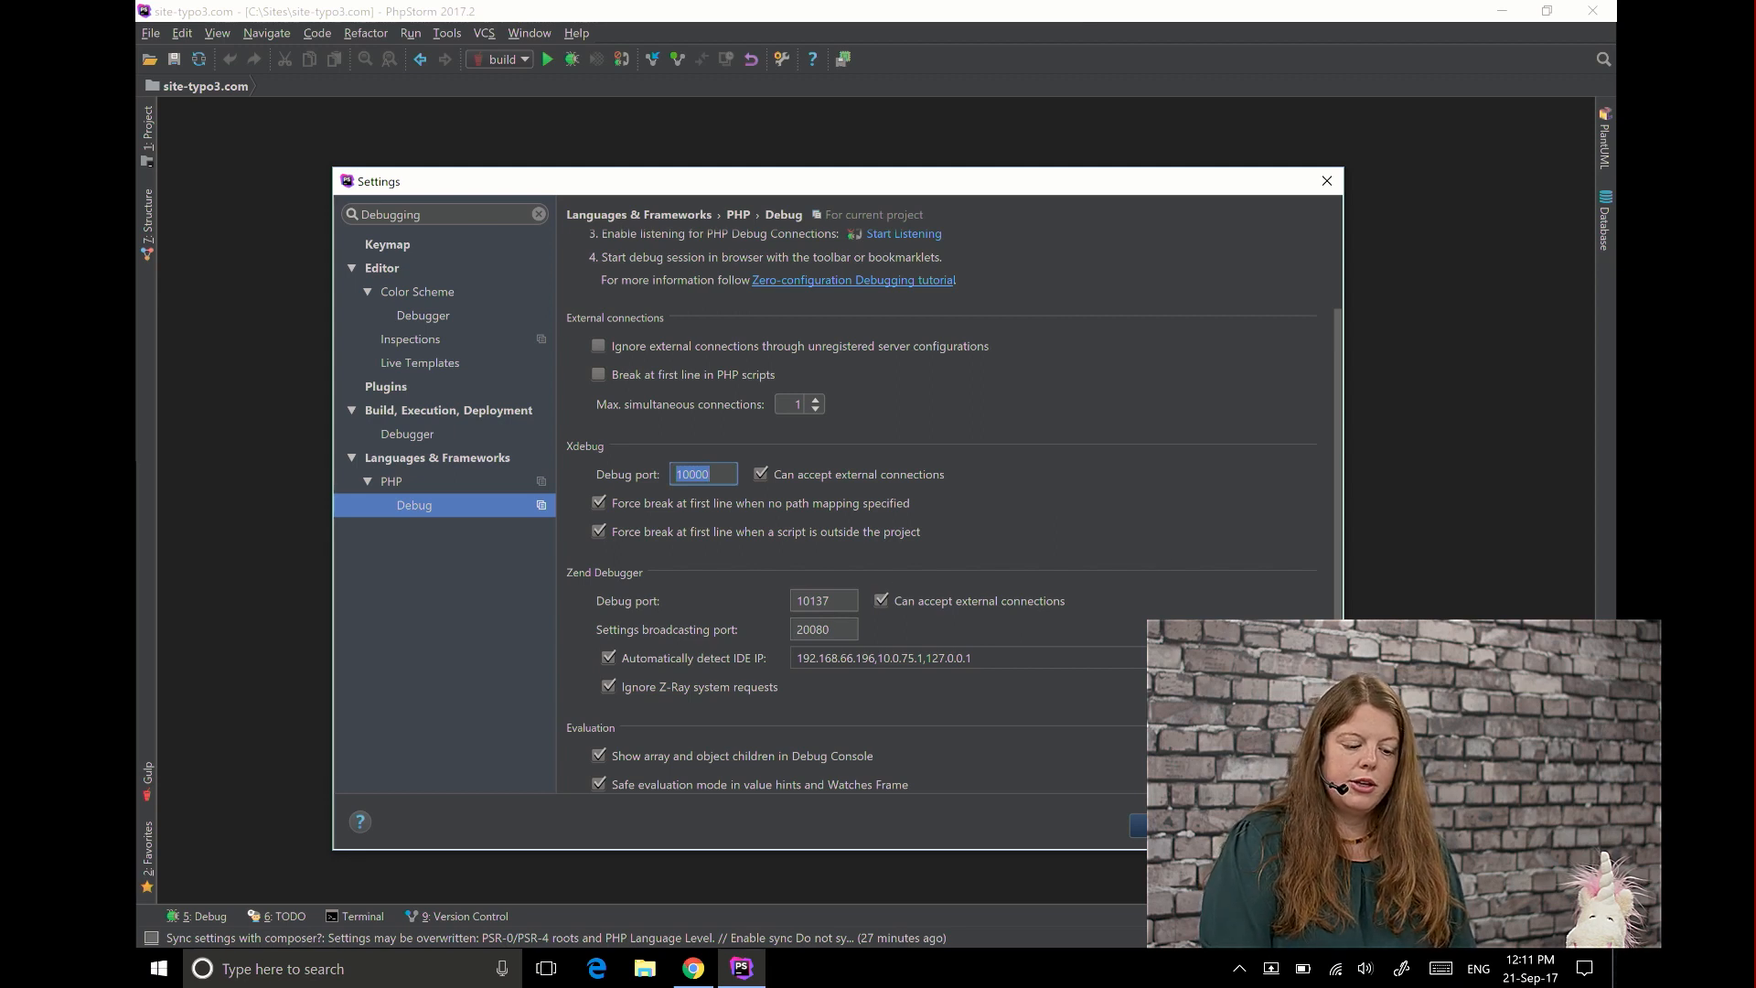
{"action": "mouse_move", "coordinate": [1043, 461]}
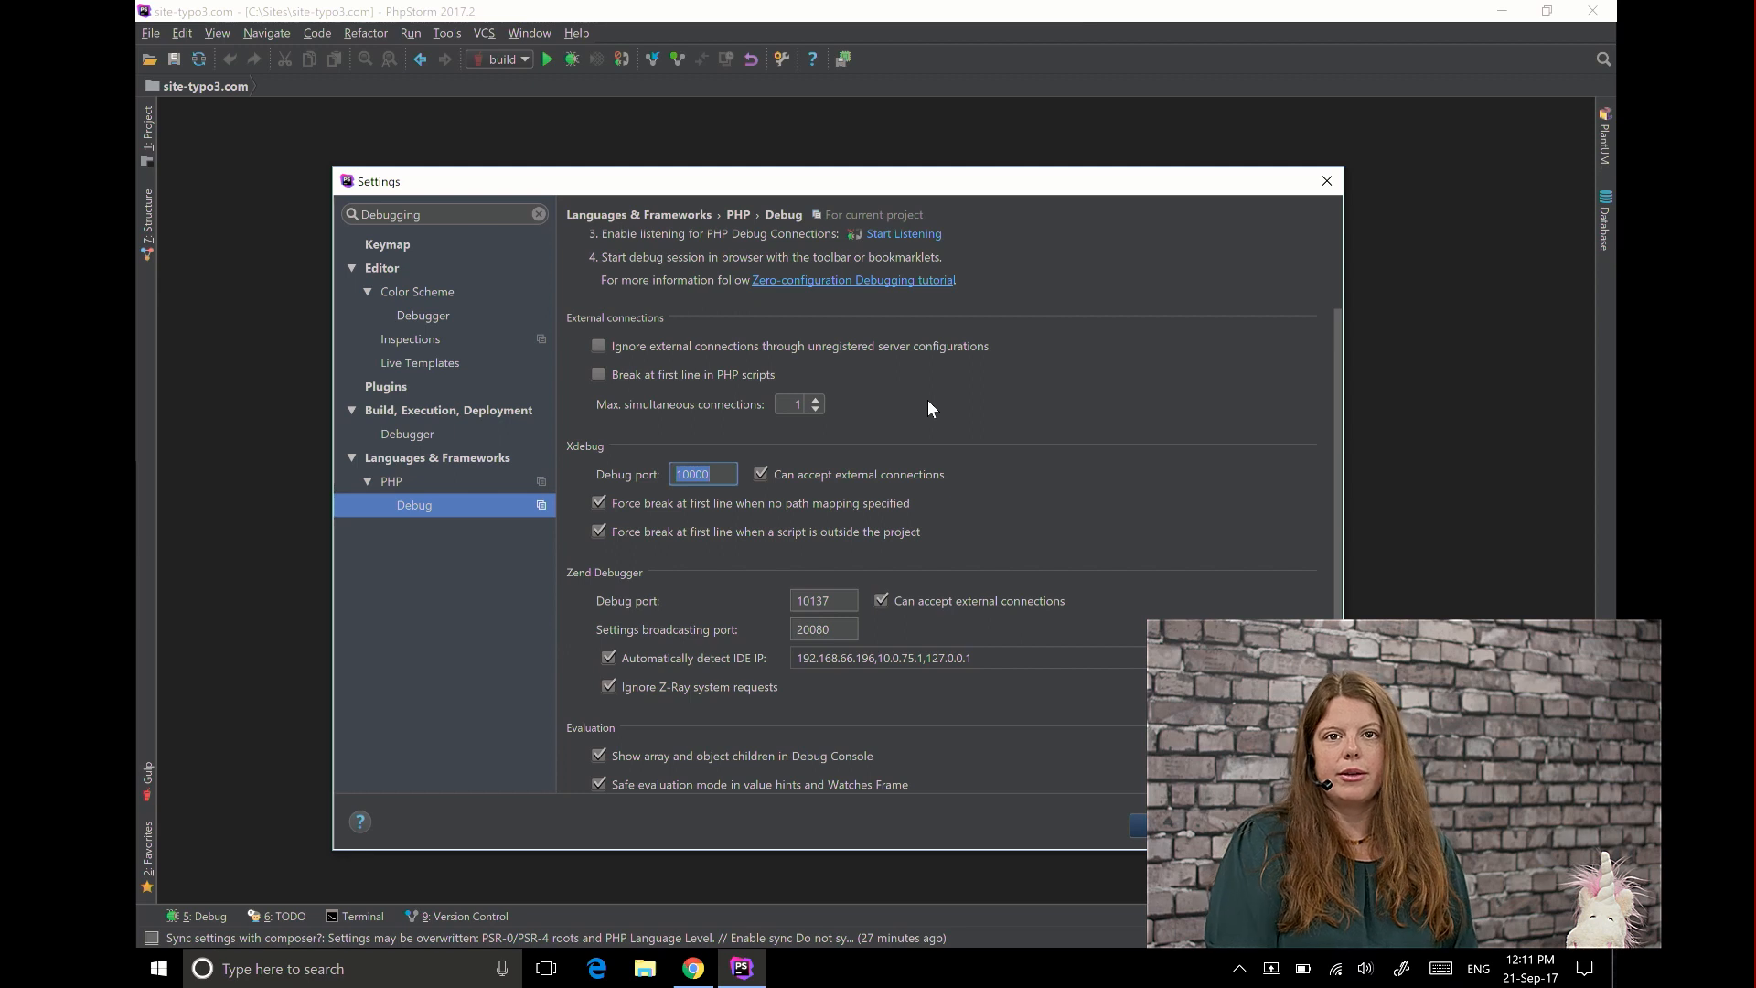
{"action": "mouse_move", "coordinate": [1019, 494]}
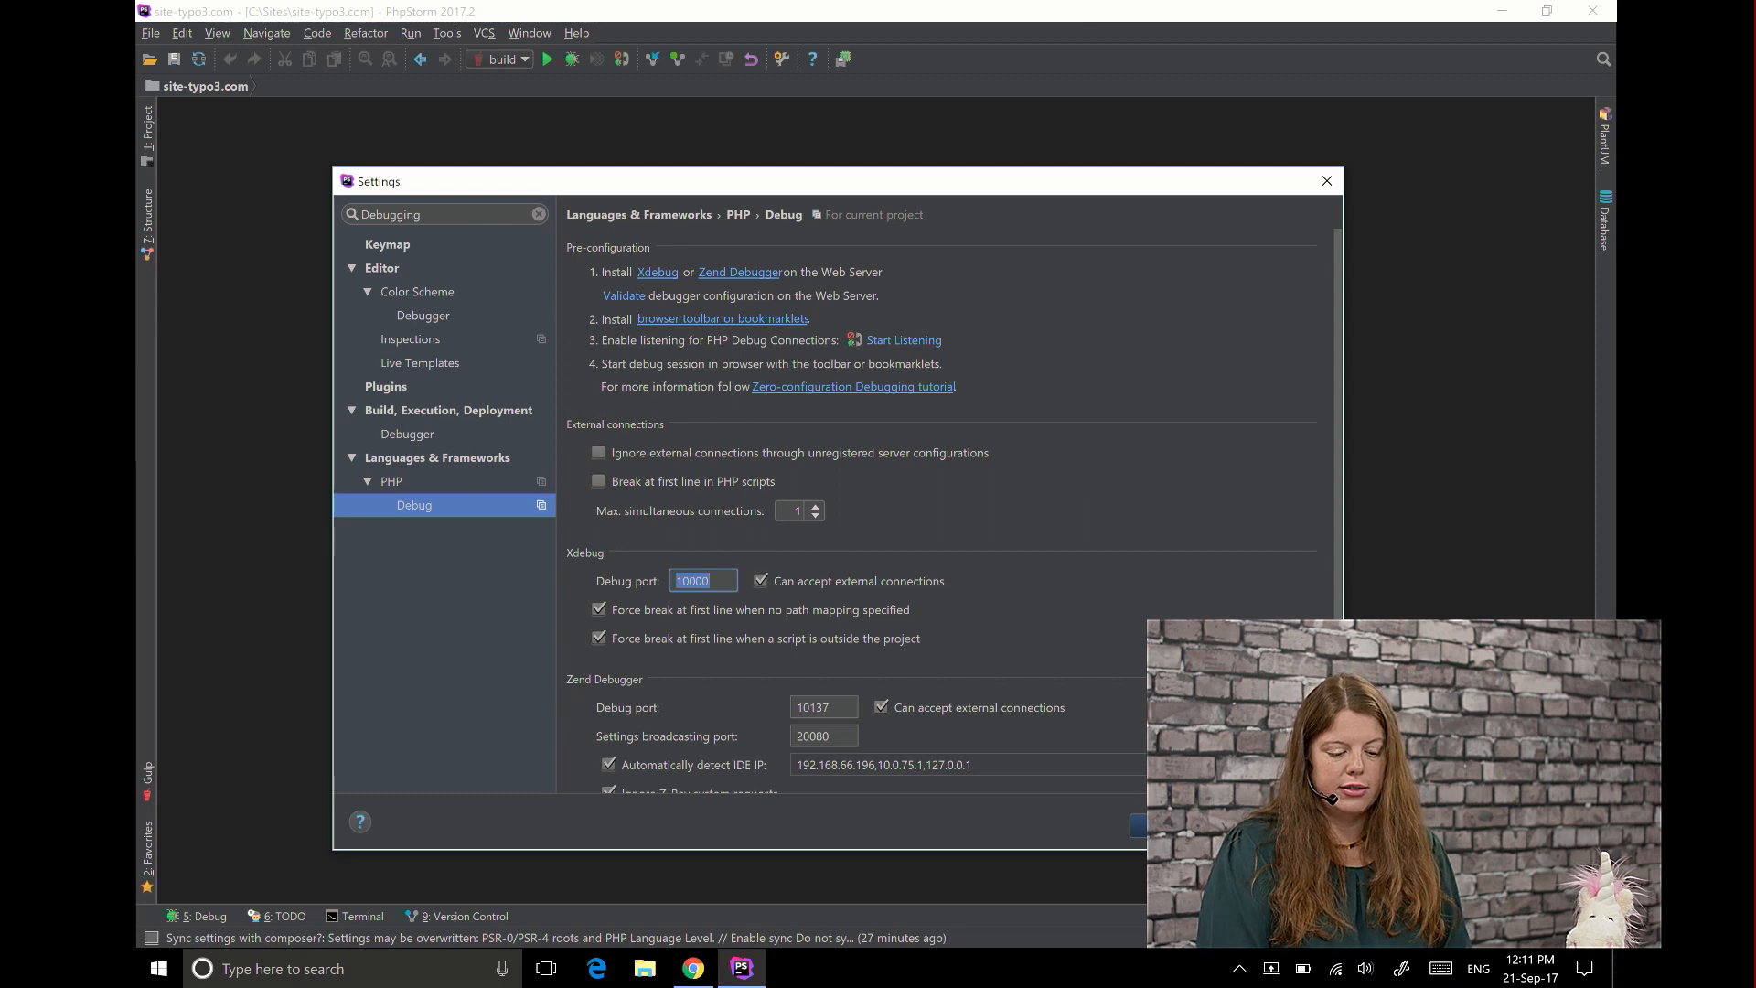
{"action": "left_click", "coordinate": [1326, 179]}
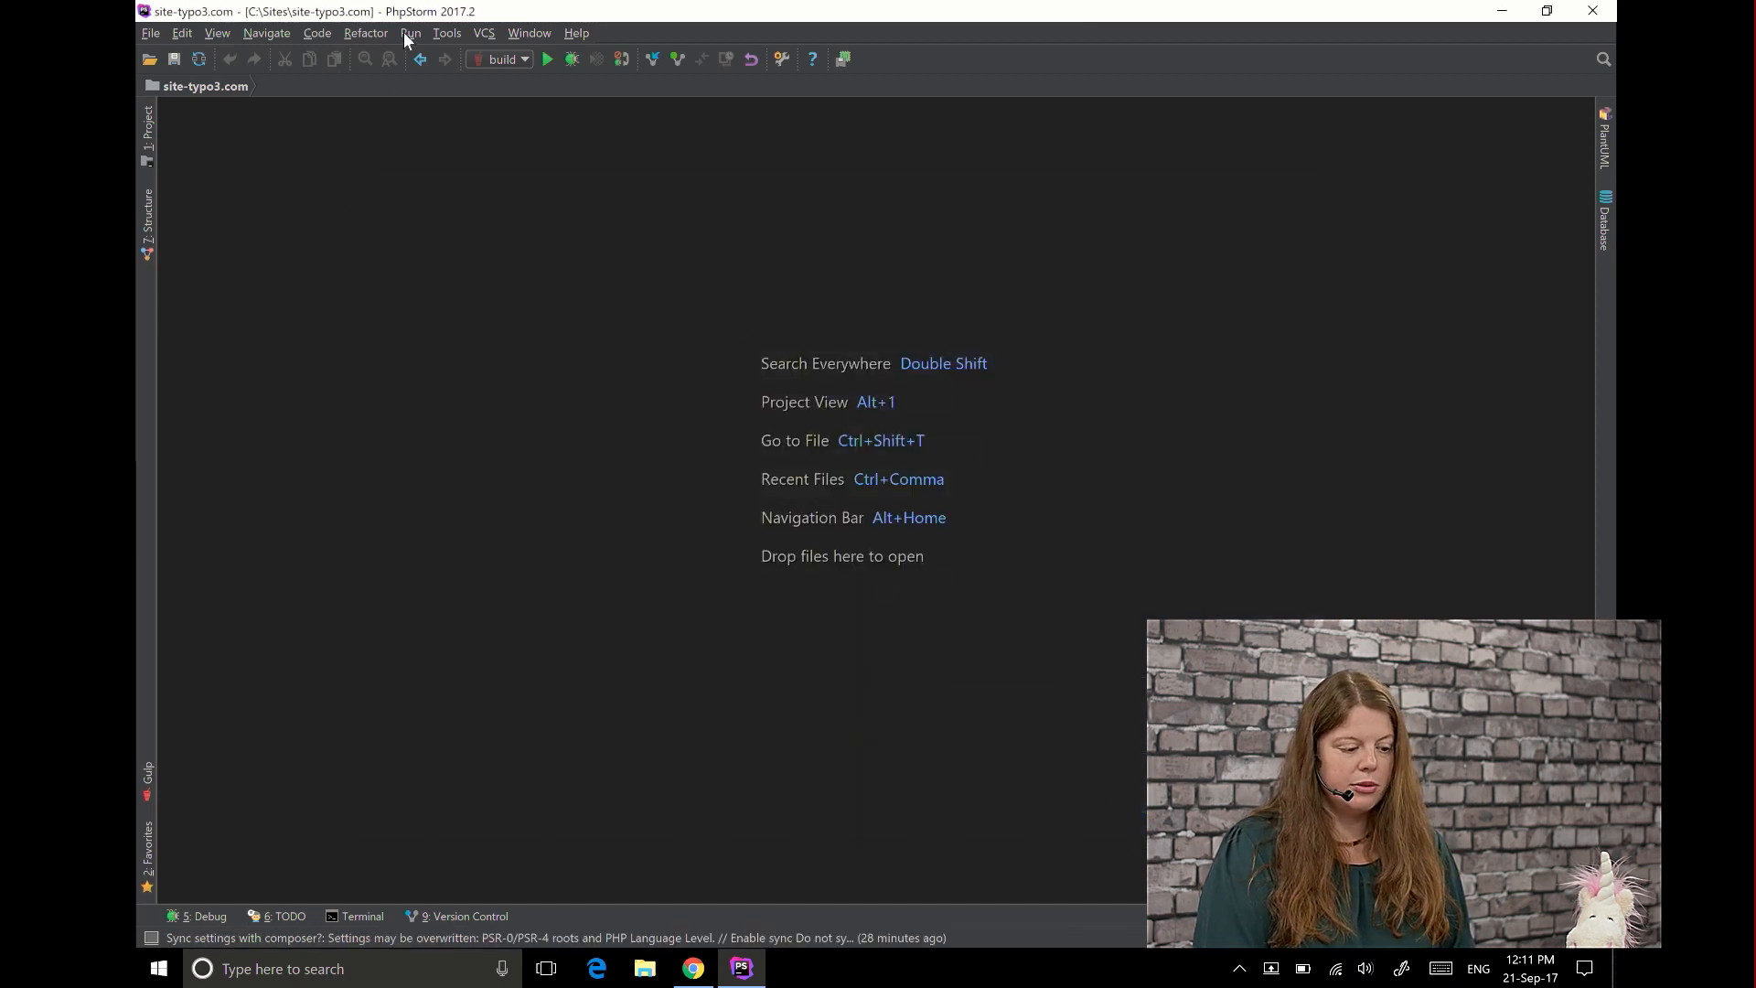
Search the project files for 'Postco' to locate PostController.php
{"action": "left_click", "coordinate": [366, 33]}
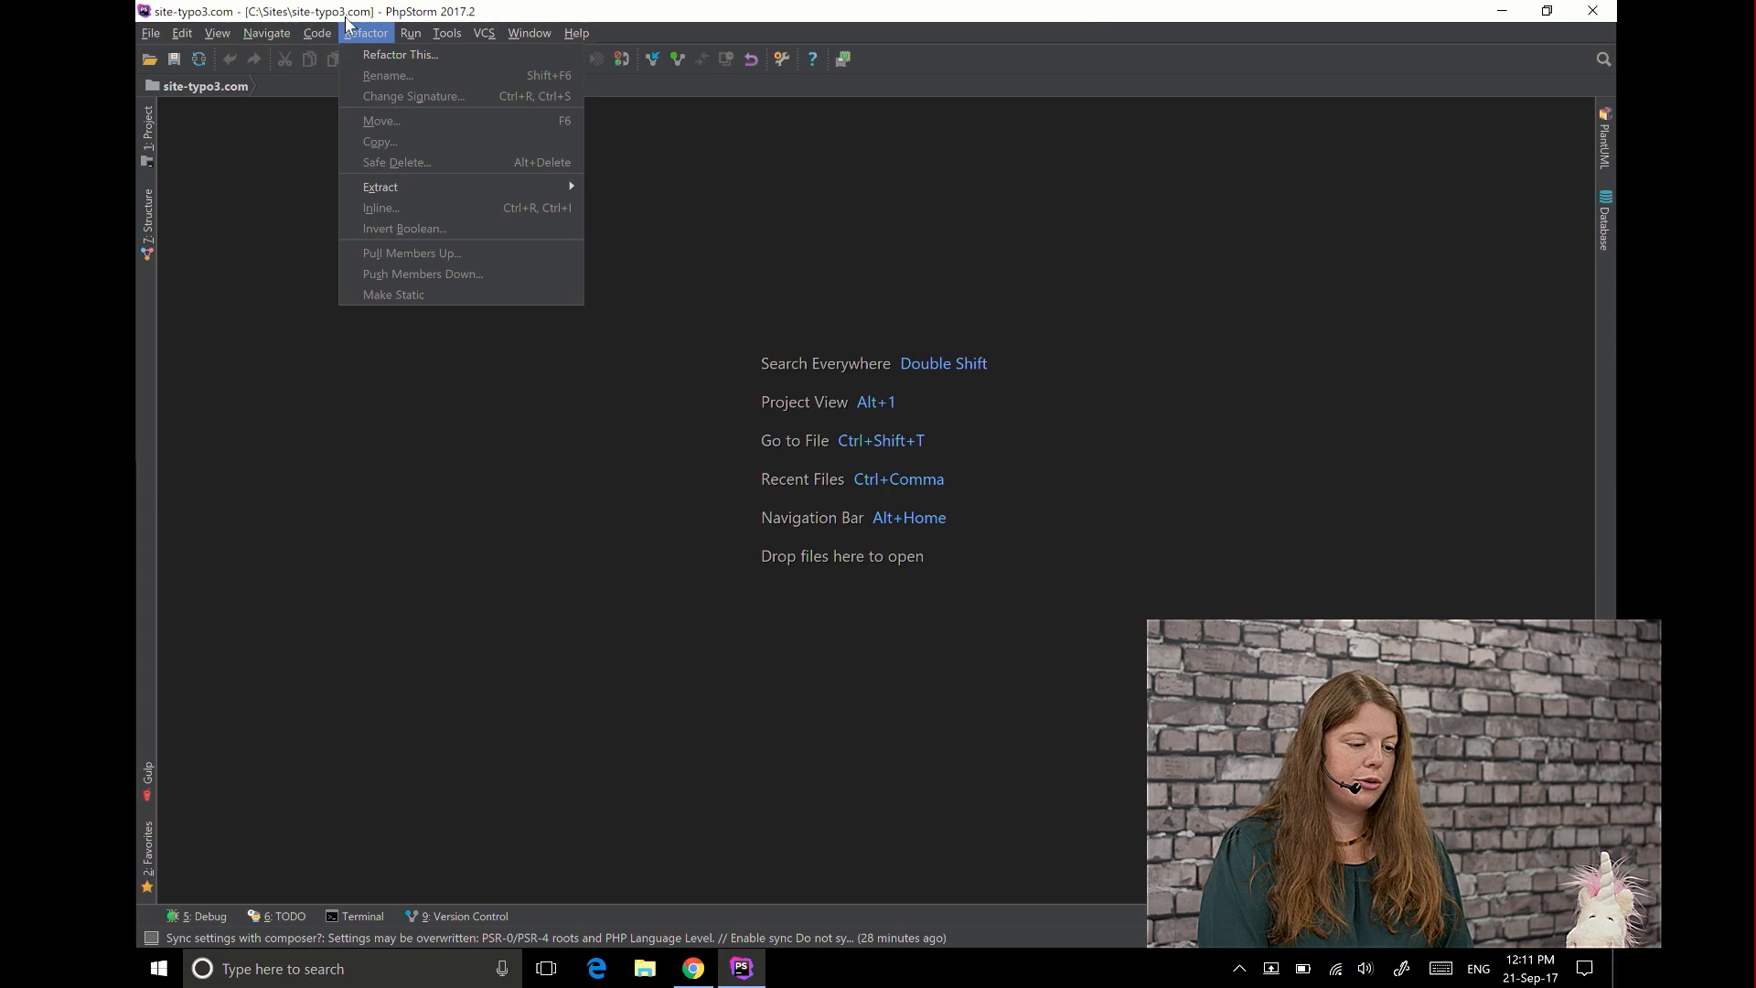
{"action": "left_click", "coordinate": [649, 425]}
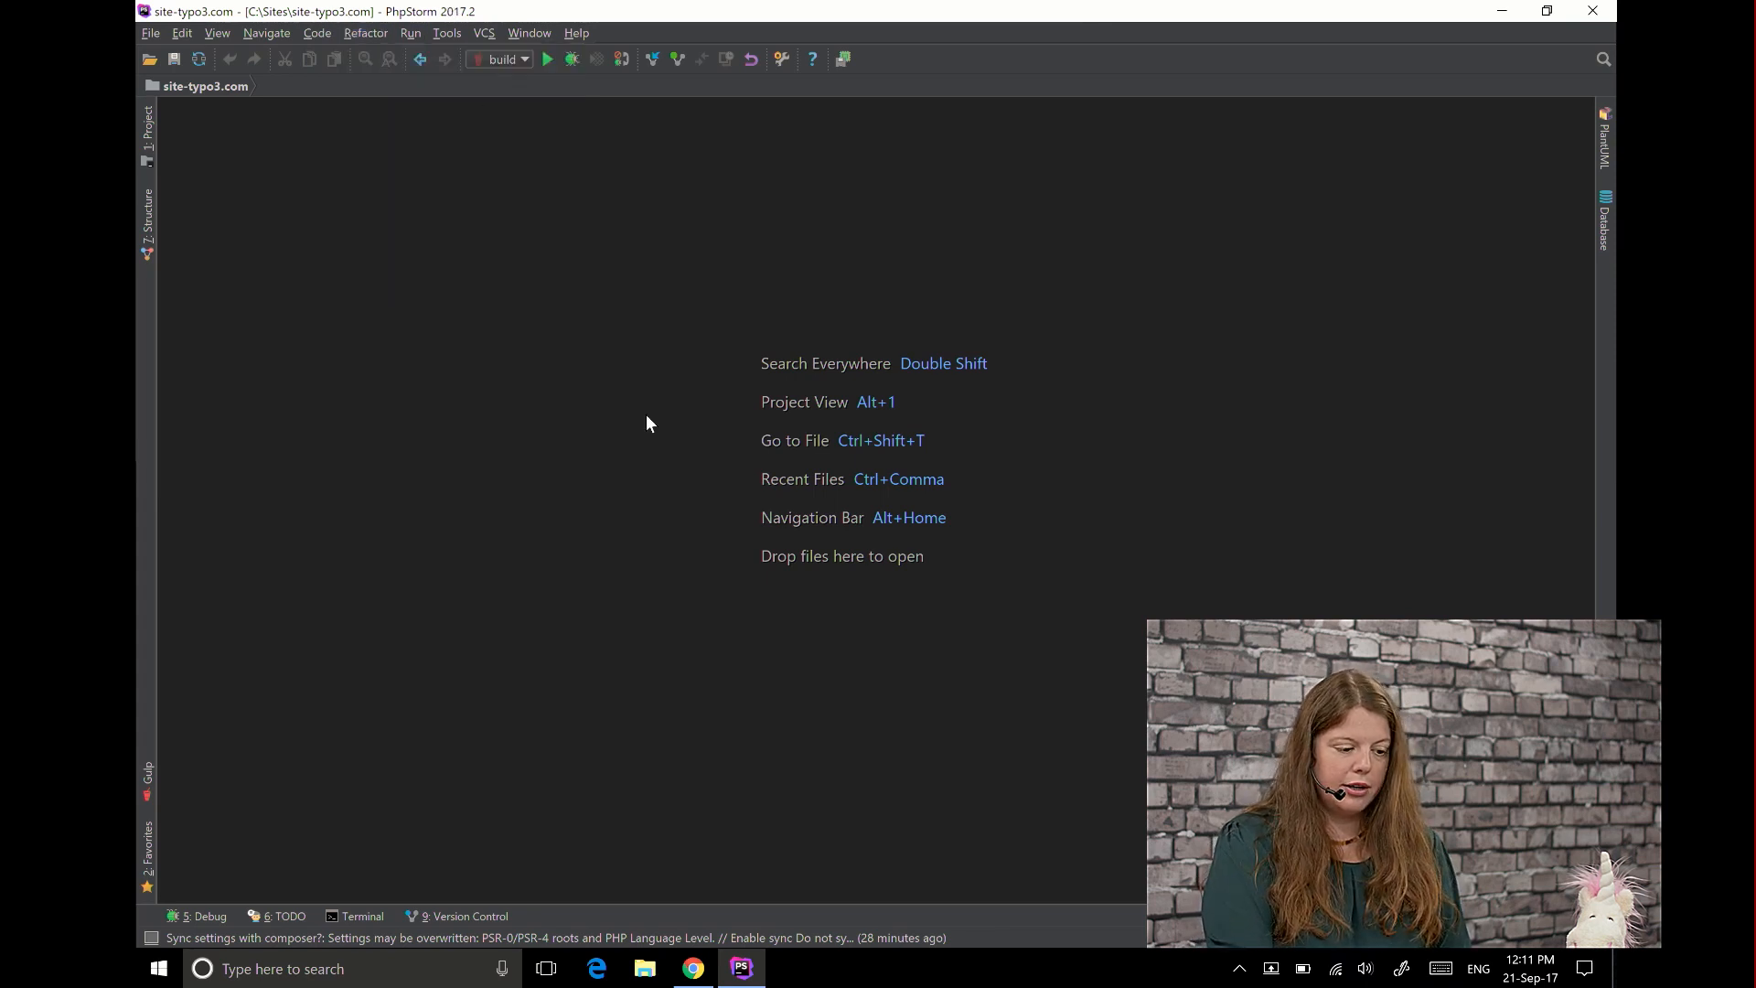
{"action": "type", "text": "Postco"}
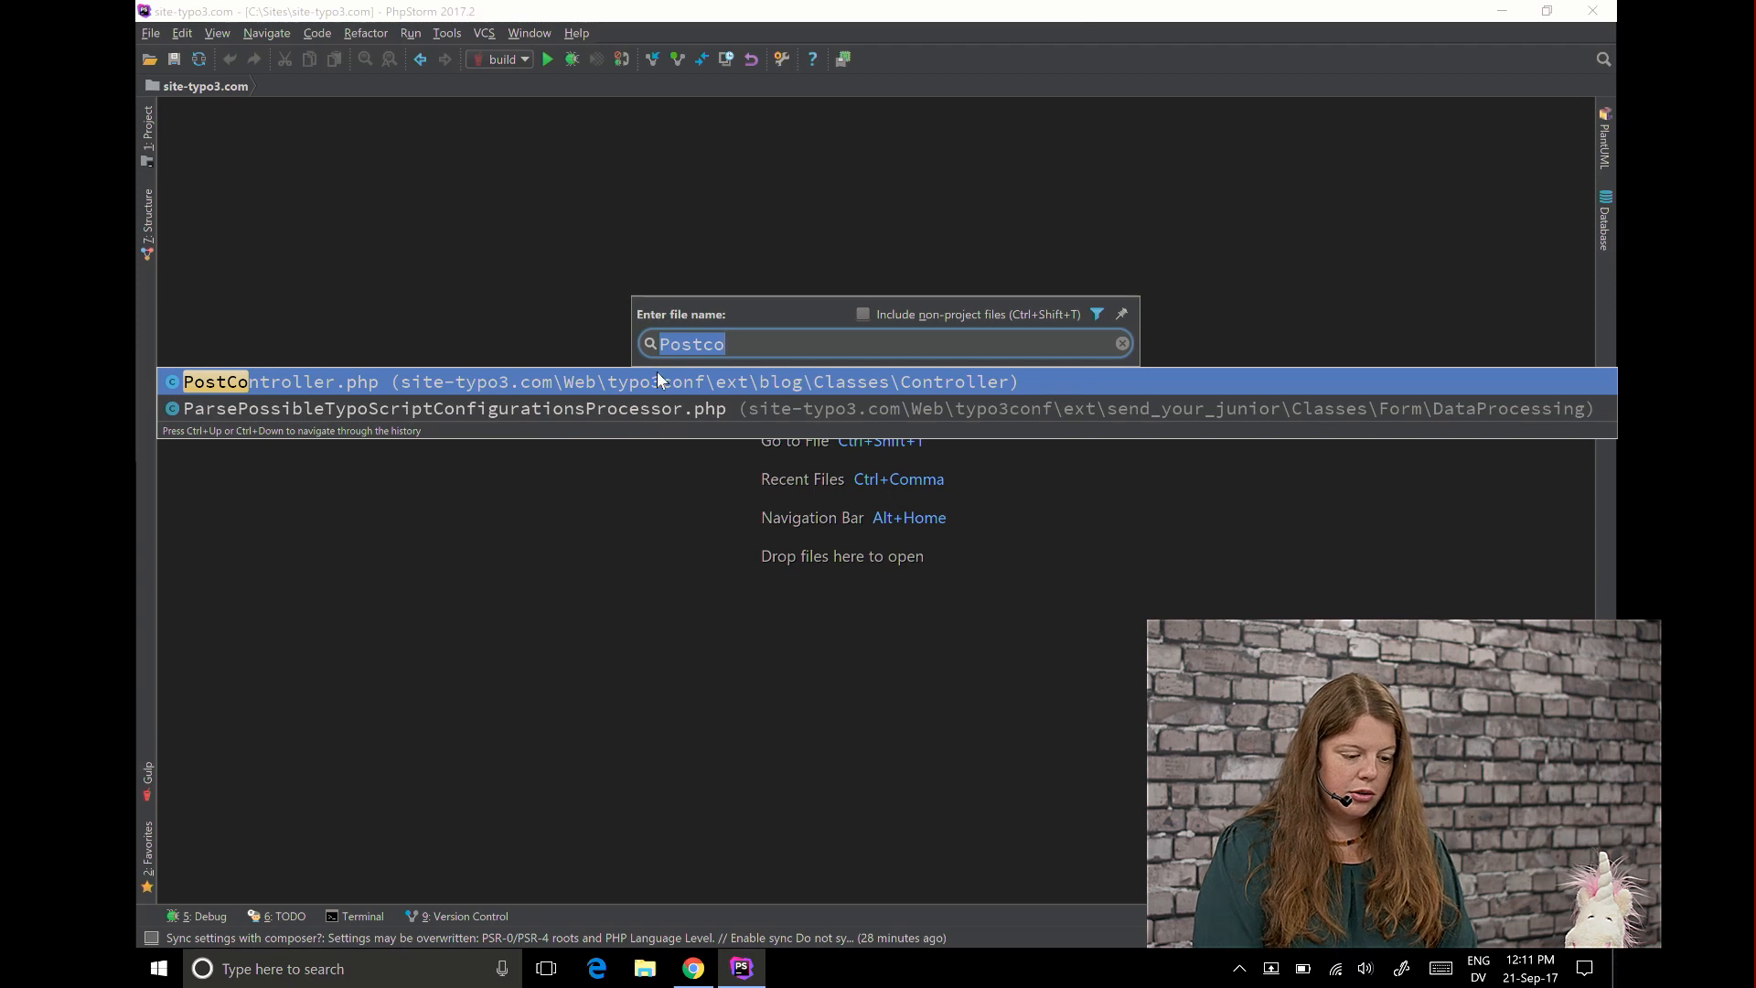
Open PostController.php and set breakpoints on lines 90 and 91 of initializeView
{"action": "left_click", "coordinate": [275, 381]}
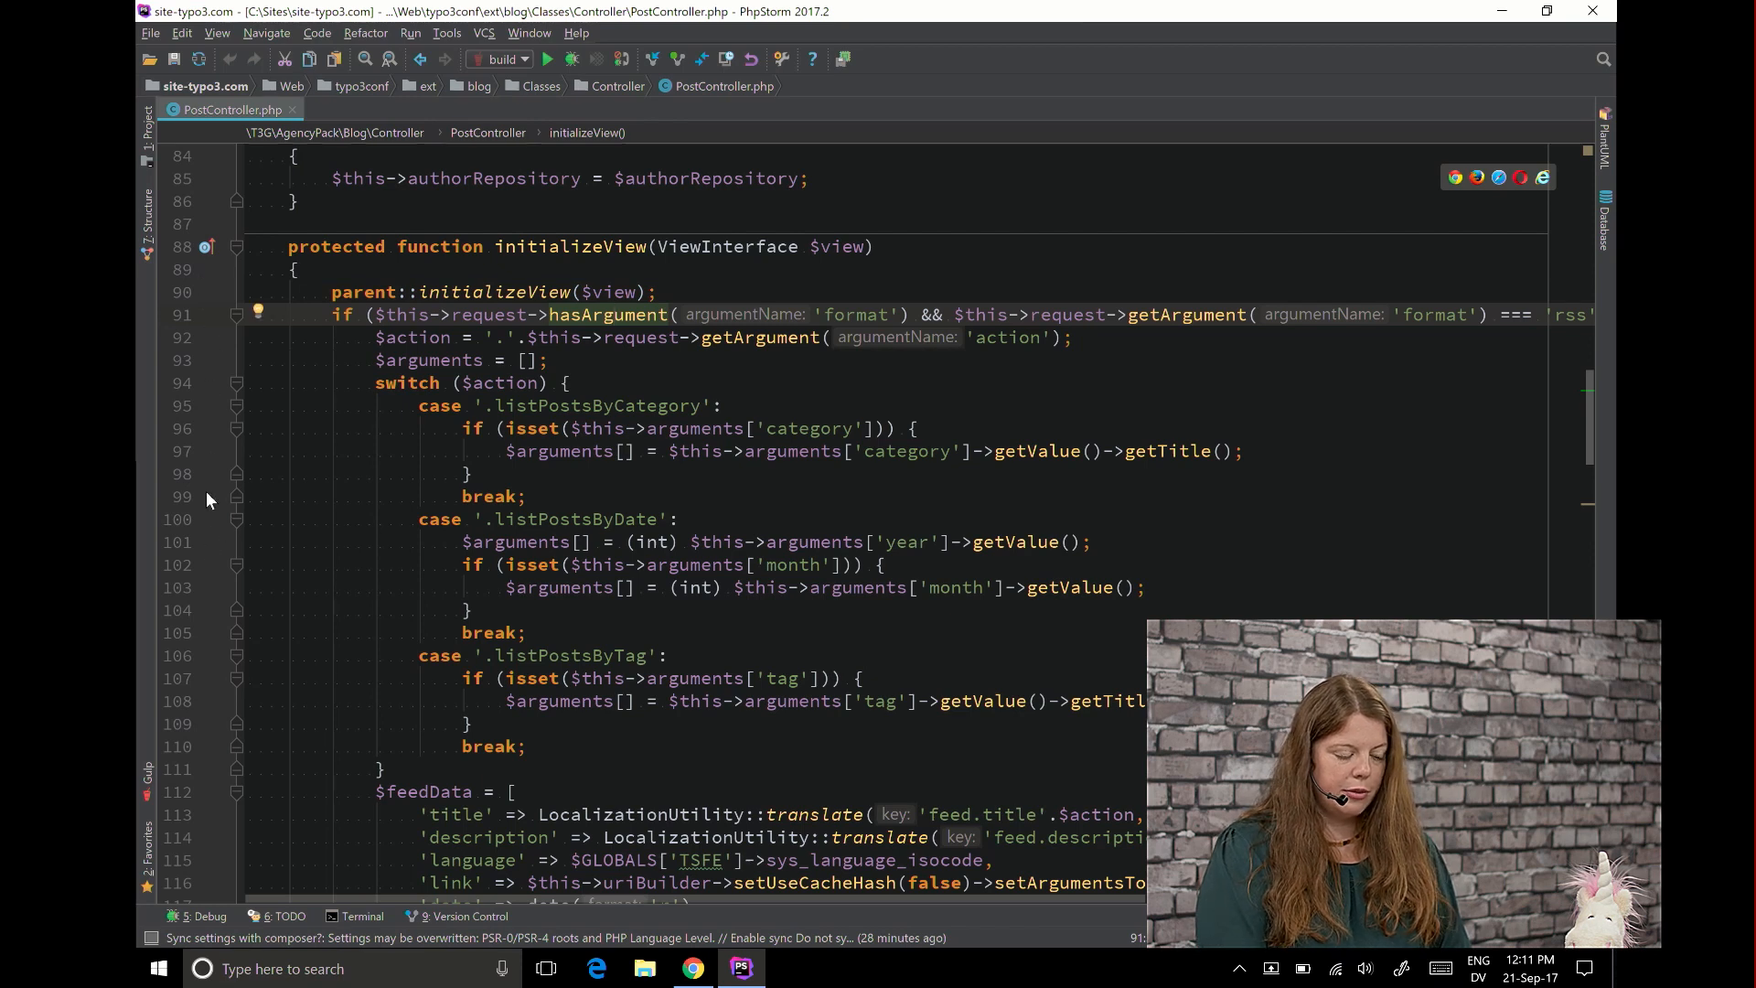
{"action": "left_click", "coordinate": [212, 314]}
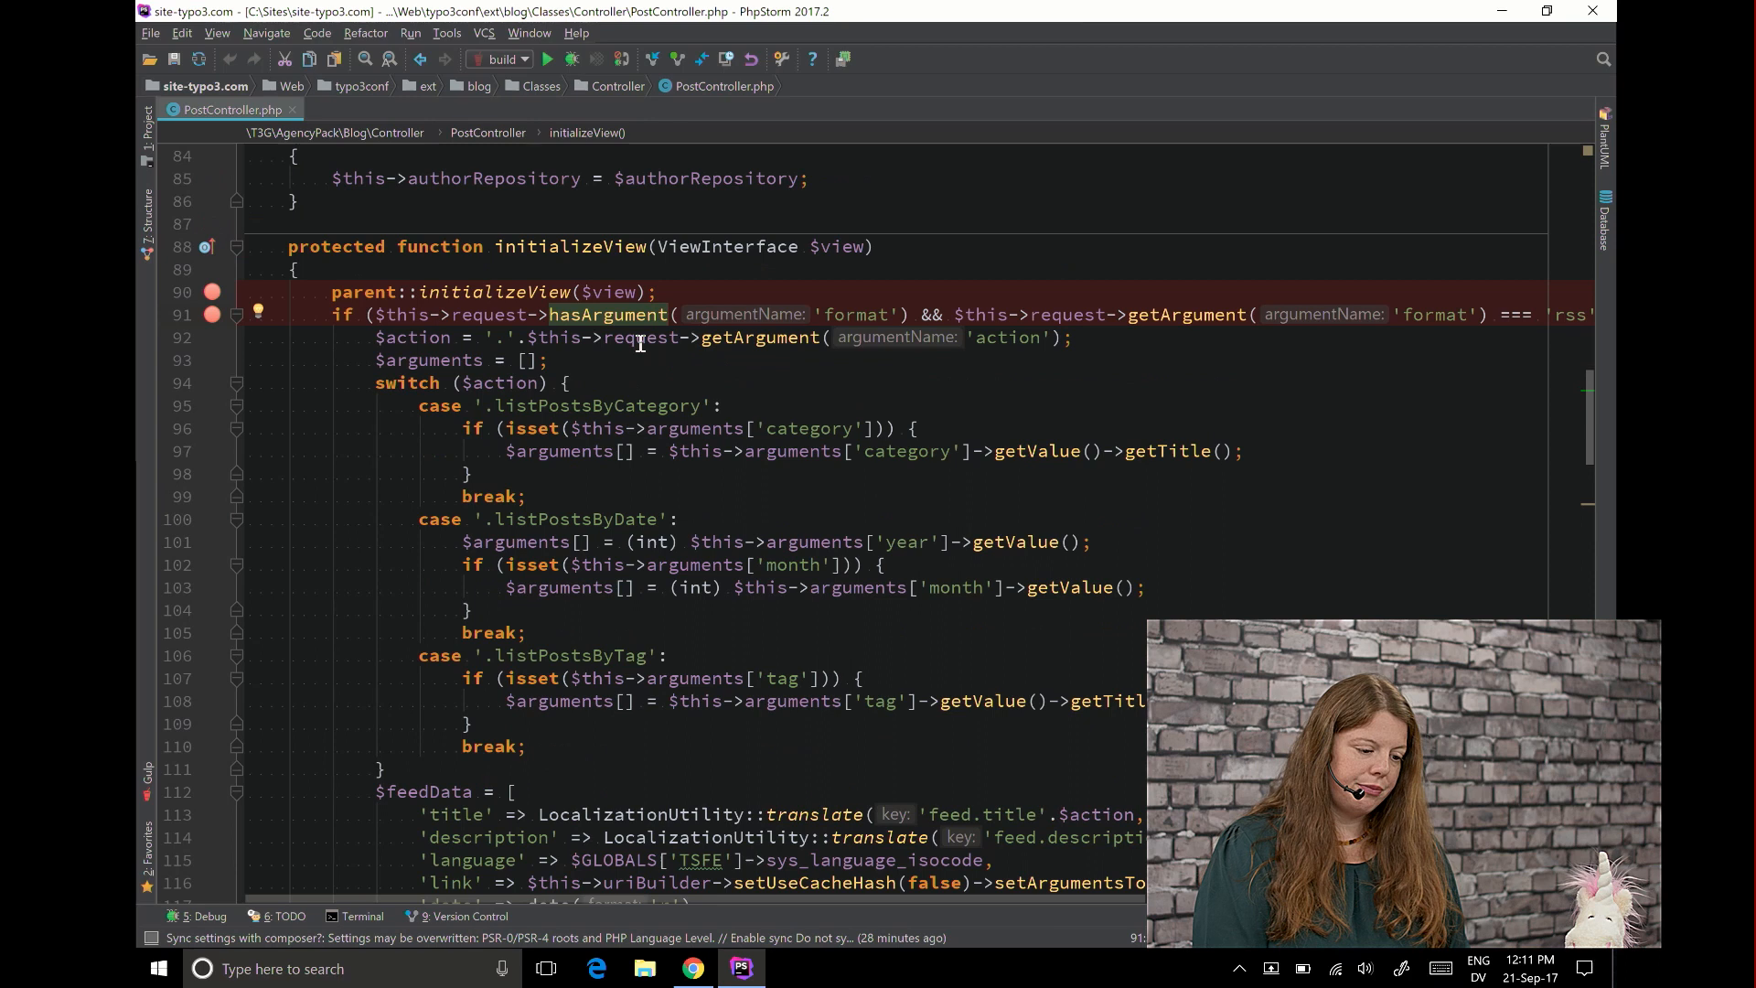
{"action": "left_click", "coordinate": [620, 59]}
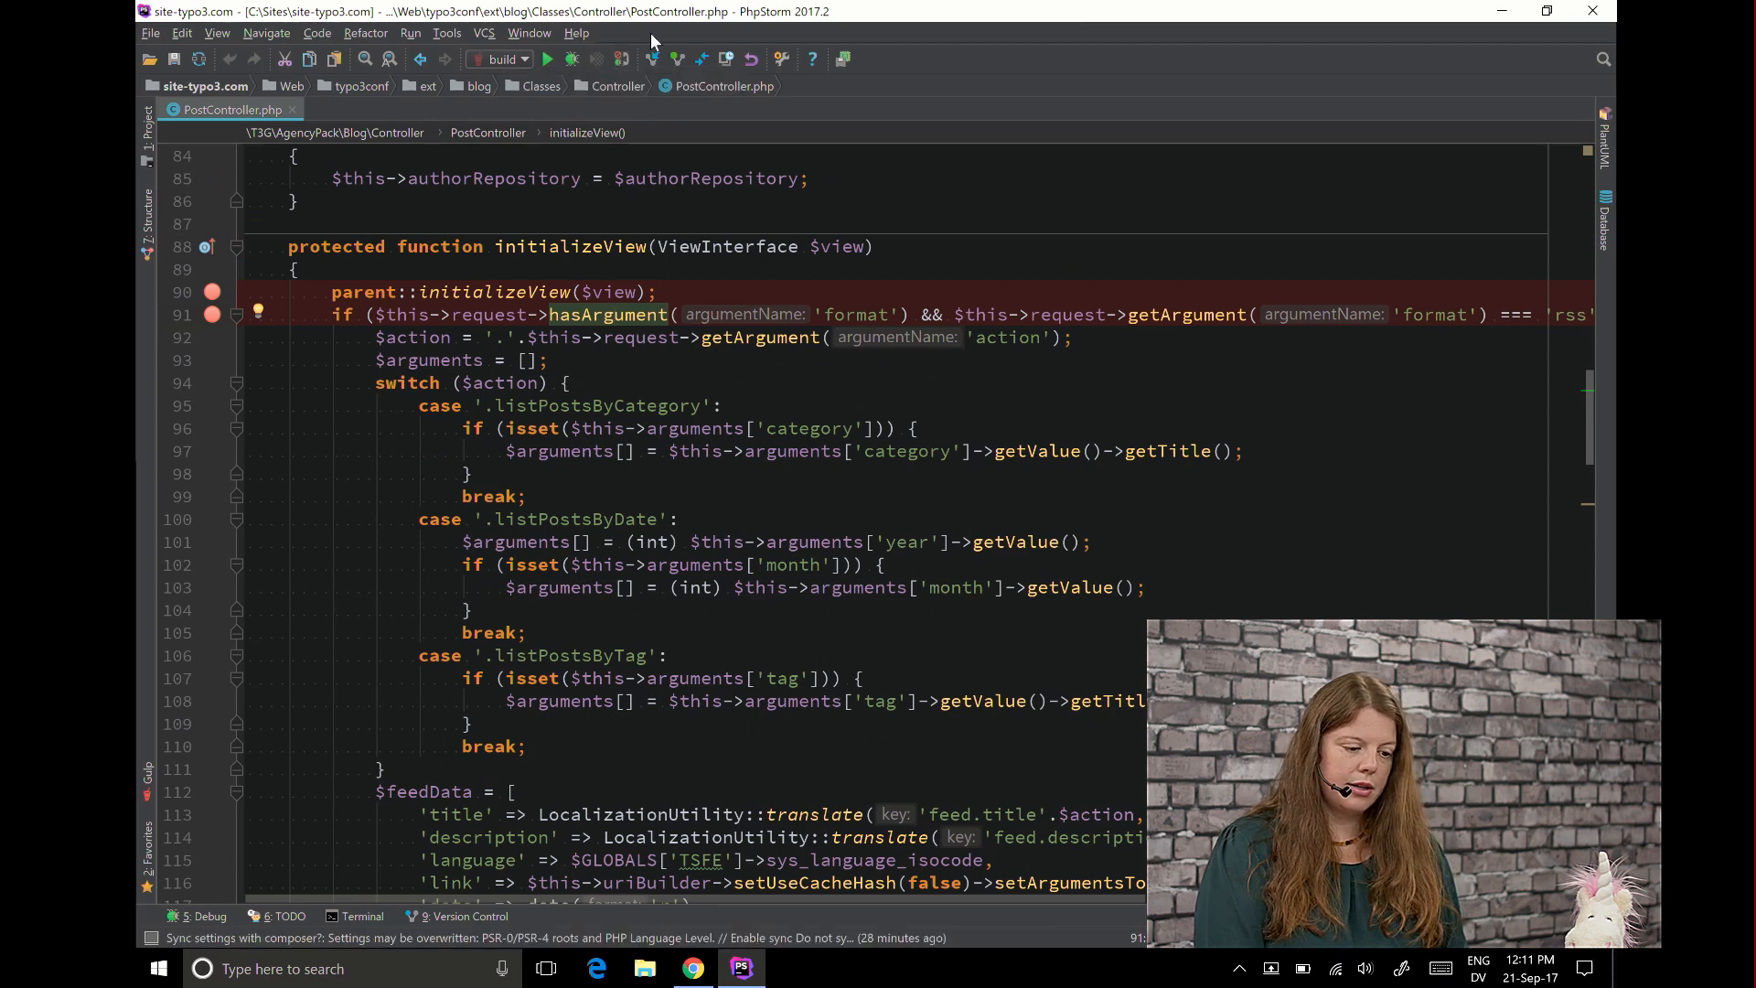
{"action": "mouse_move", "coordinate": [618, 61]}
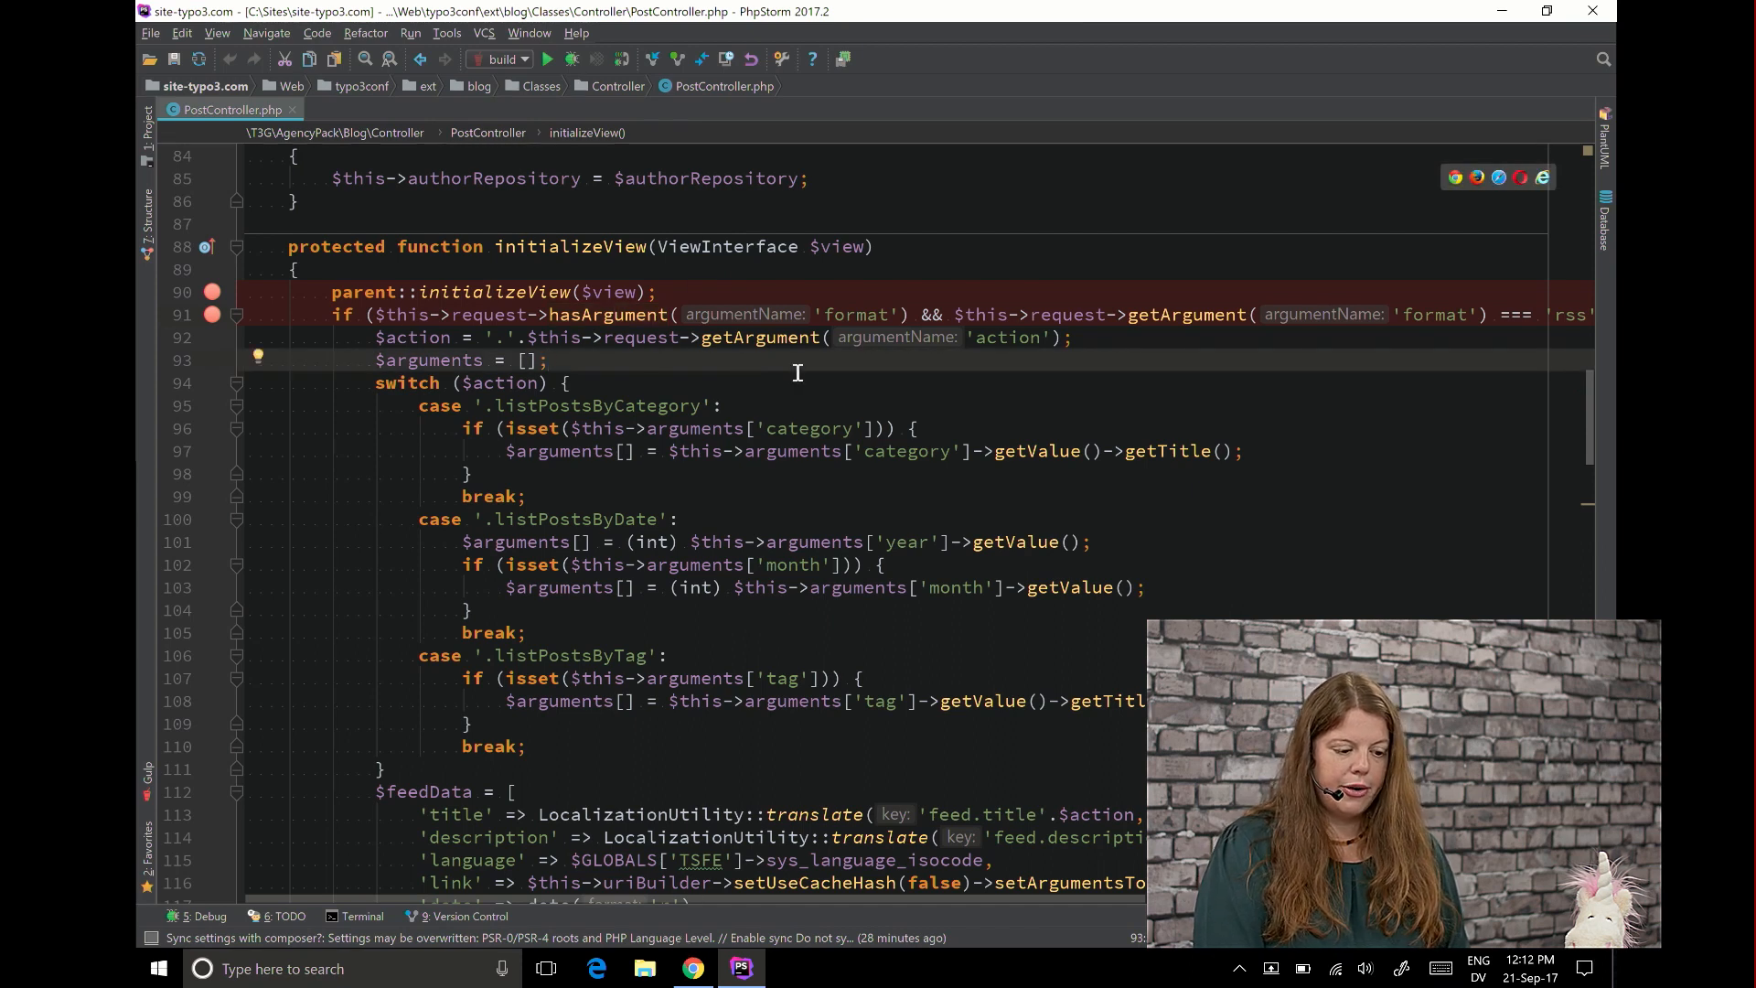
{"action": "scroll", "scroll_direction": "down", "scroll_amount": 3}
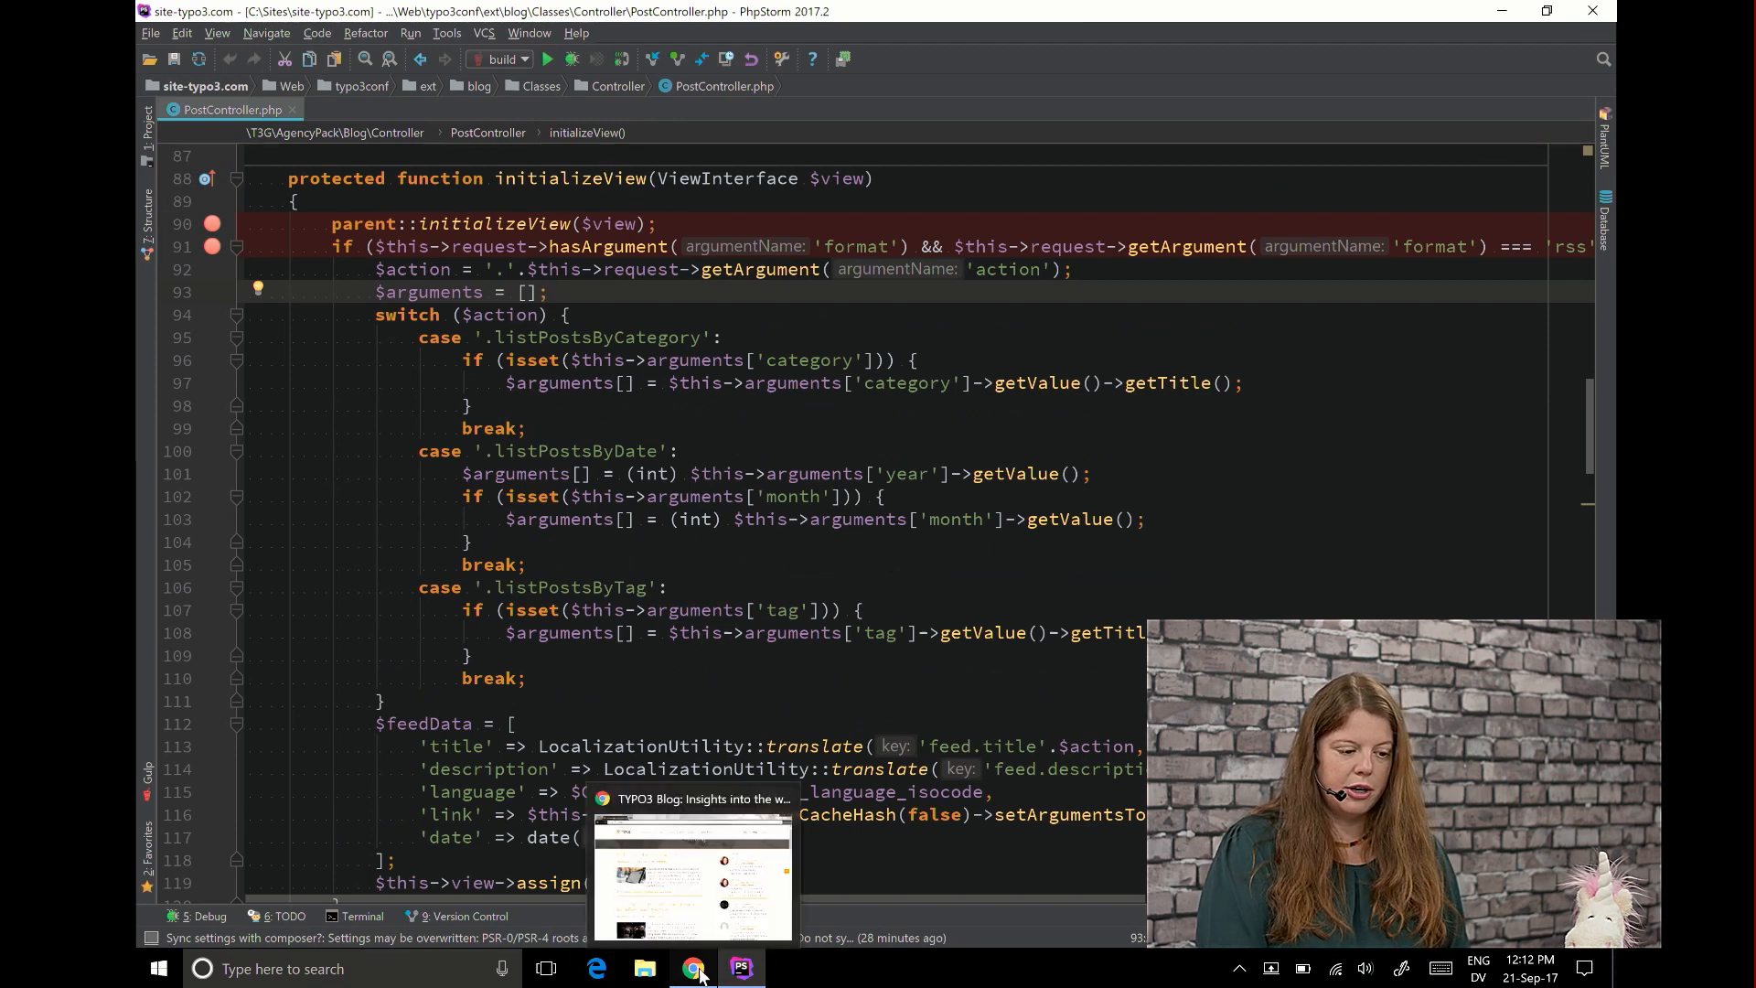
Reload typo3.dev/blog/ in Chrome so the debugger pauses at line 90 of initializeView
{"action": "left_click", "coordinate": [692, 966]}
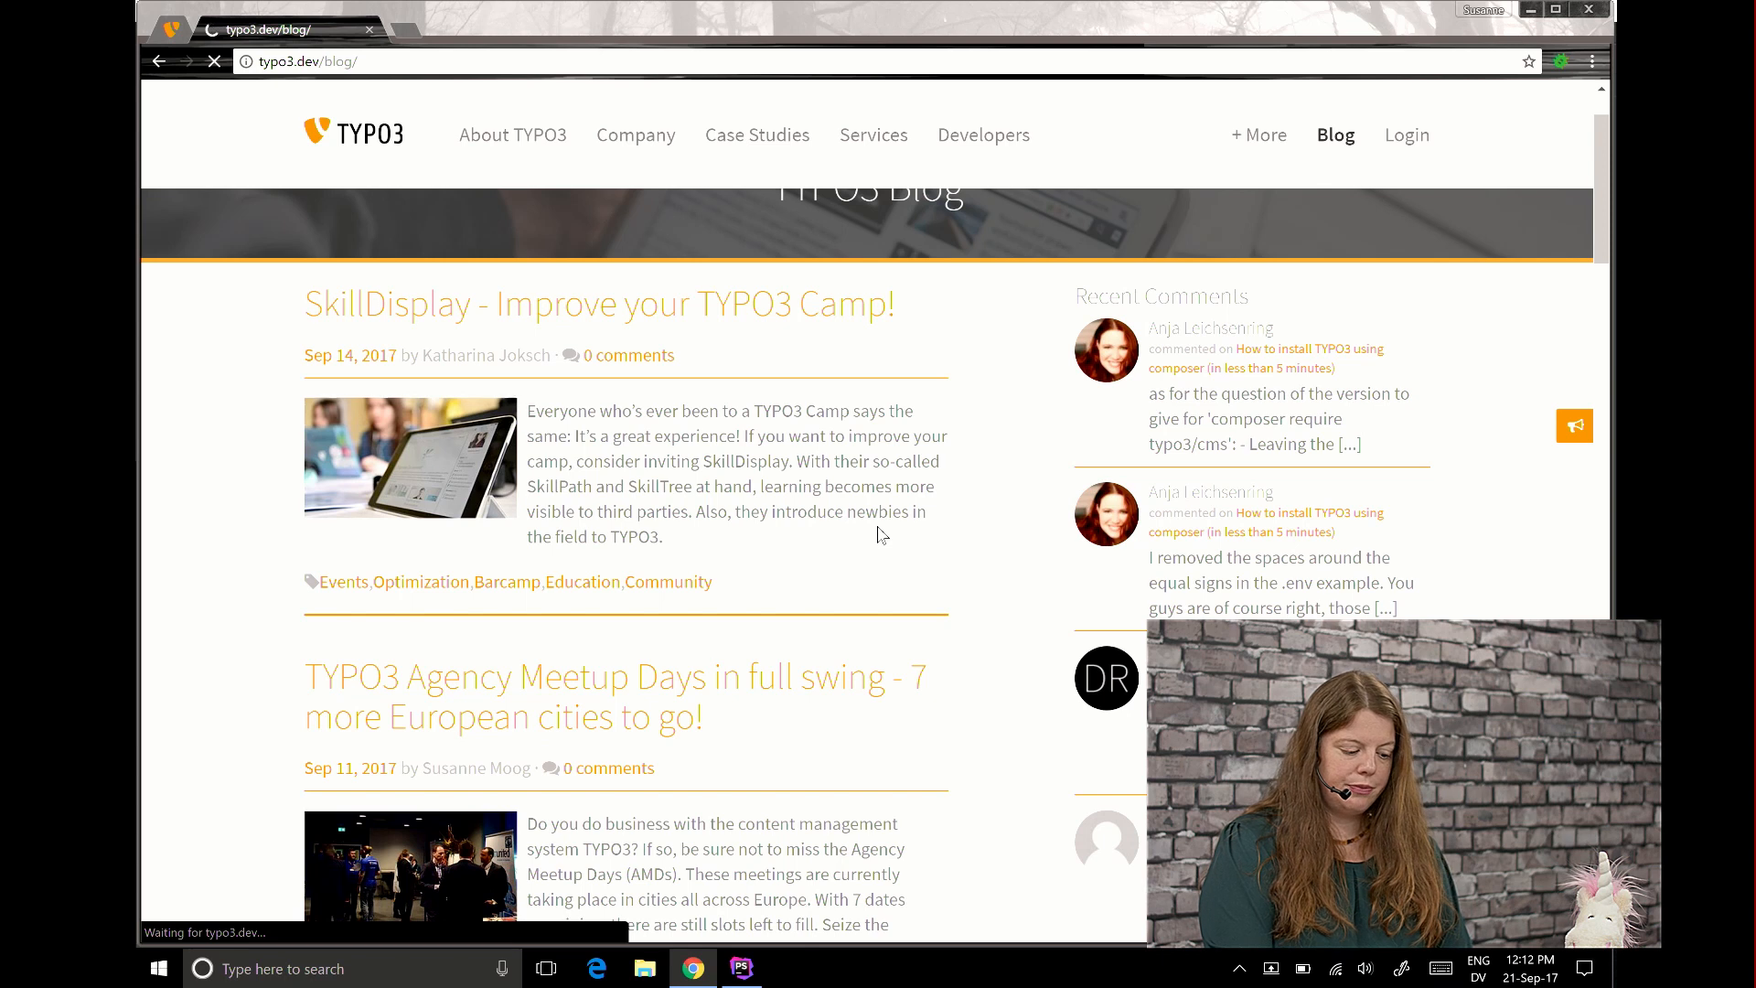
{"action": "left_click", "coordinate": [741, 966]}
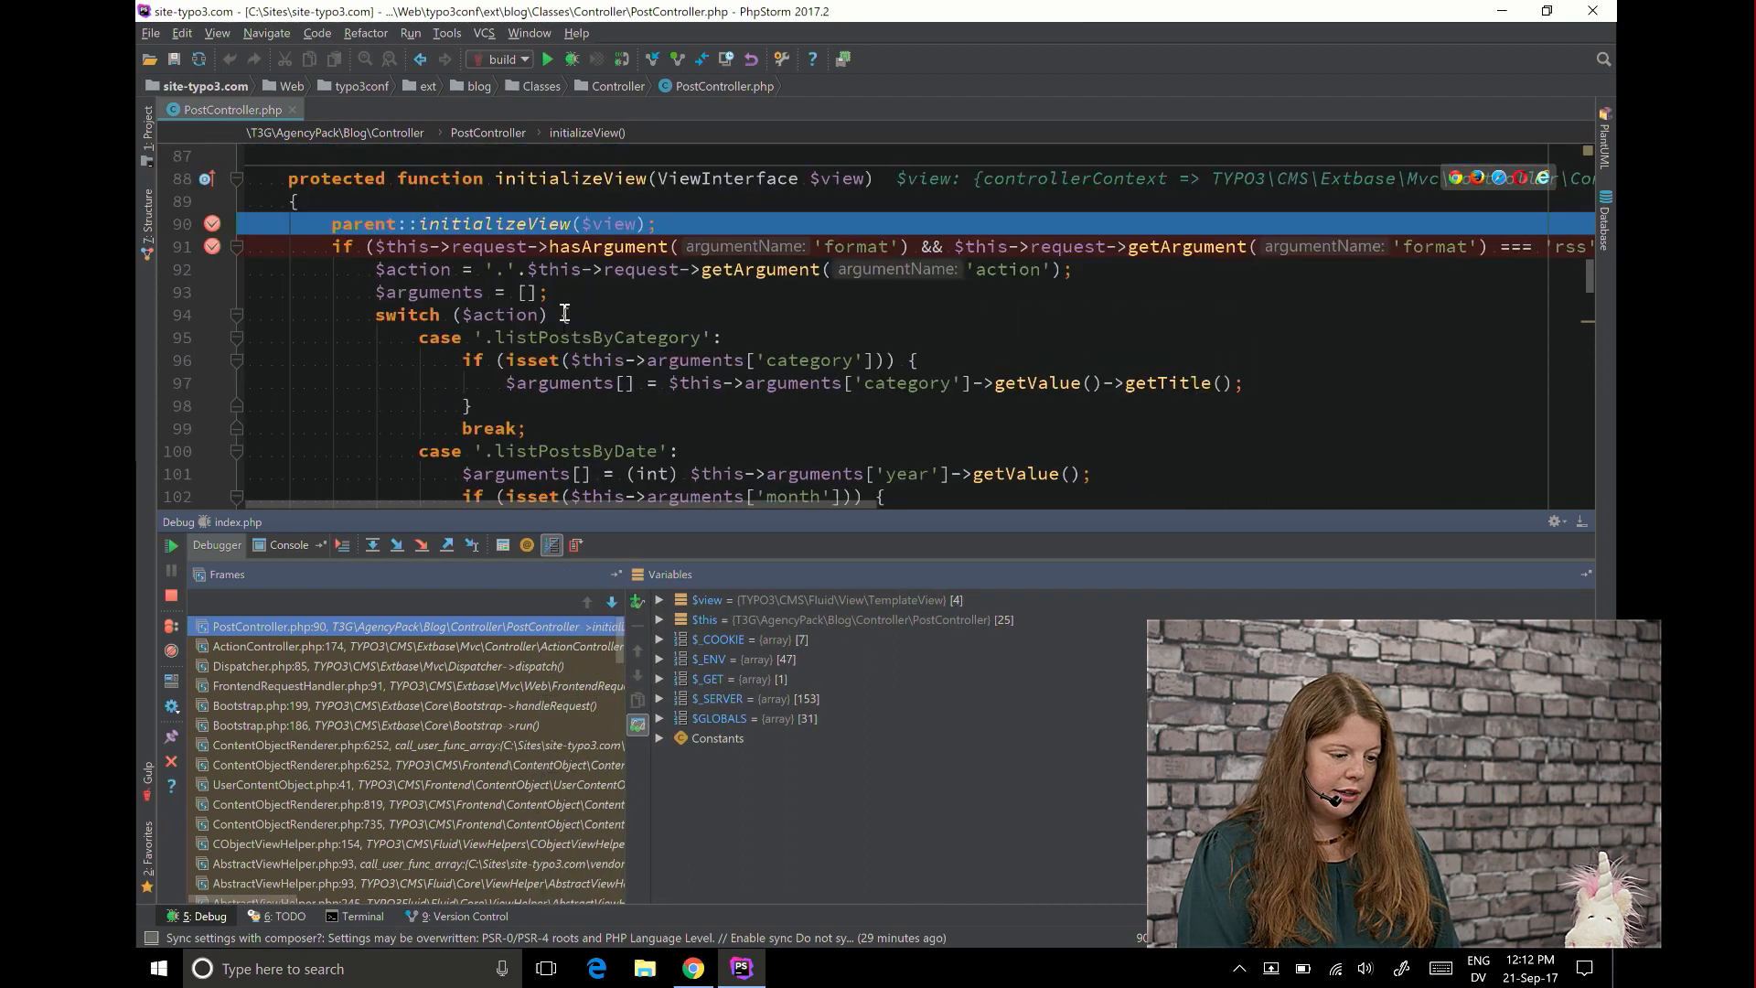
Expand the paused $view variable and its baseRenderingContext in the debugger's Variables pane
{"action": "double_click", "coordinate": [838, 179]}
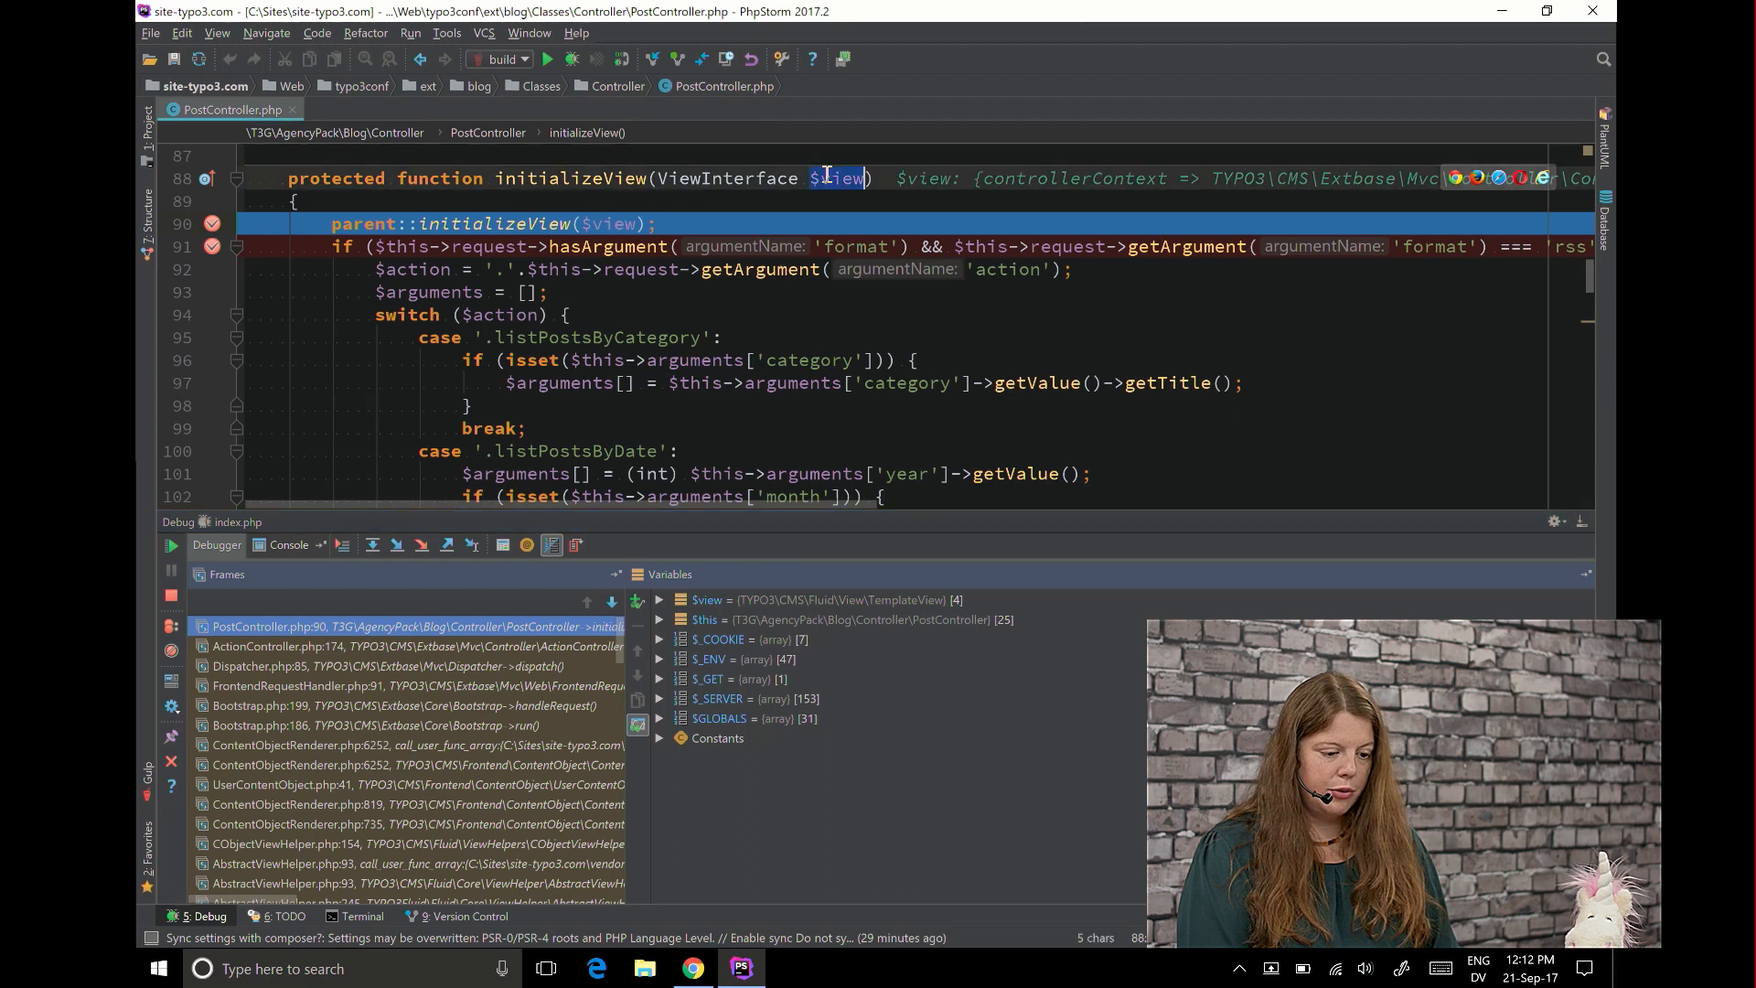
{"action": "left_click", "coordinate": [660, 600]}
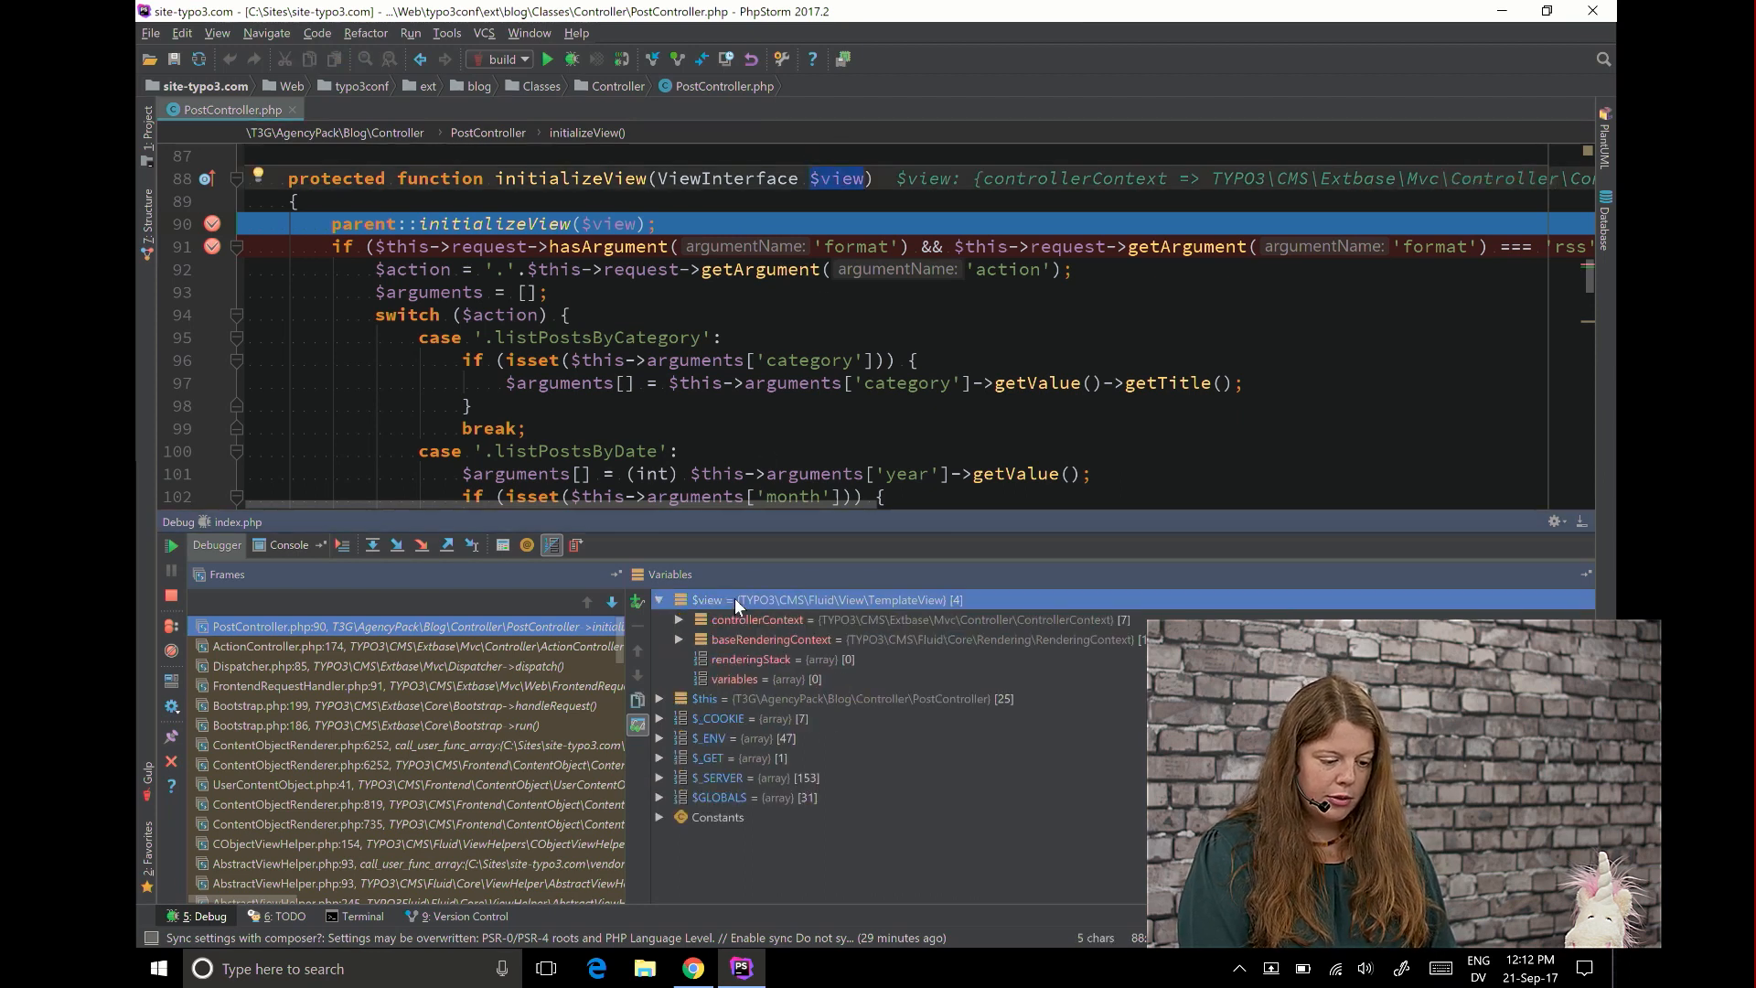
{"action": "mouse_move", "coordinate": [911, 611]}
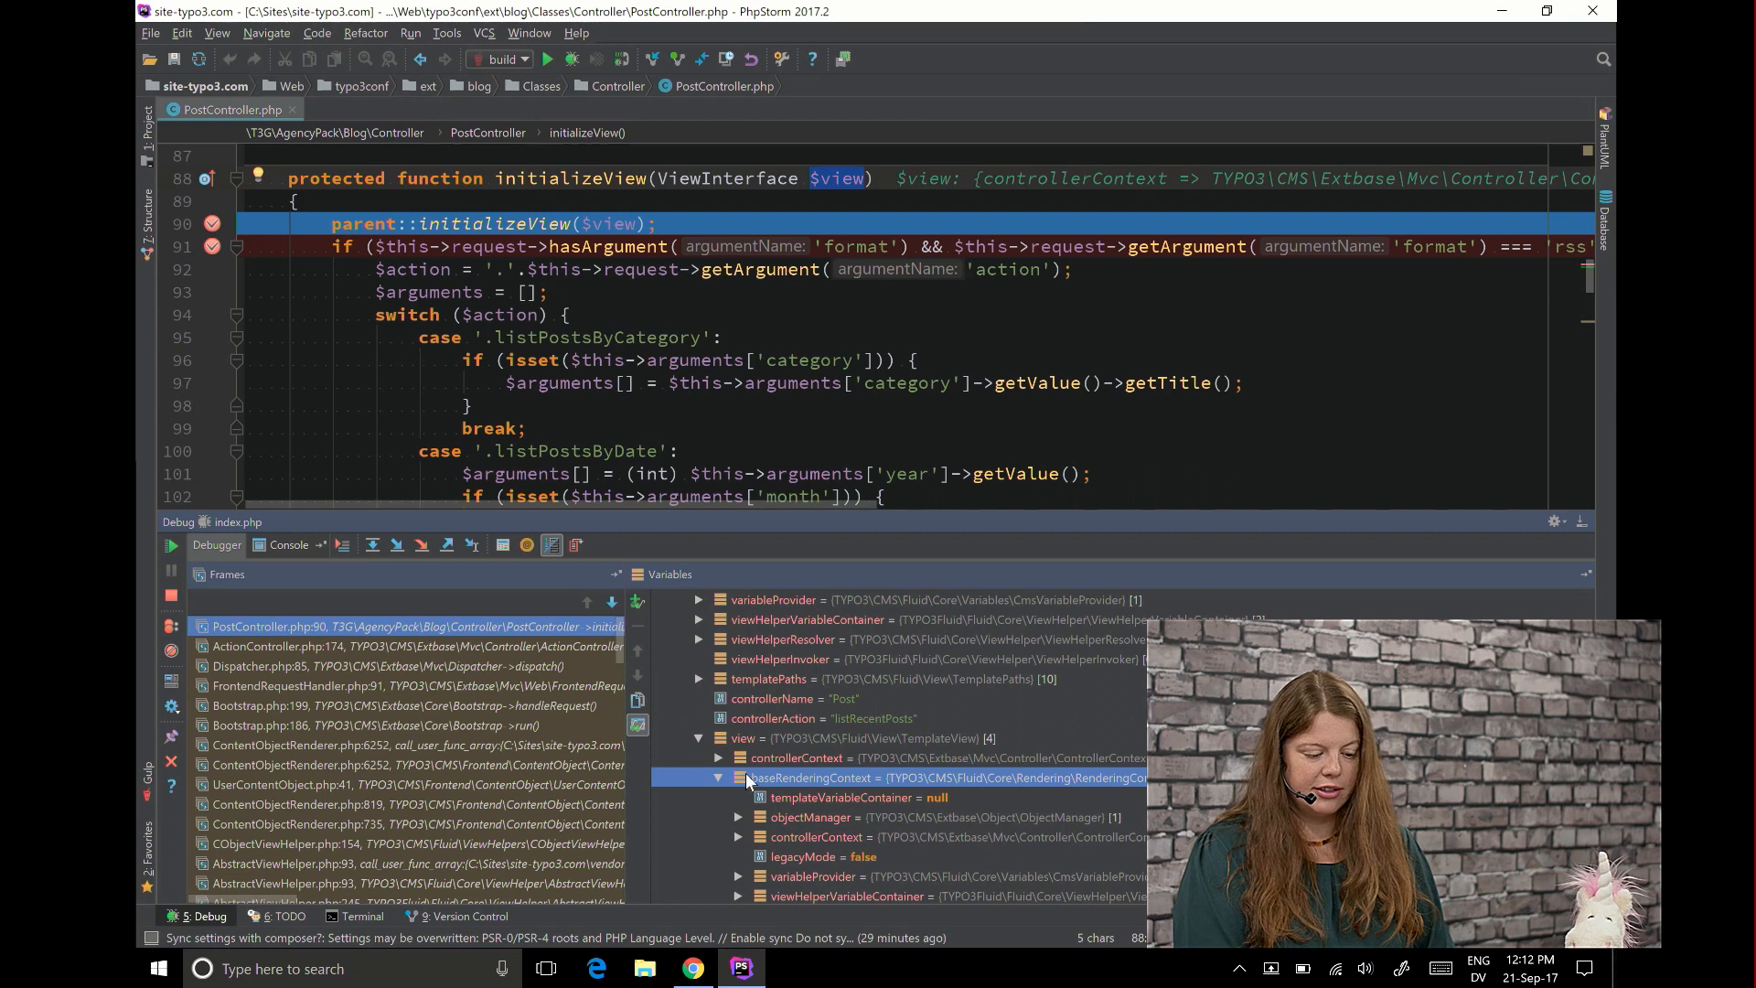
{"action": "mouse_move", "coordinate": [959, 798]}
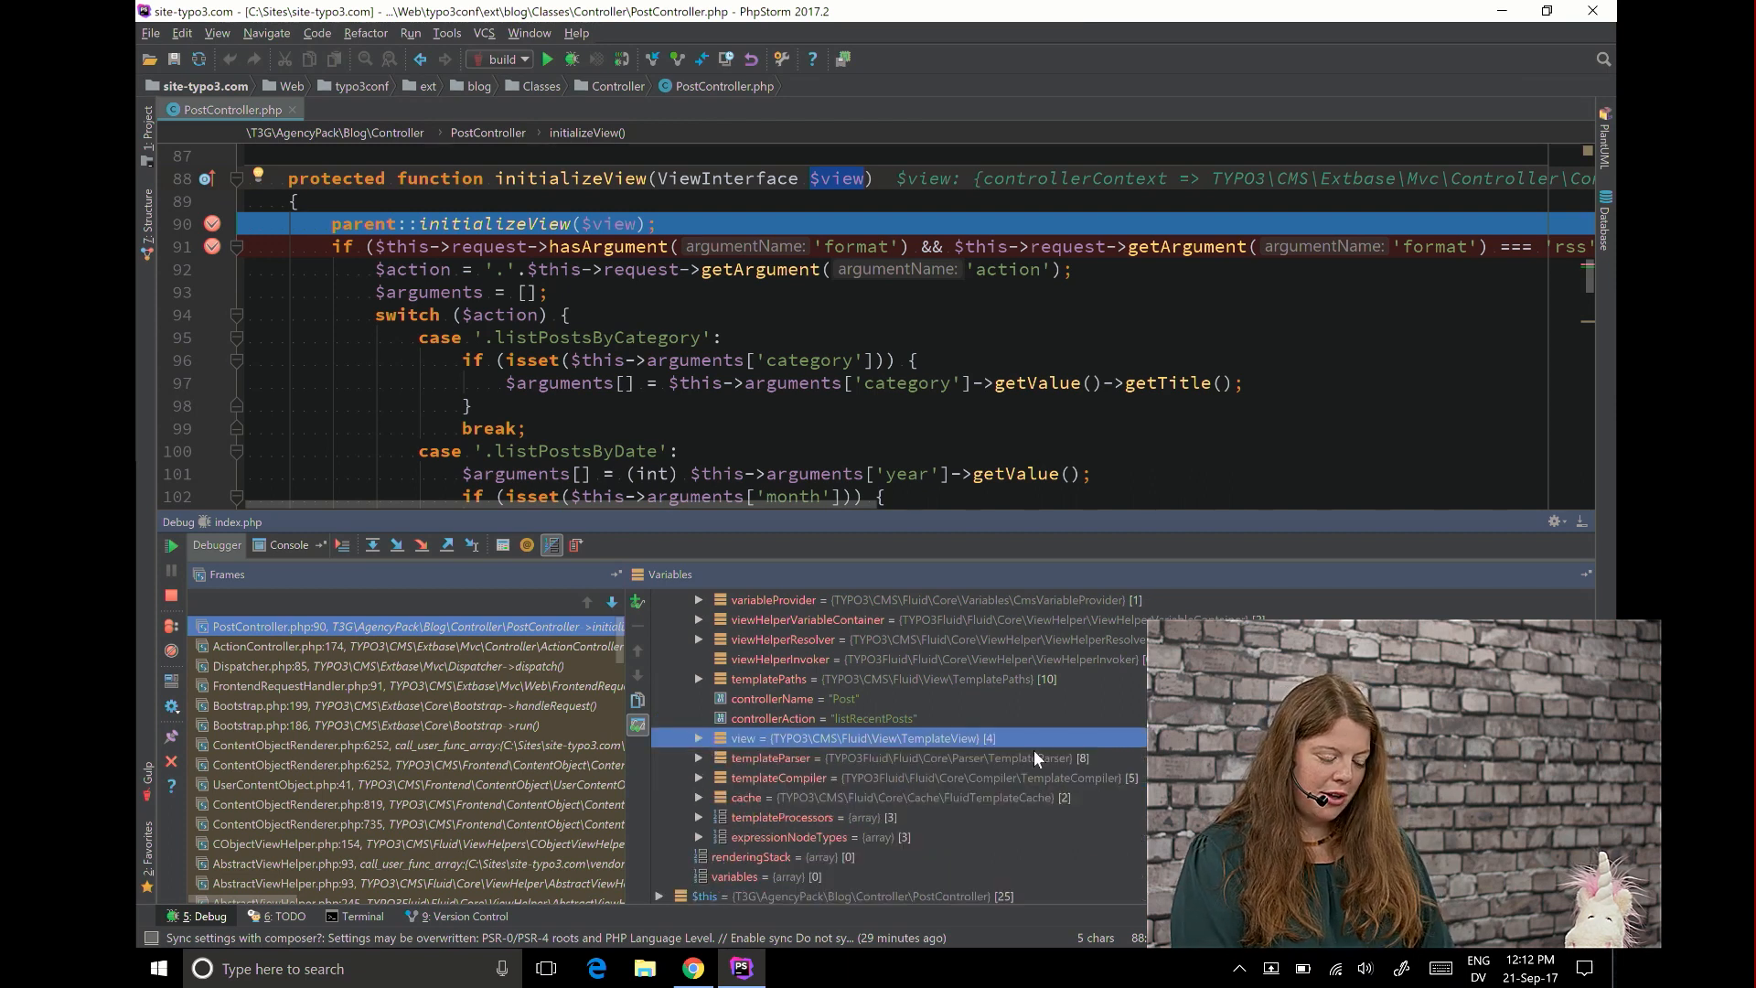
{"action": "scroll", "scroll_direction": "down", "scroll_amount": 3}
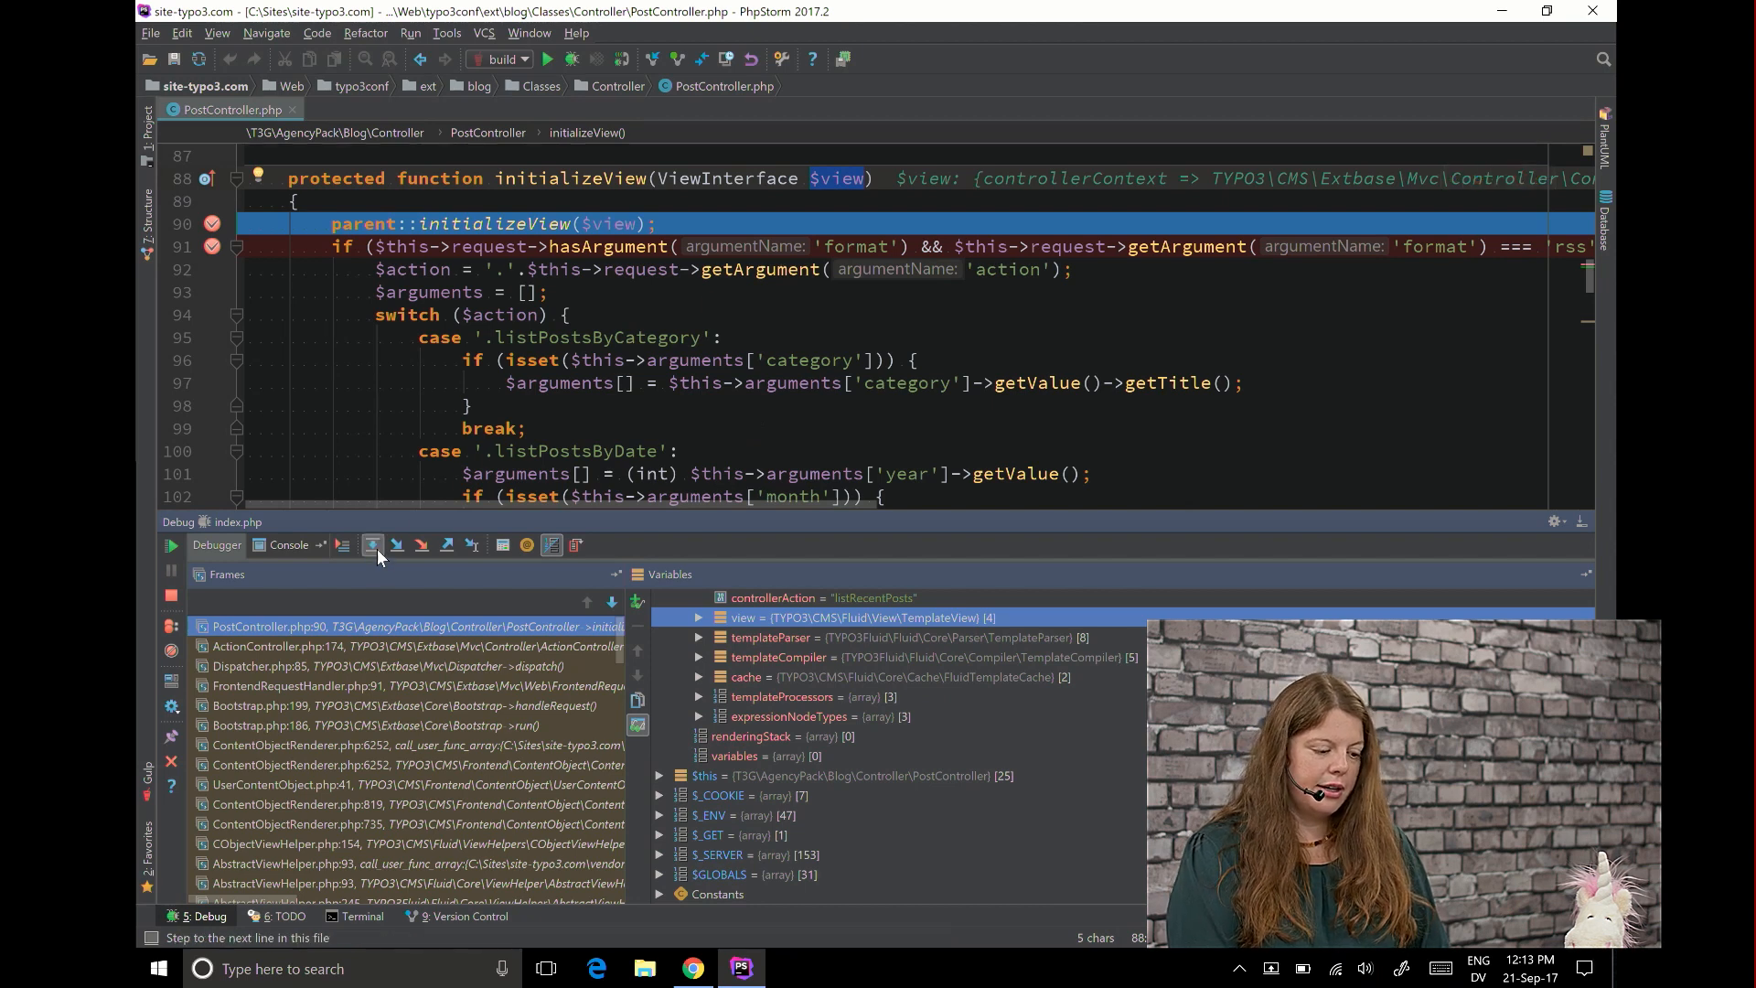
Step through ActionController's processRequest into callActionMethod and renderAssetsForRequest
{"action": "left_click", "coordinate": [373, 545]}
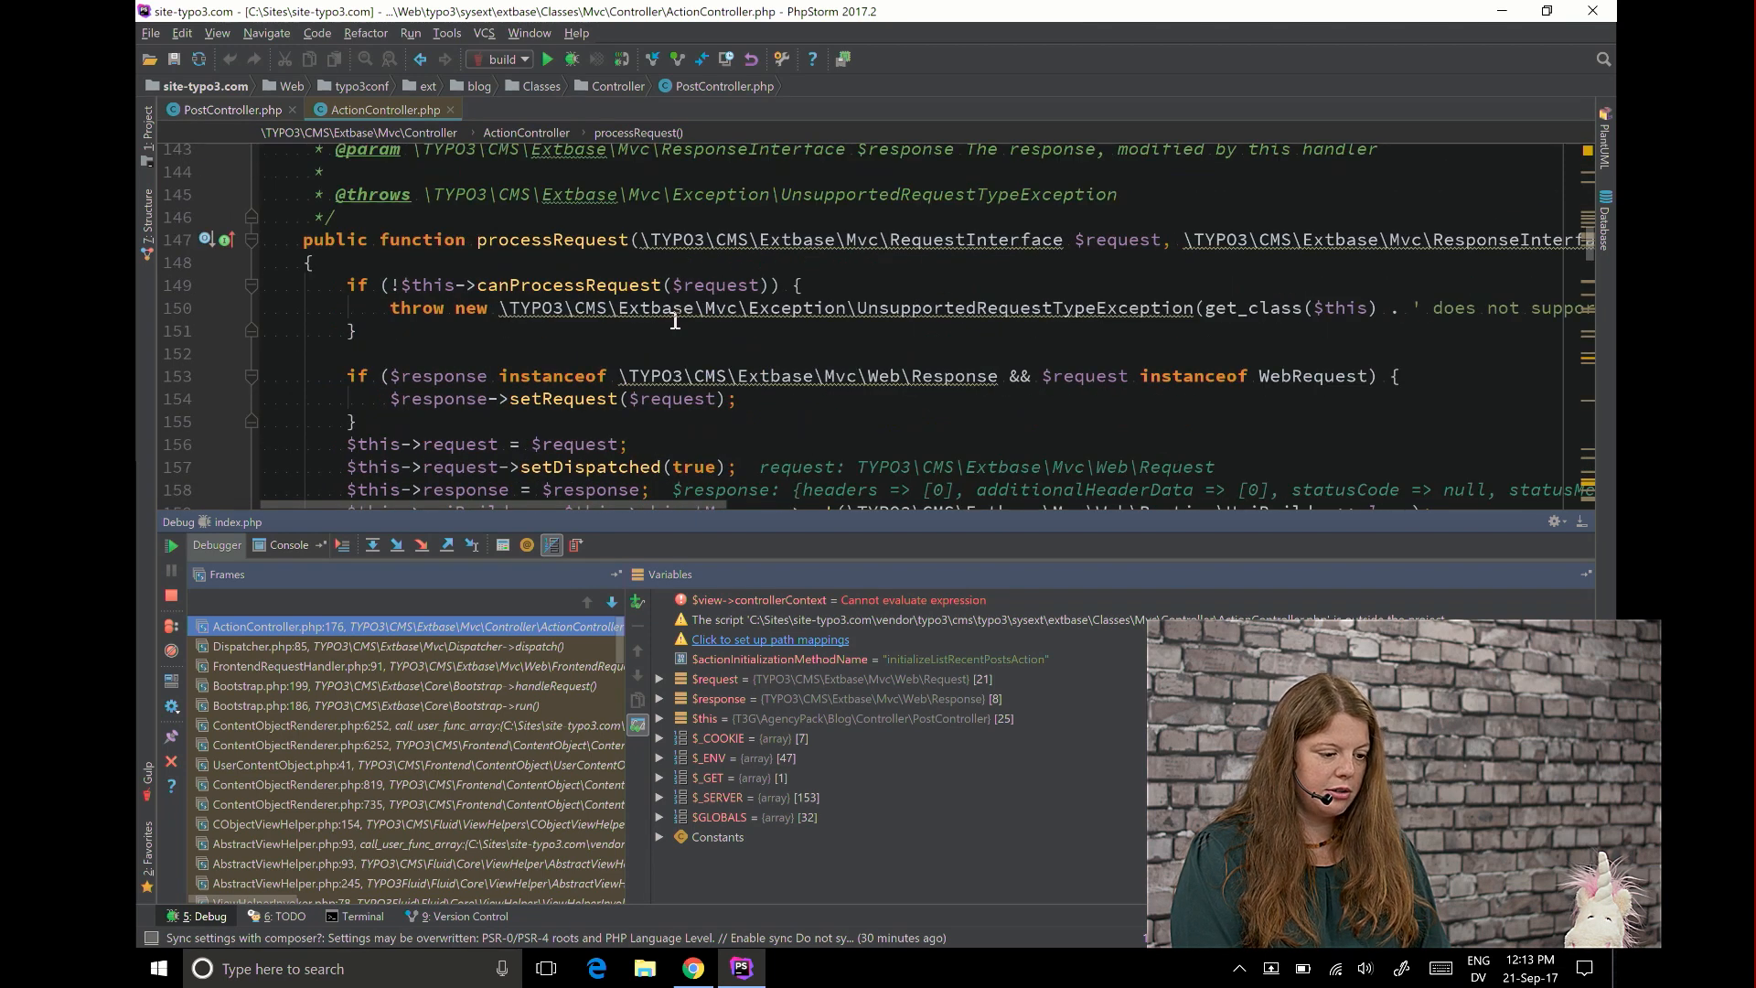
{"action": "scroll", "scroll_direction": "down", "scroll_amount": 3}
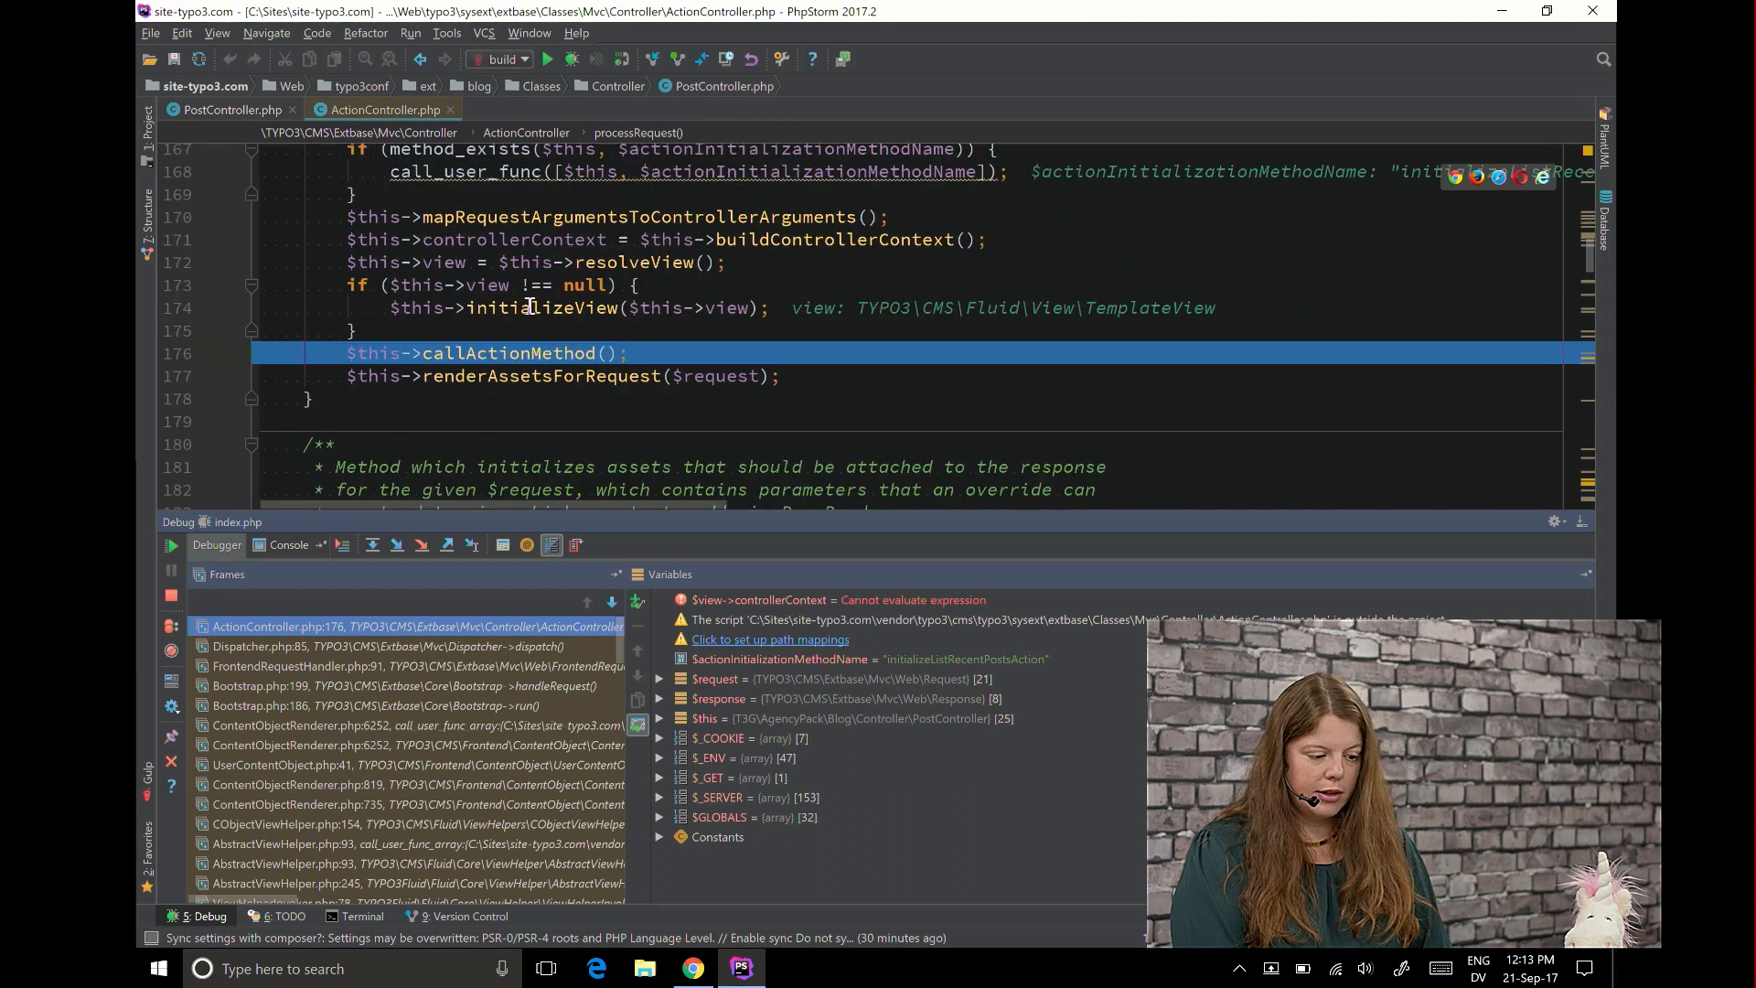
{"action": "double_click", "coordinate": [538, 307]}
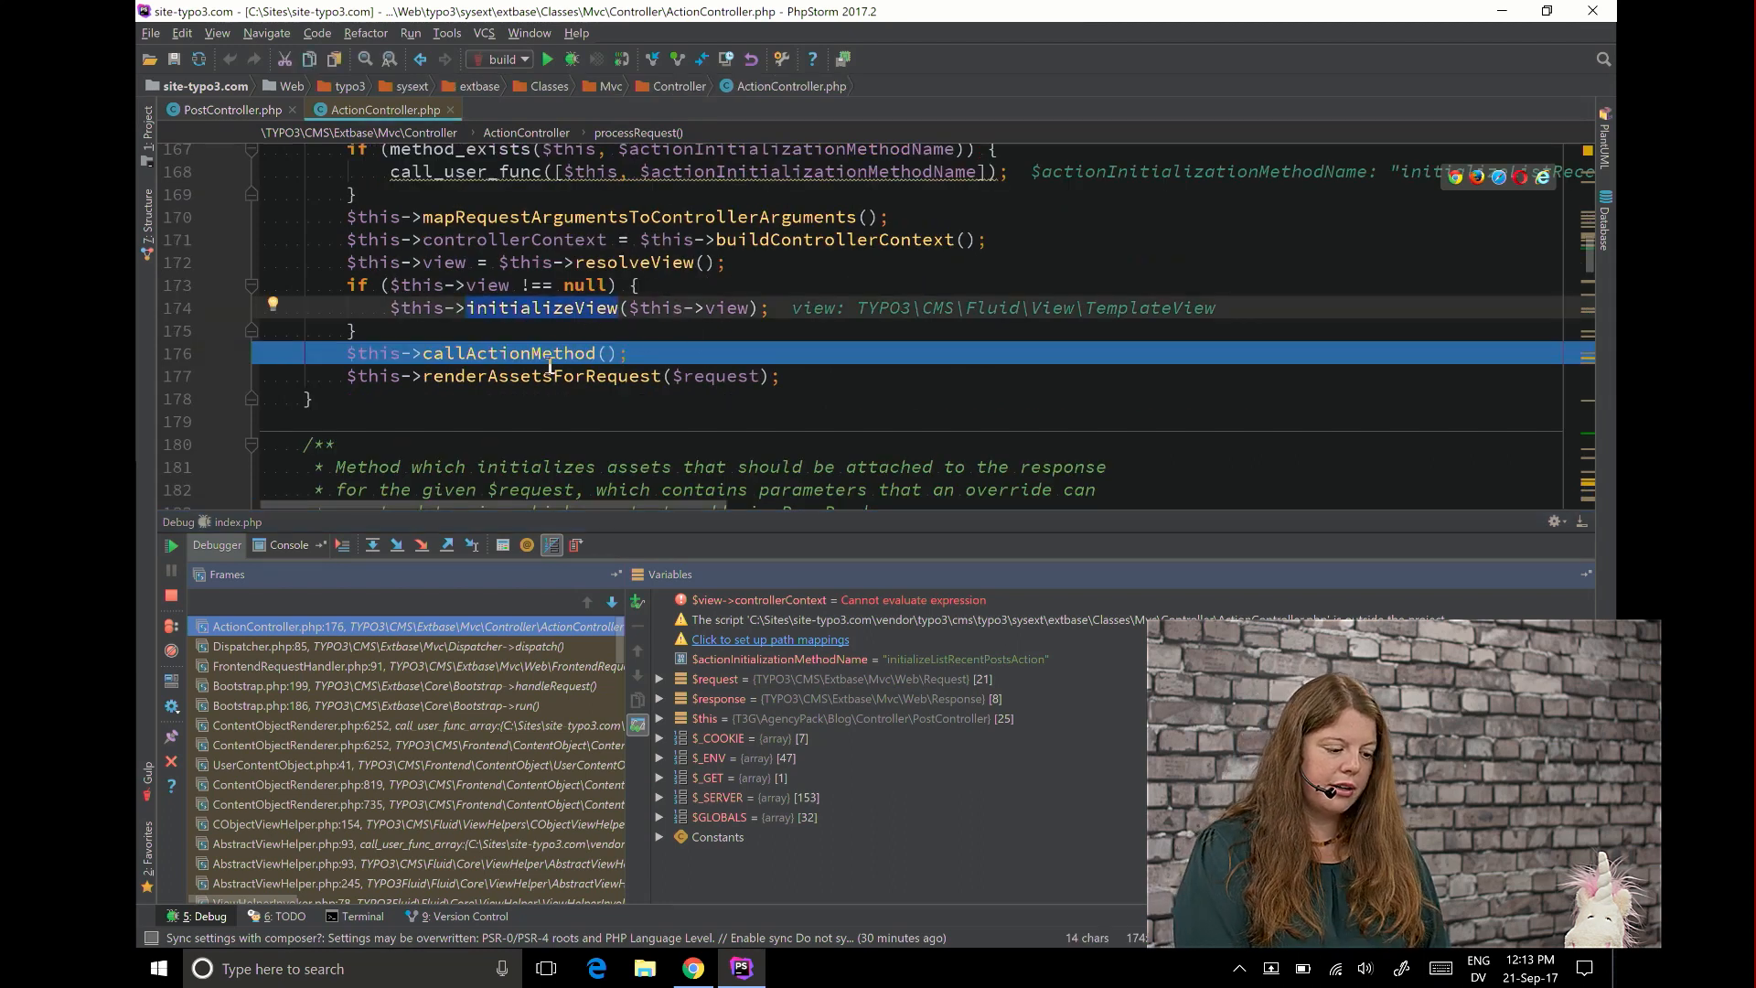
{"action": "left_click", "coordinate": [397, 545]}
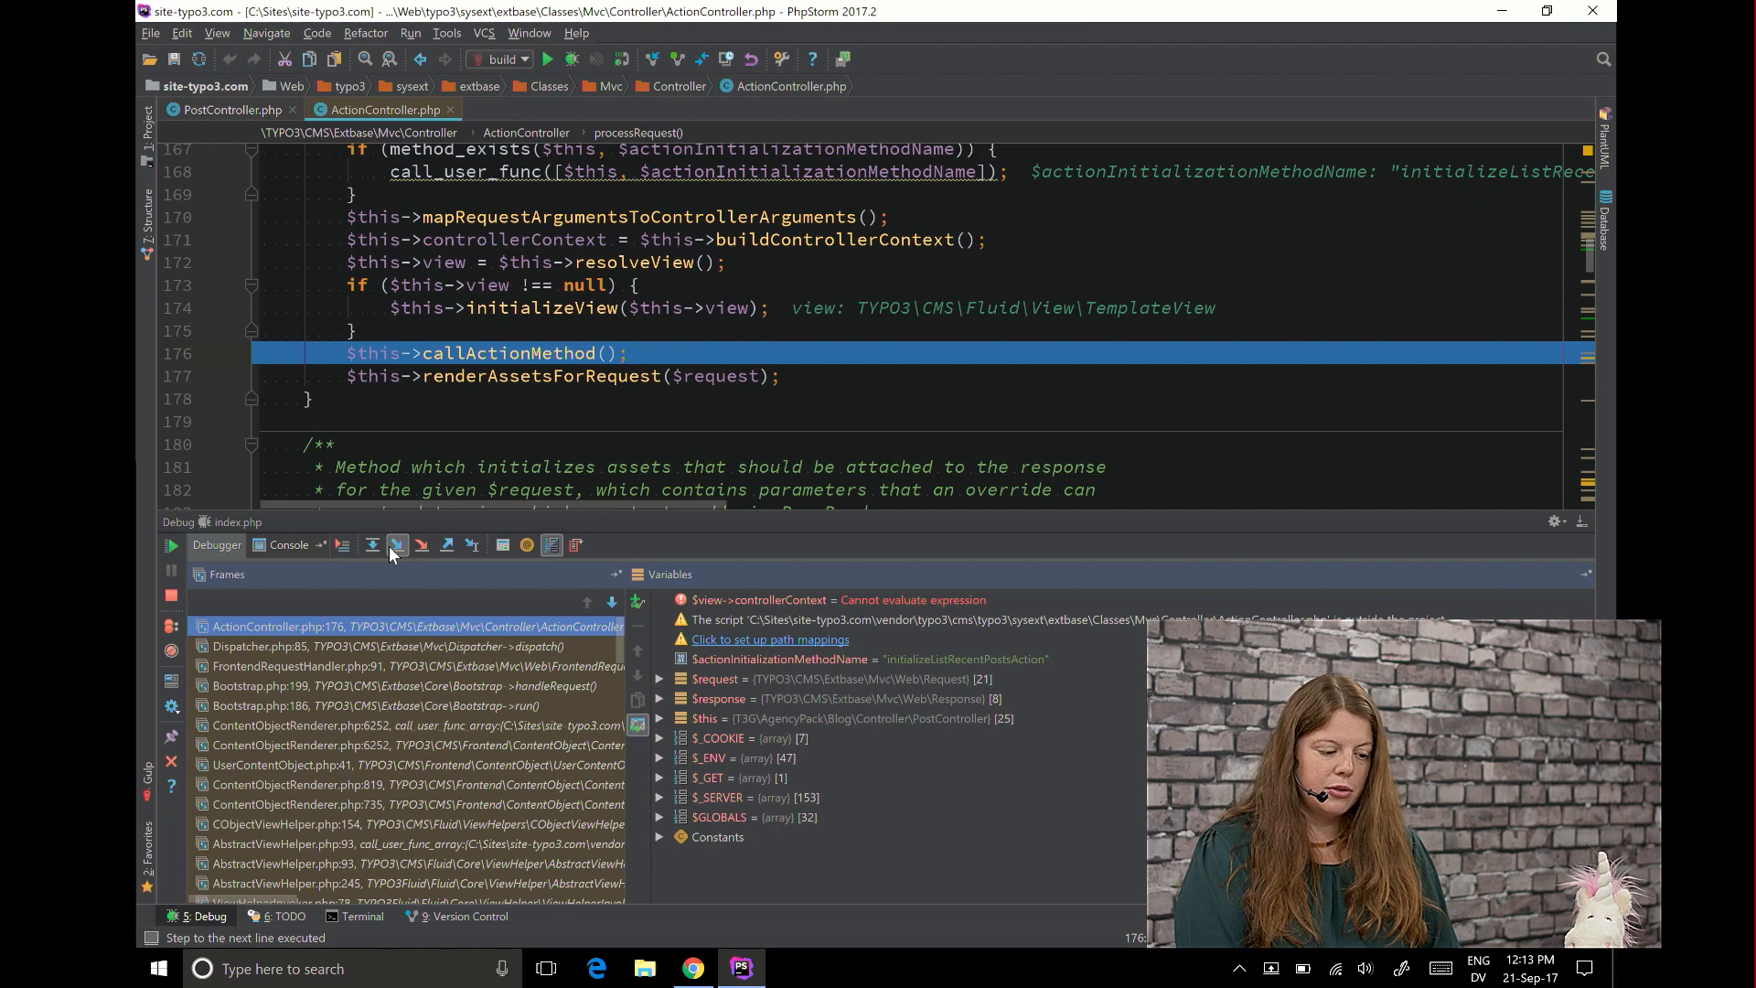
{"action": "mouse_move", "coordinate": [397, 546]}
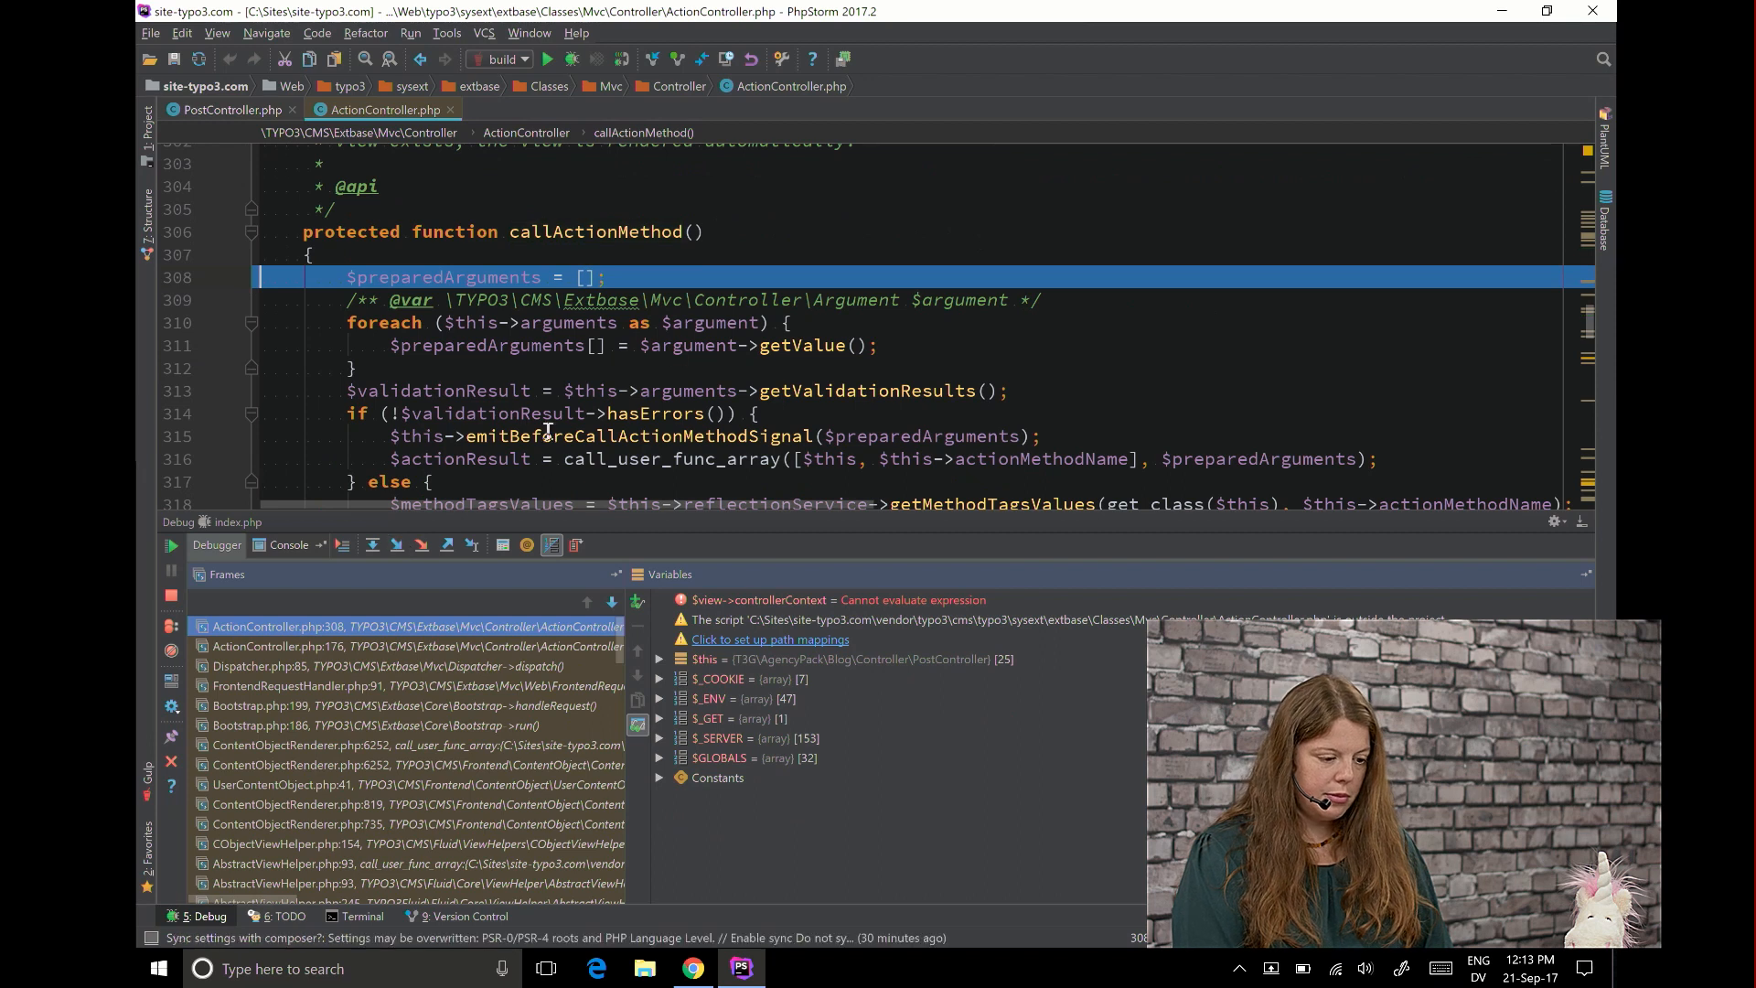
{"action": "scroll", "scroll_direction": "down", "scroll_amount": 3}
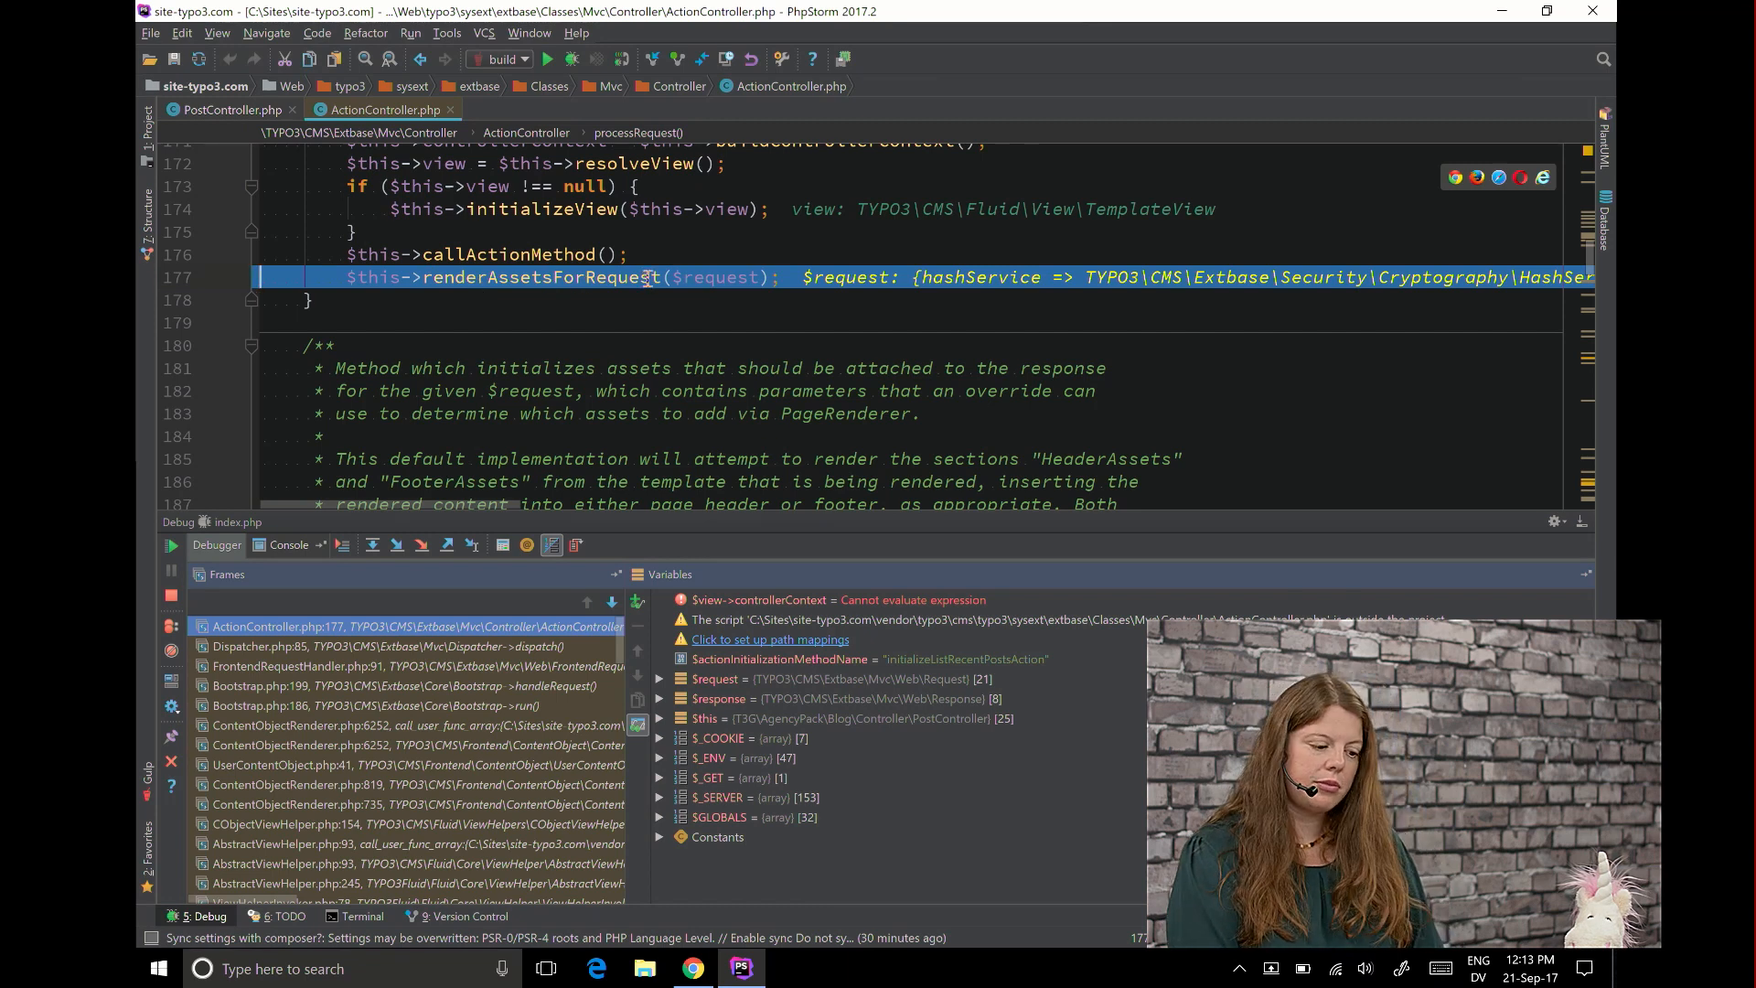
Resume the program so the request completes and the debug session ends
{"action": "left_click", "coordinate": [172, 596]}
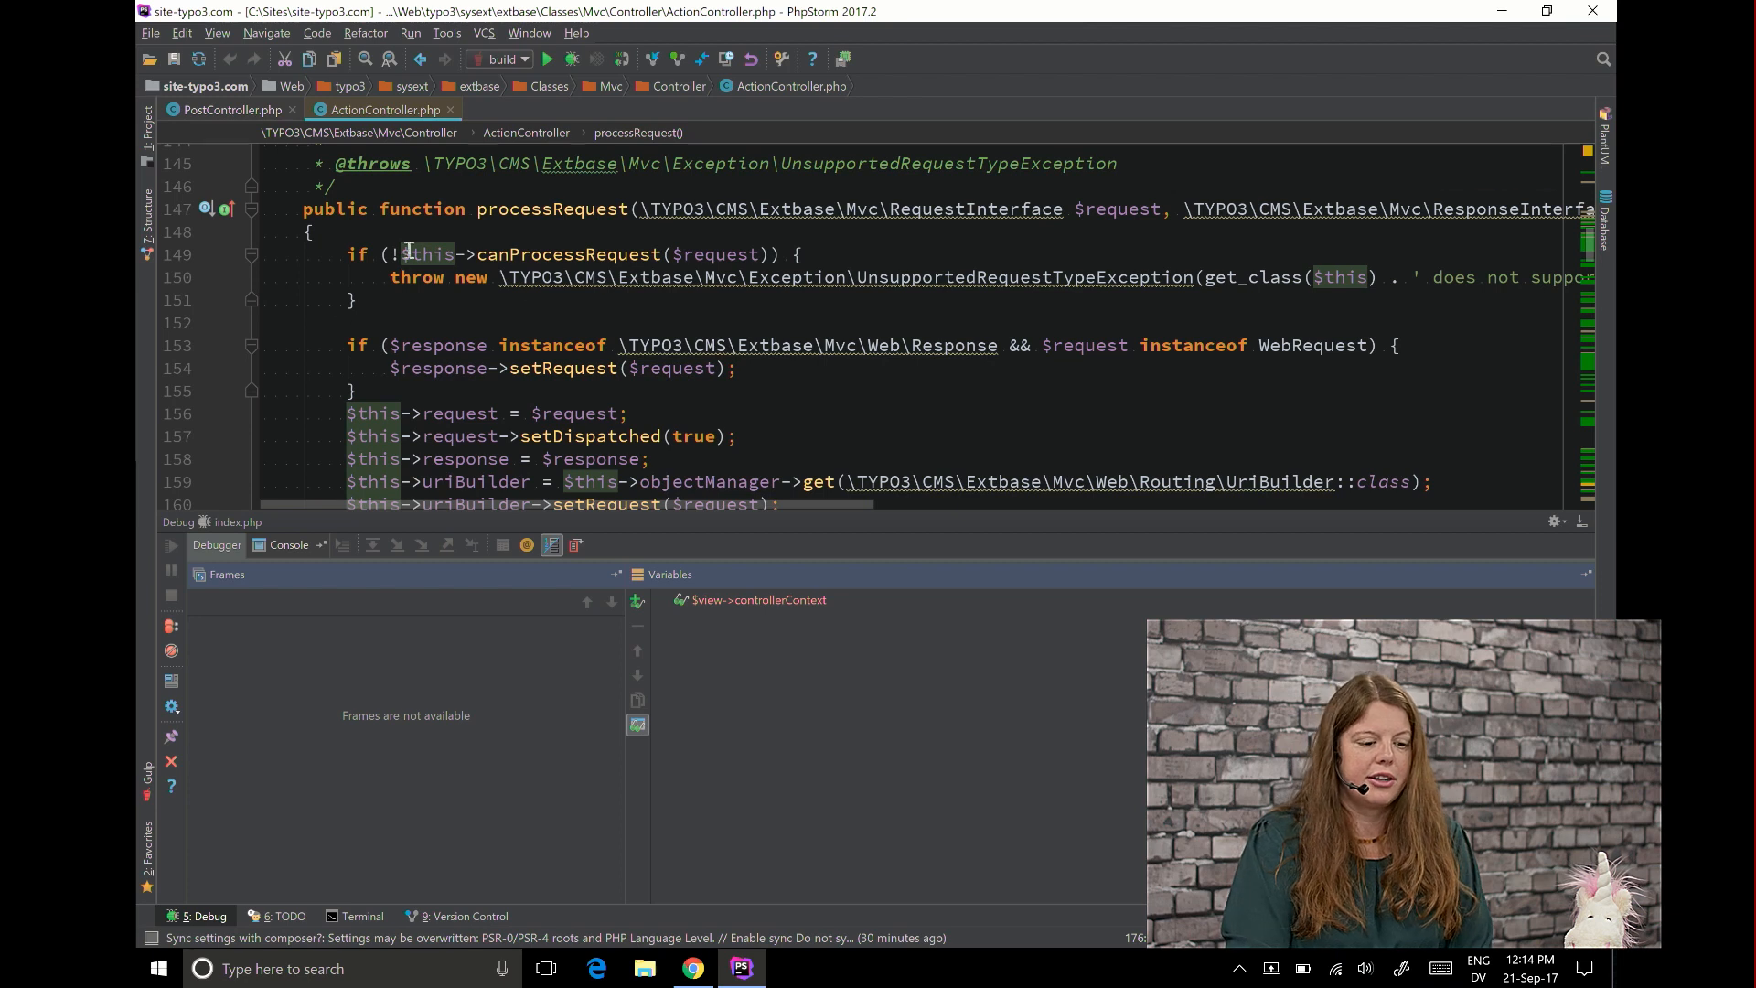
{"action": "scroll", "scroll_direction": "down", "scroll_amount": 3}
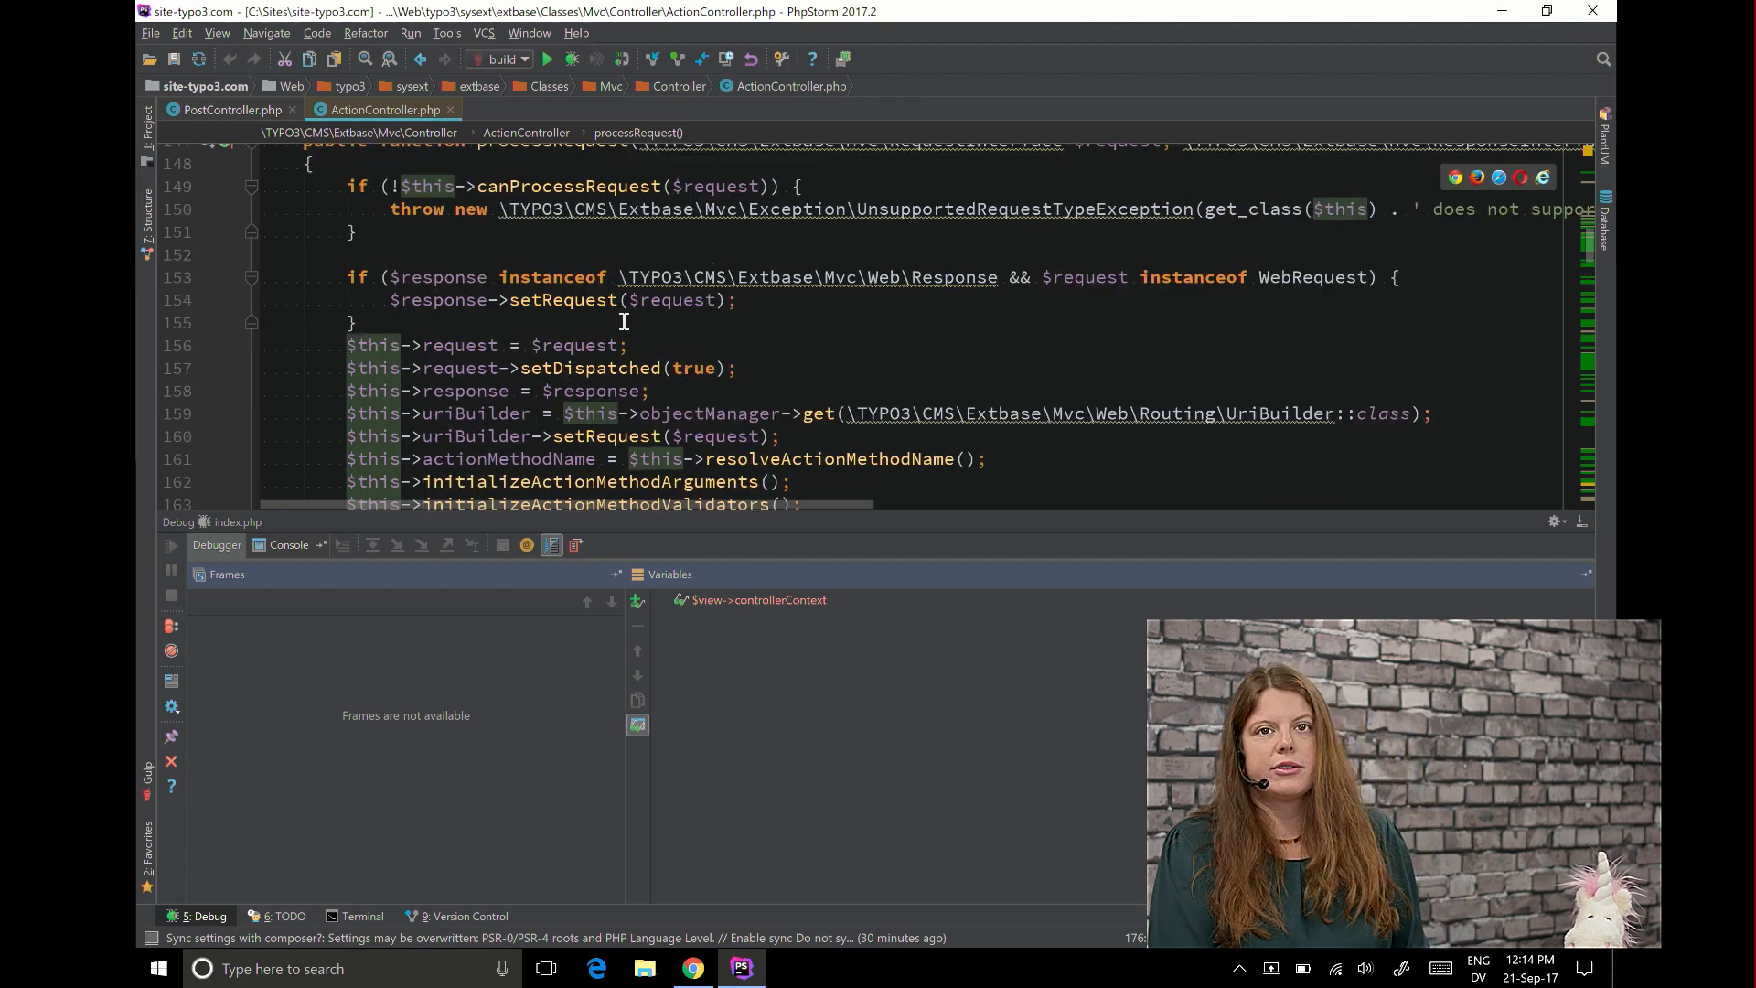